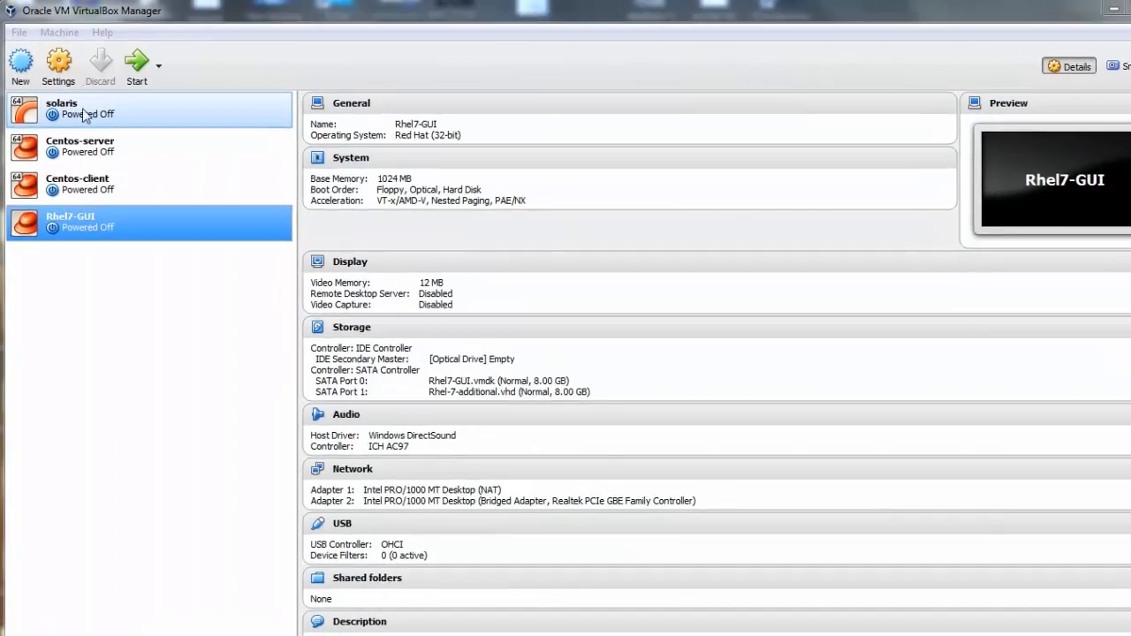
# Show the Rhel7-GUI machine's storage settings and inspect its additional virtual hard disk.
pyautogui.click(57, 68)
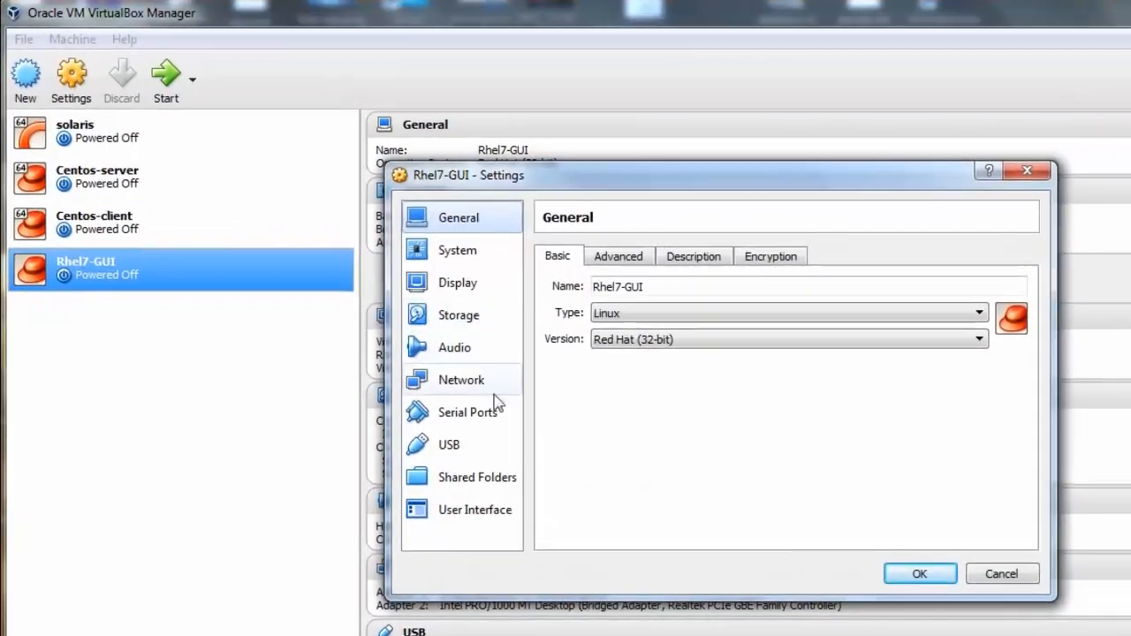
pyautogui.click(459, 315)
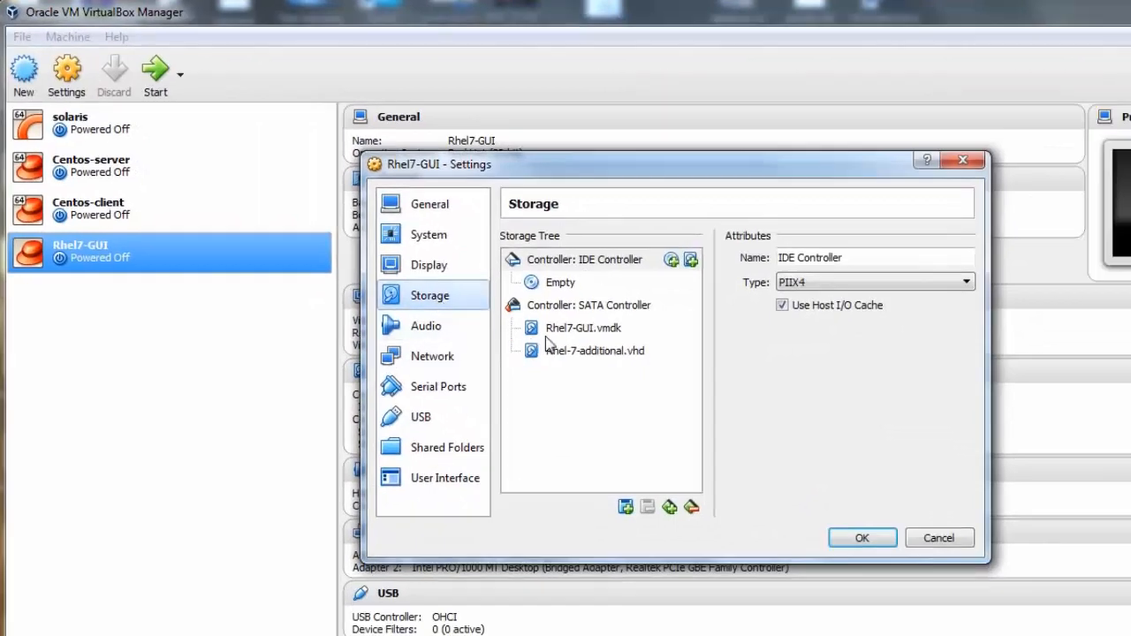
pyautogui.click(594, 350)
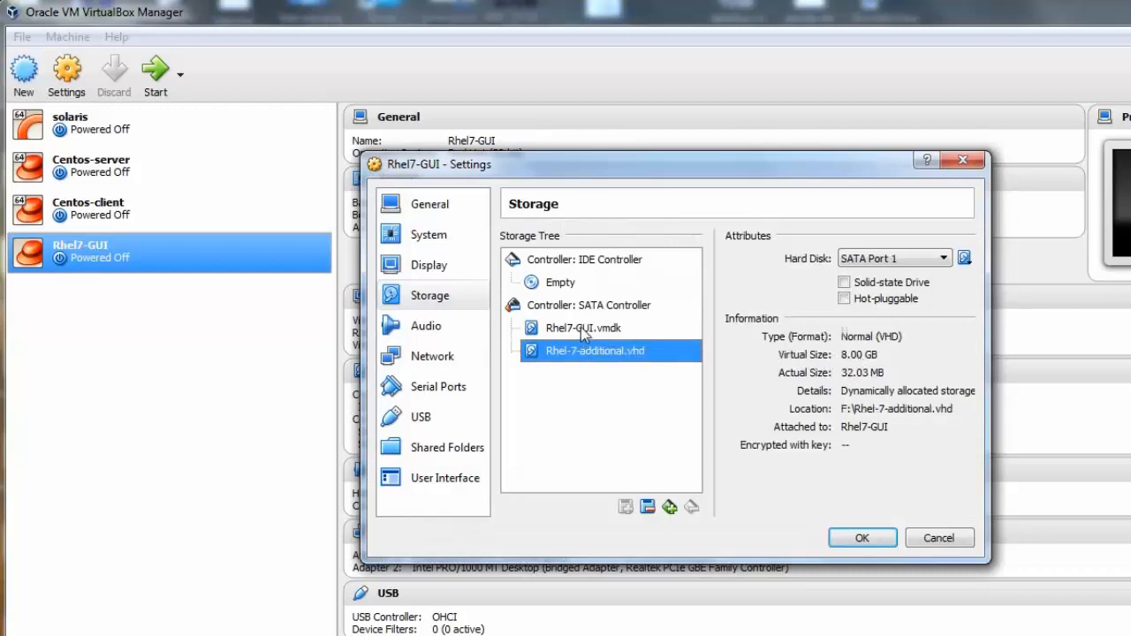
# Select the empty IDE optical drive and start choosing a disk image for it.
pyautogui.click(559, 283)
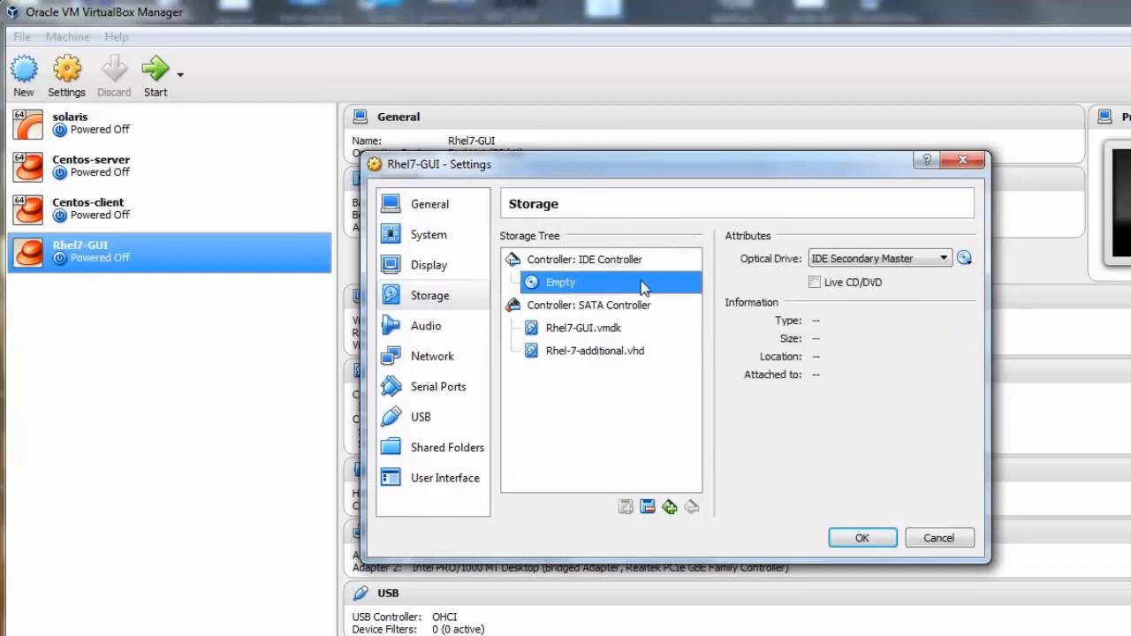
pyautogui.click(965, 258)
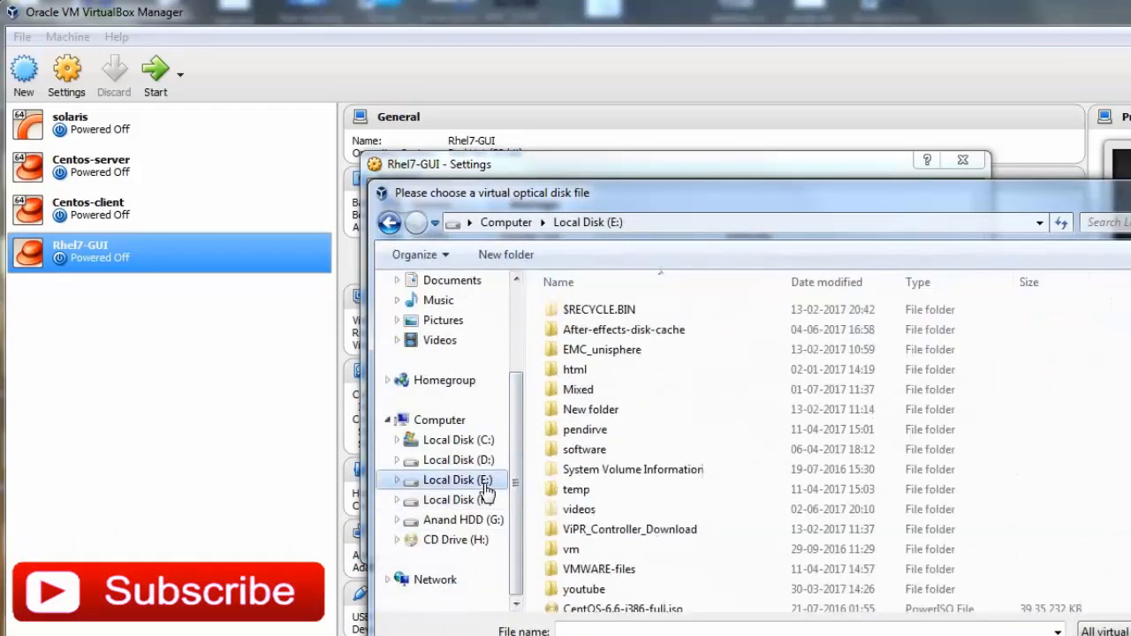
# Load the rhel-server-7.0 ISO, put Hard Disk first in Boot Order and save the settings.
pyautogui.click(629, 594)
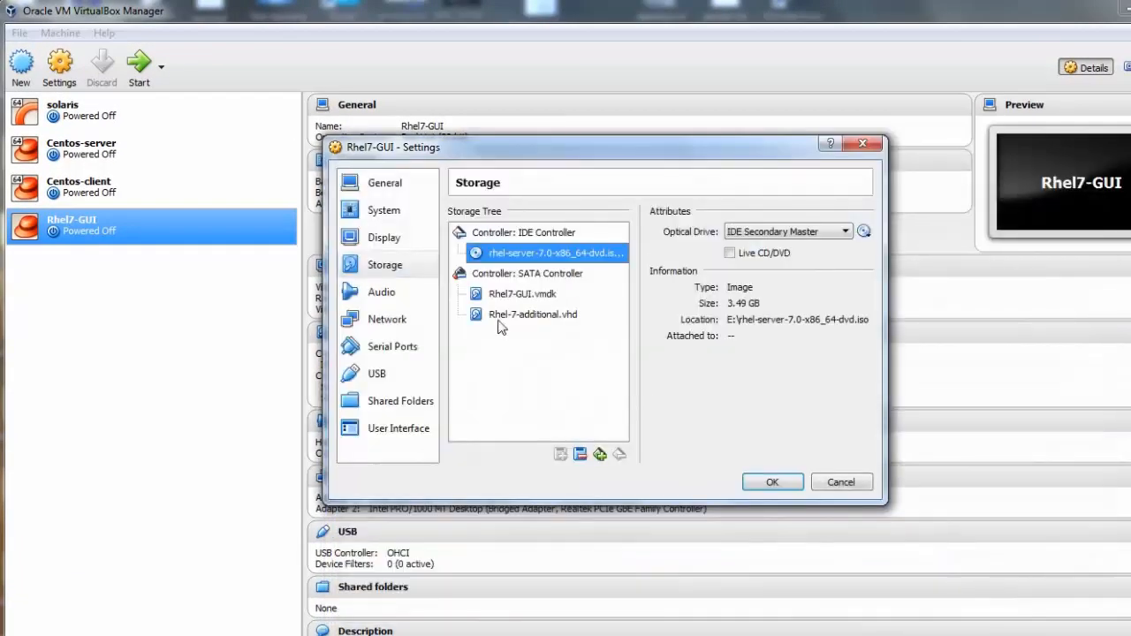
pyautogui.moveTo(384, 209)
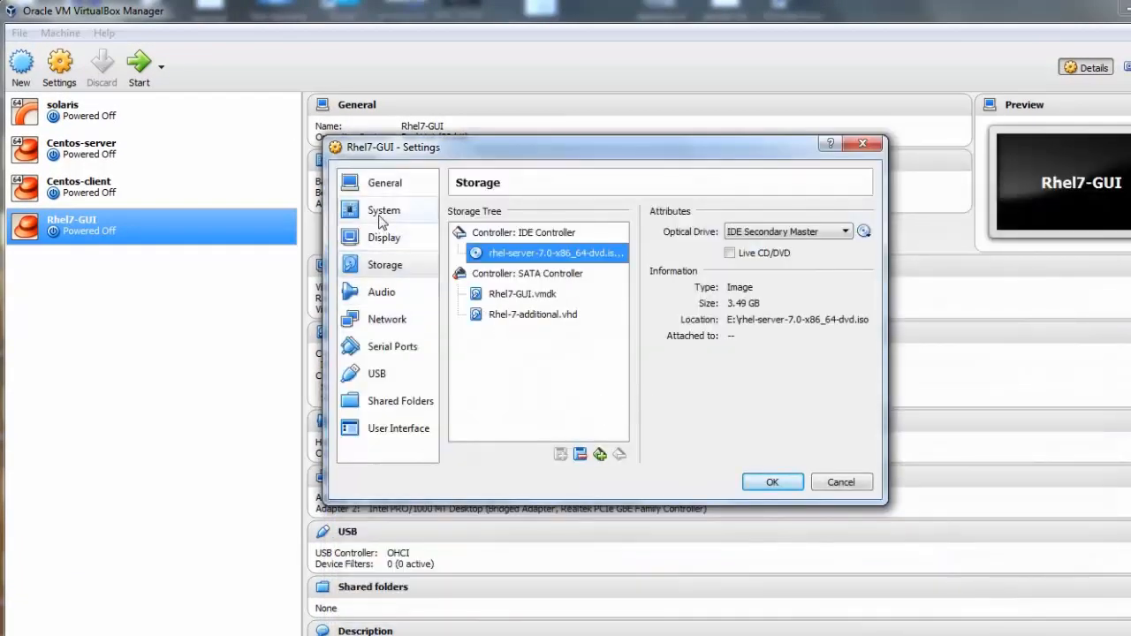
pyautogui.click(384, 209)
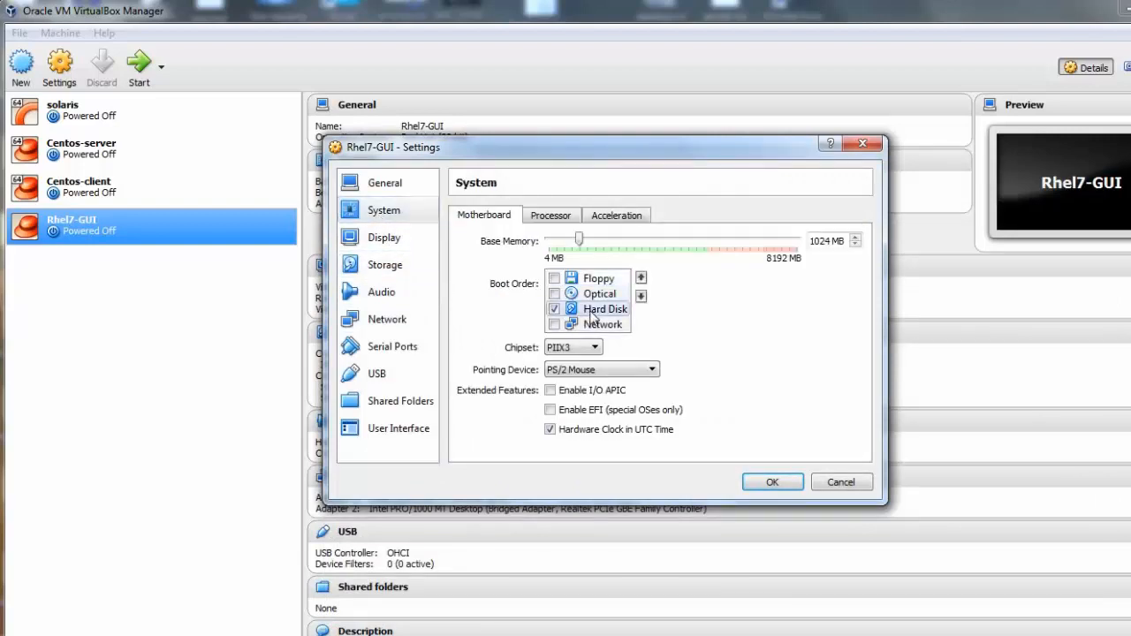
pyautogui.click(640, 276)
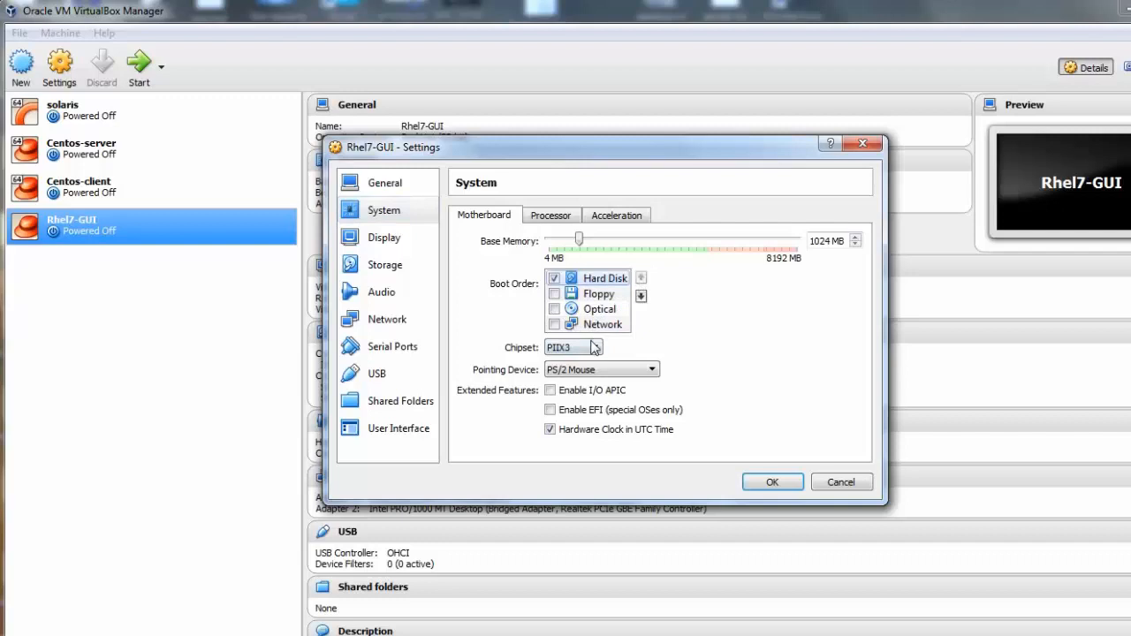
pyautogui.moveTo(771, 482)
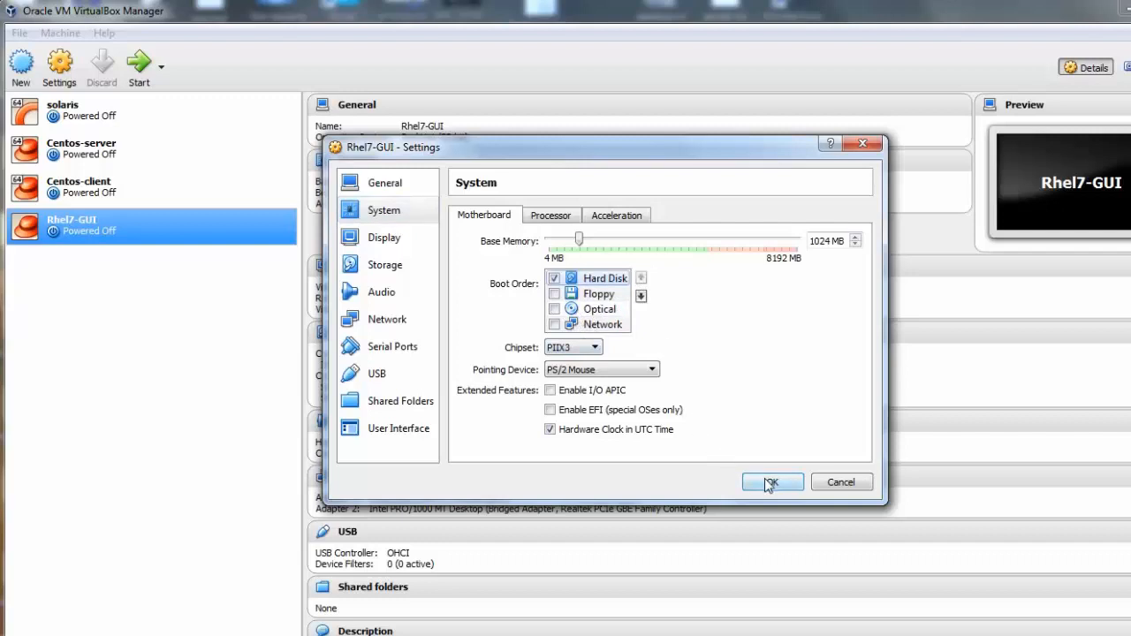
pyautogui.click(771, 480)
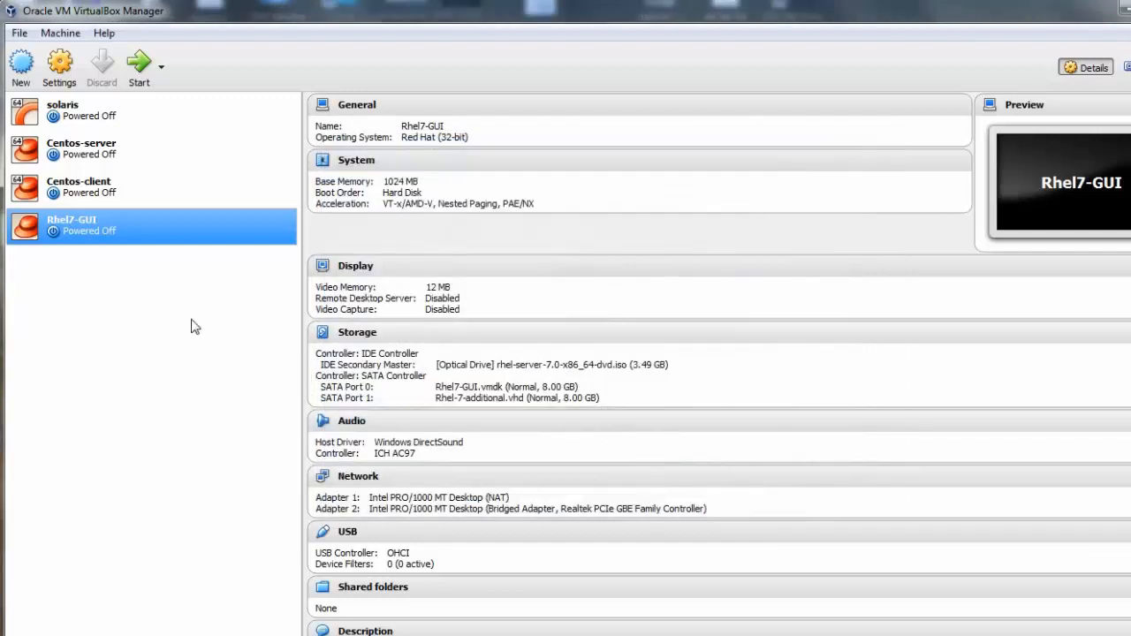
pyautogui.moveTo(138, 67)
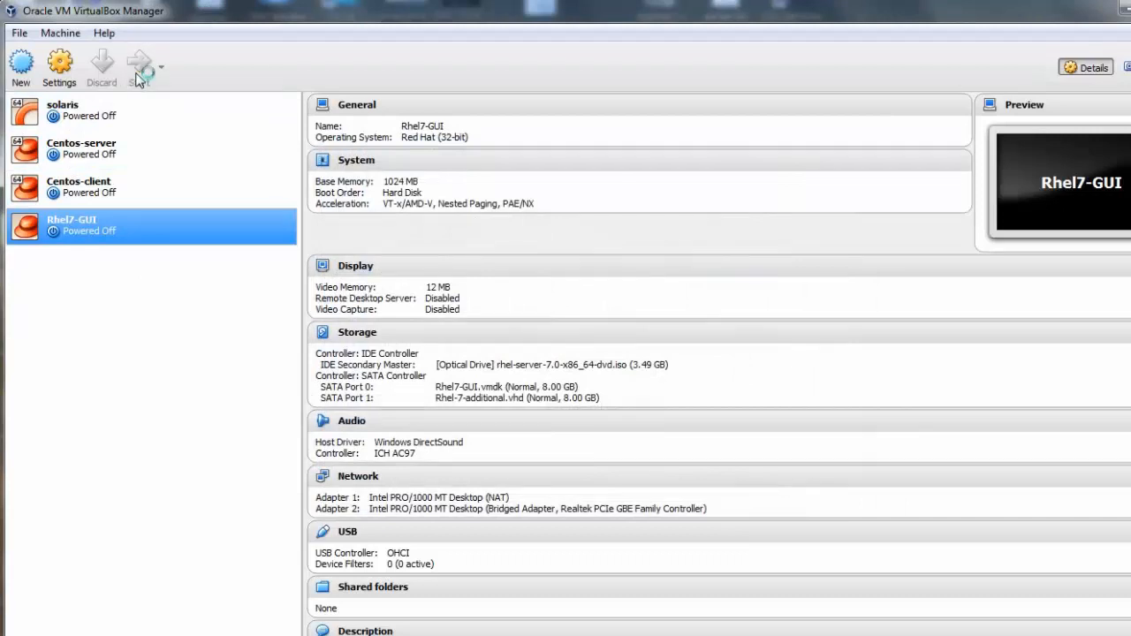
# Start the Rhel7-GUI virtual machine and sign in to the RHEL 7 desktop.
pyautogui.click(138, 67)
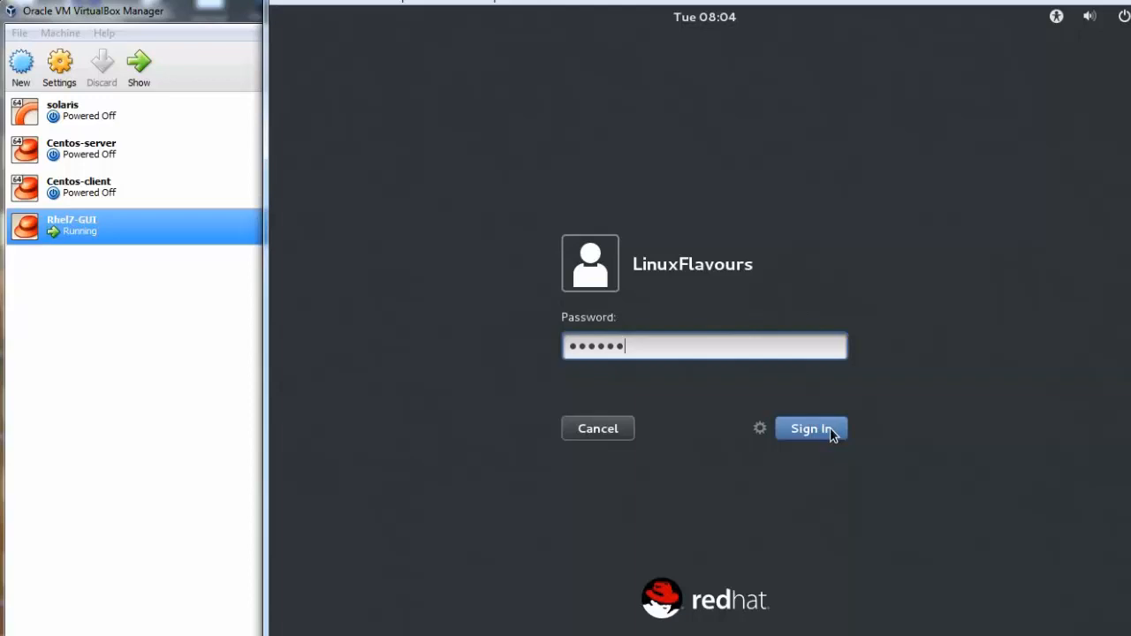
pyautogui.click(810, 430)
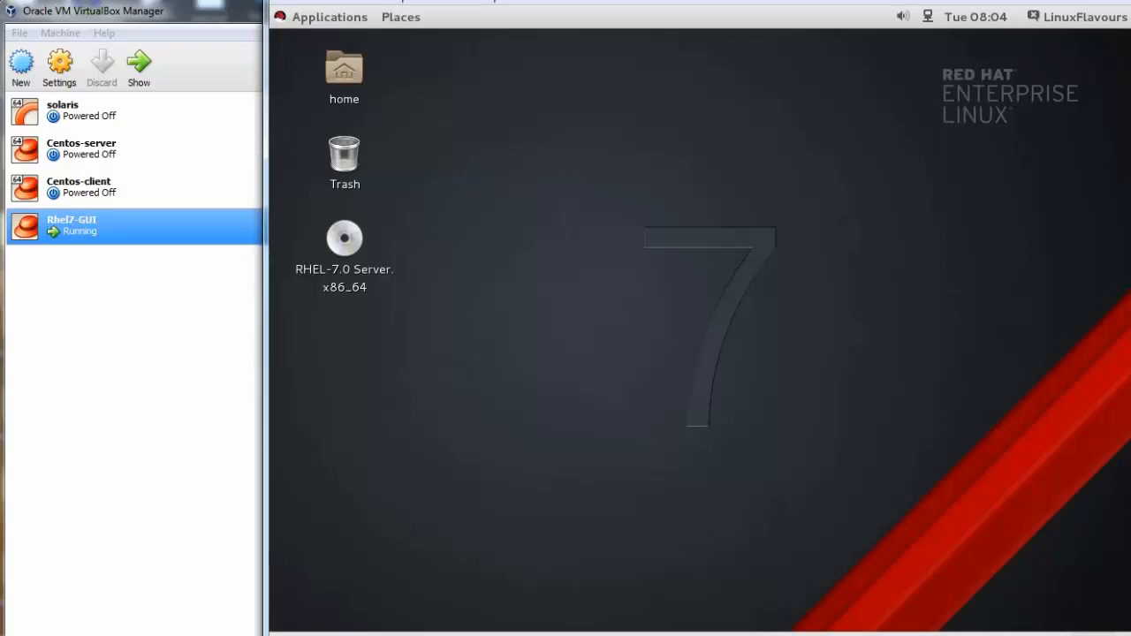
pyautogui.moveTo(742, 155)
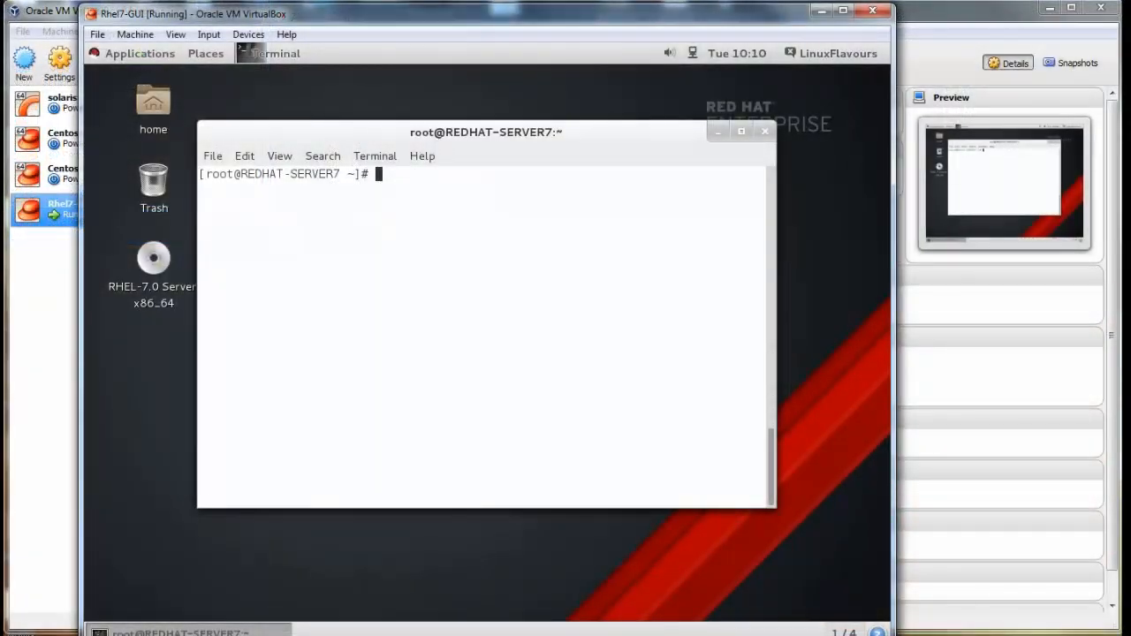
# Run df -h and lsblk, revealing the sr0 DVD and the 8 GB sdb disk with sdb1.
pyautogui.write('df -')
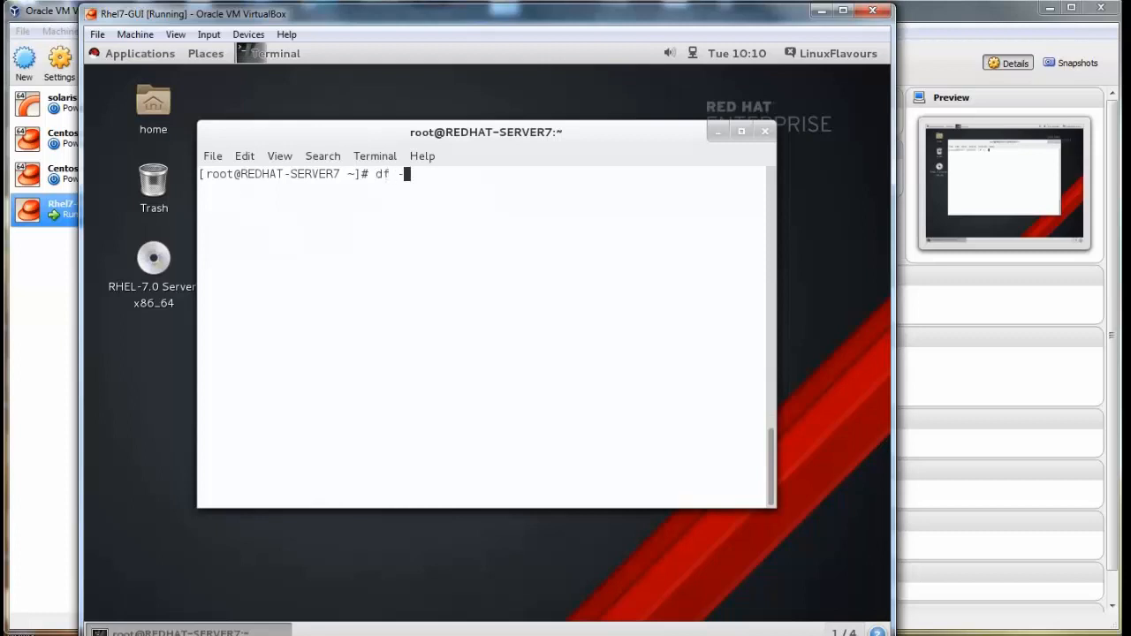
pyautogui.press('Return')
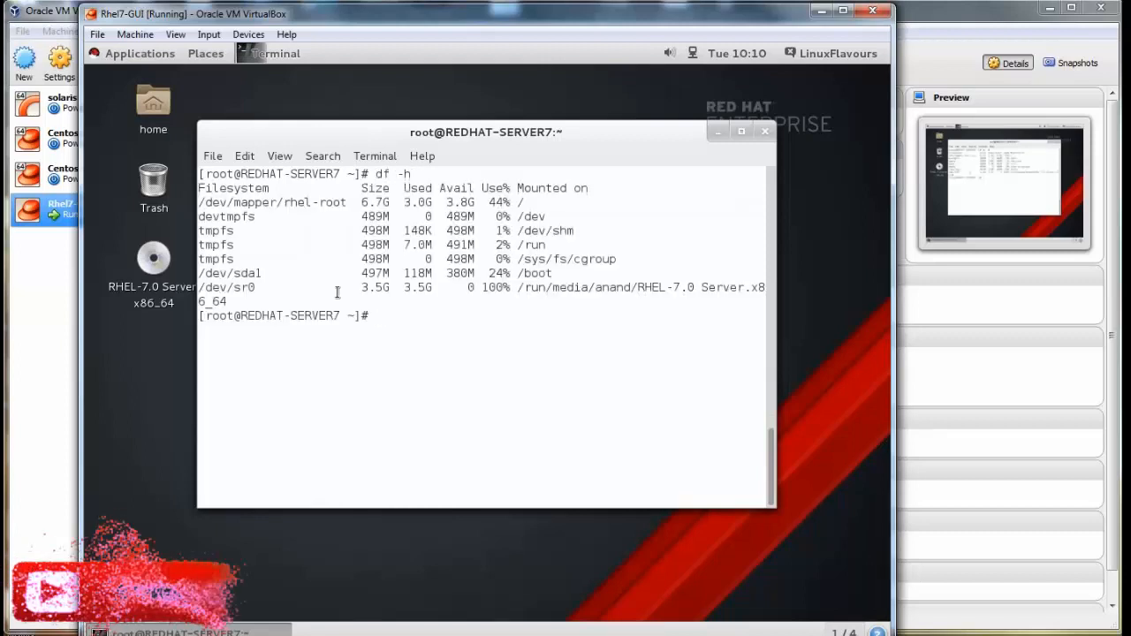
pyautogui.write('lsblk')
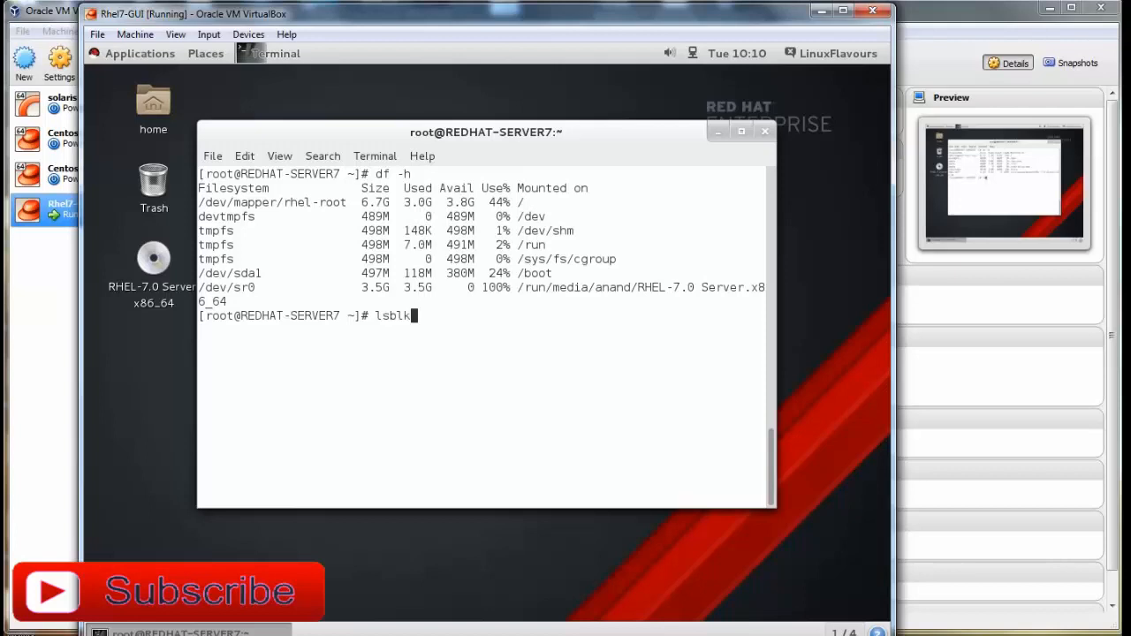
pyautogui.press('Return')
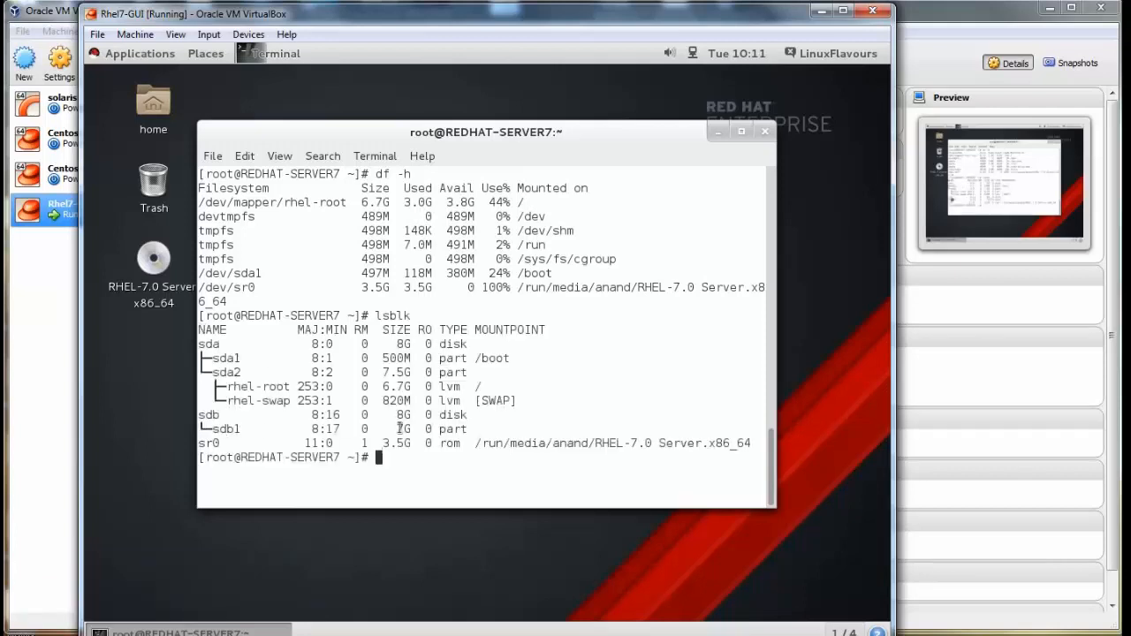
# Highlight the sda disk line in the lsblk listing.
pyautogui.doubleClick(452, 430)
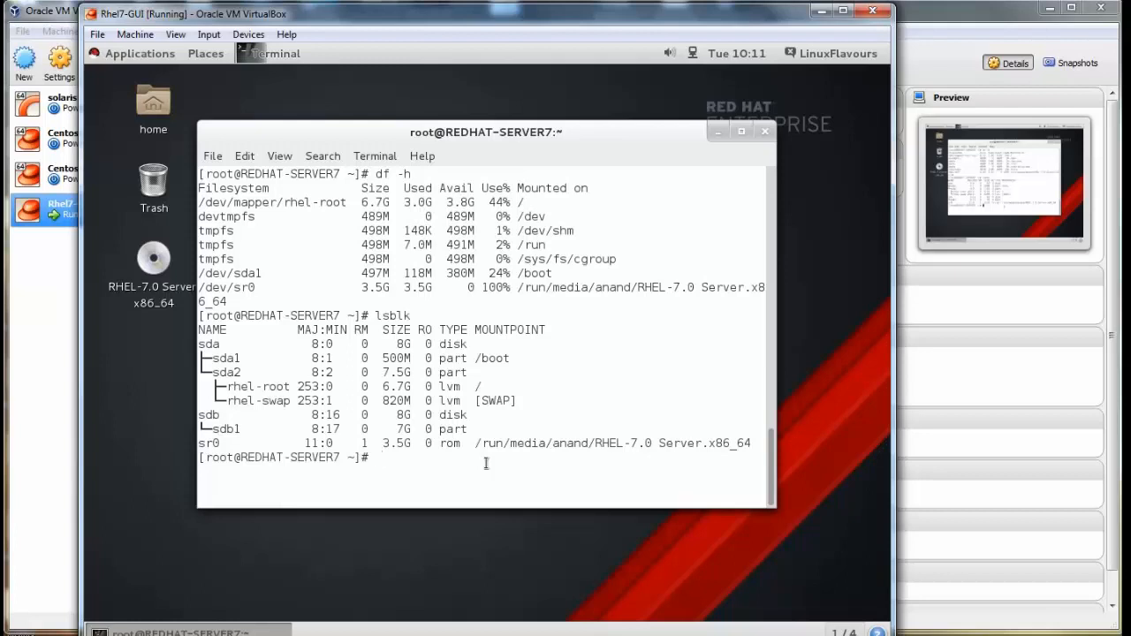
pyautogui.moveTo(345, 320)
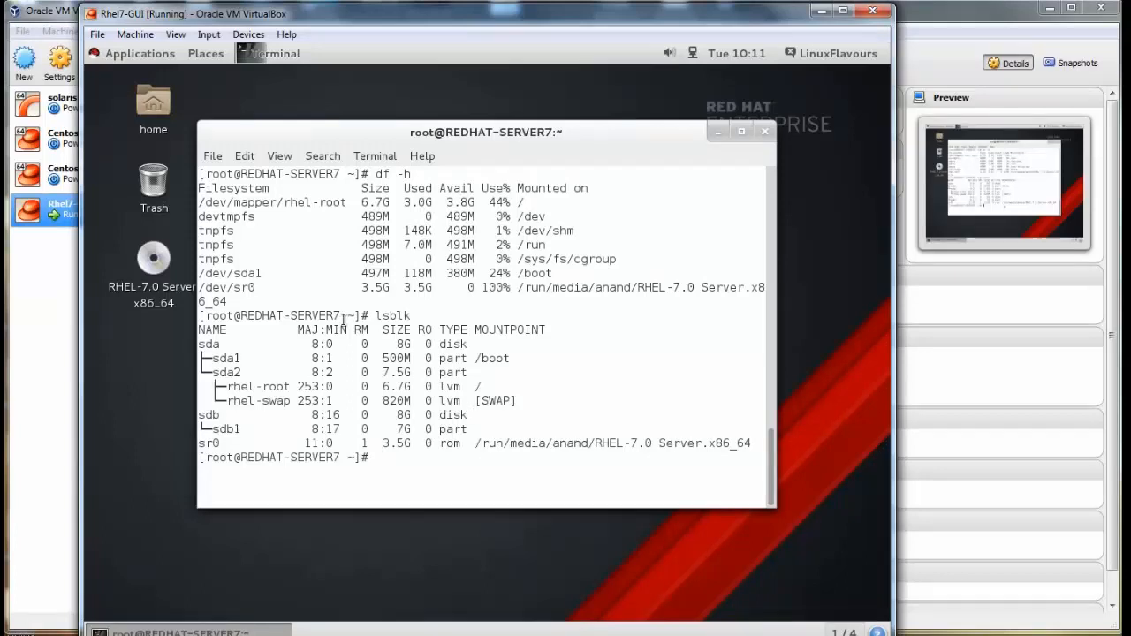
pyautogui.doubleClick(403, 343)
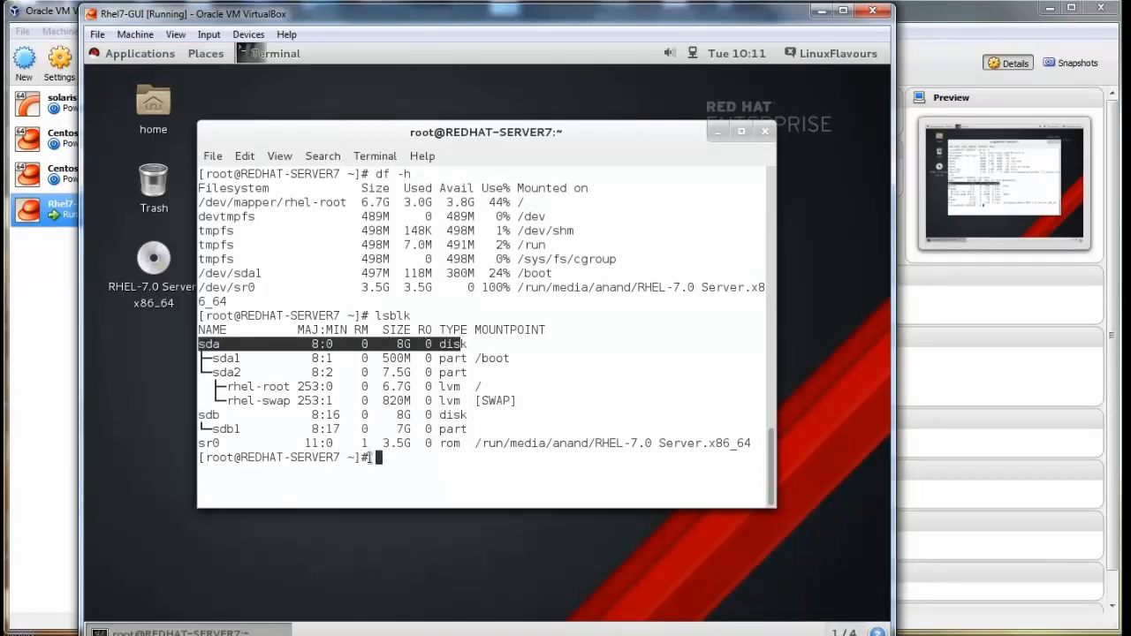
# Enter the DVD's Packages directory and confirm vsftpd-3.0.2 exists with ls | grep vsftpd.
pyautogui.write('cd')
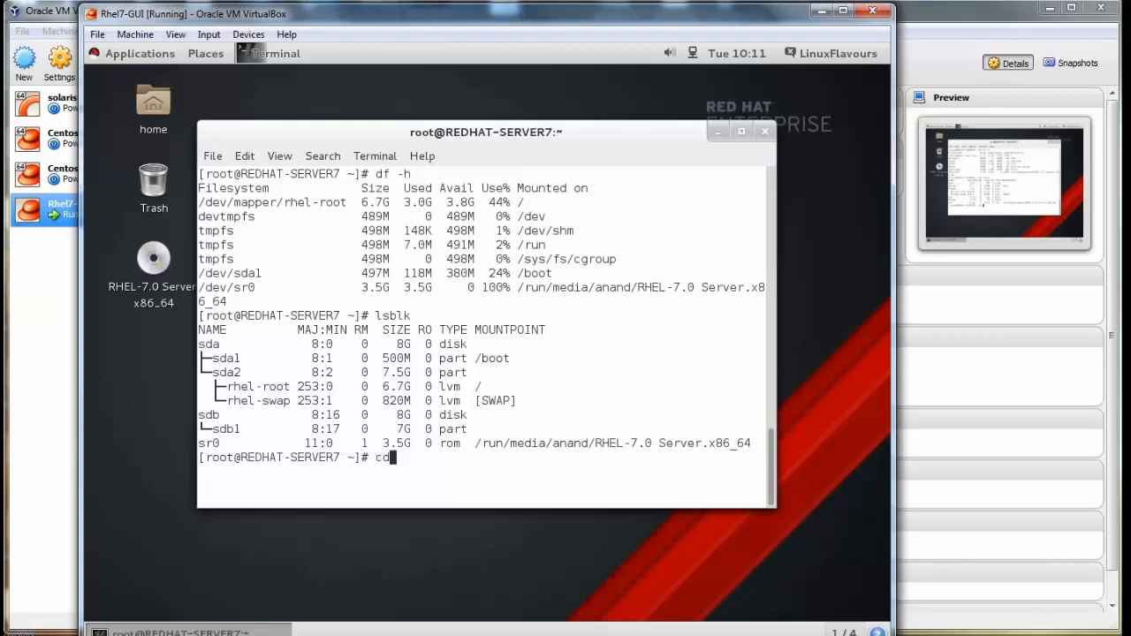
pyautogui.write('/')
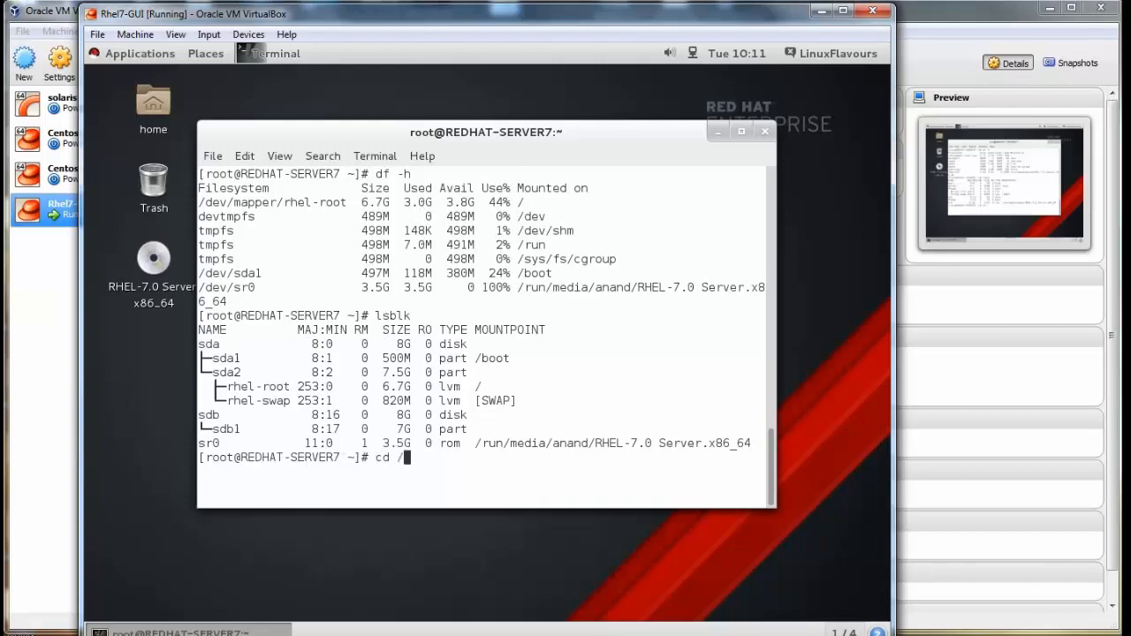
pyautogui.press('Return')
pyautogui.write('ls')
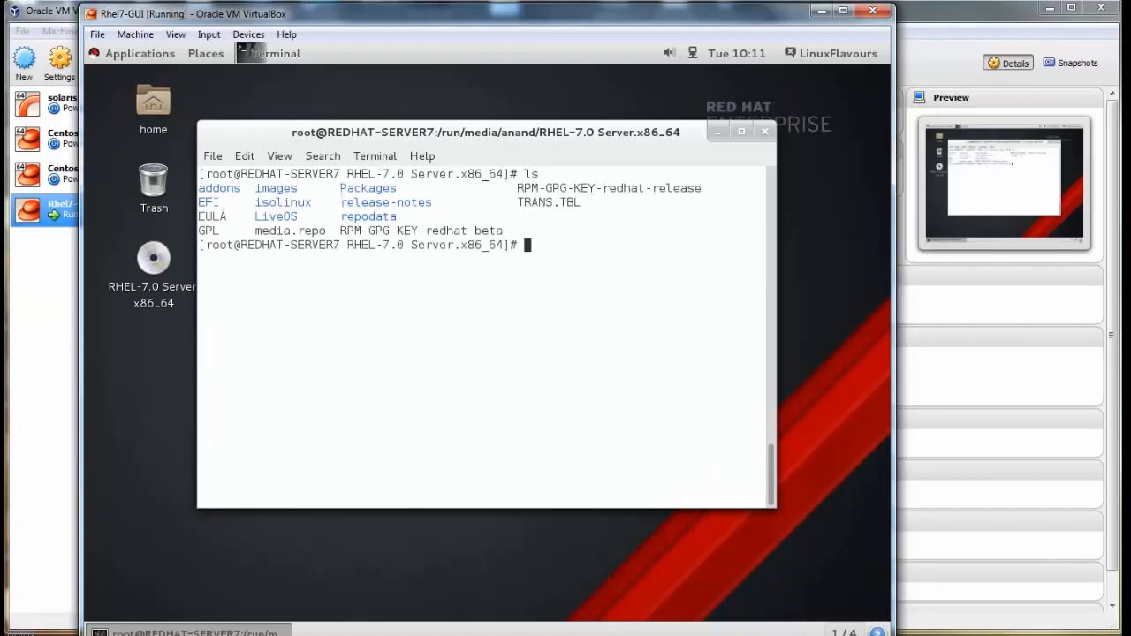
pyautogui.write('cd Packages/')
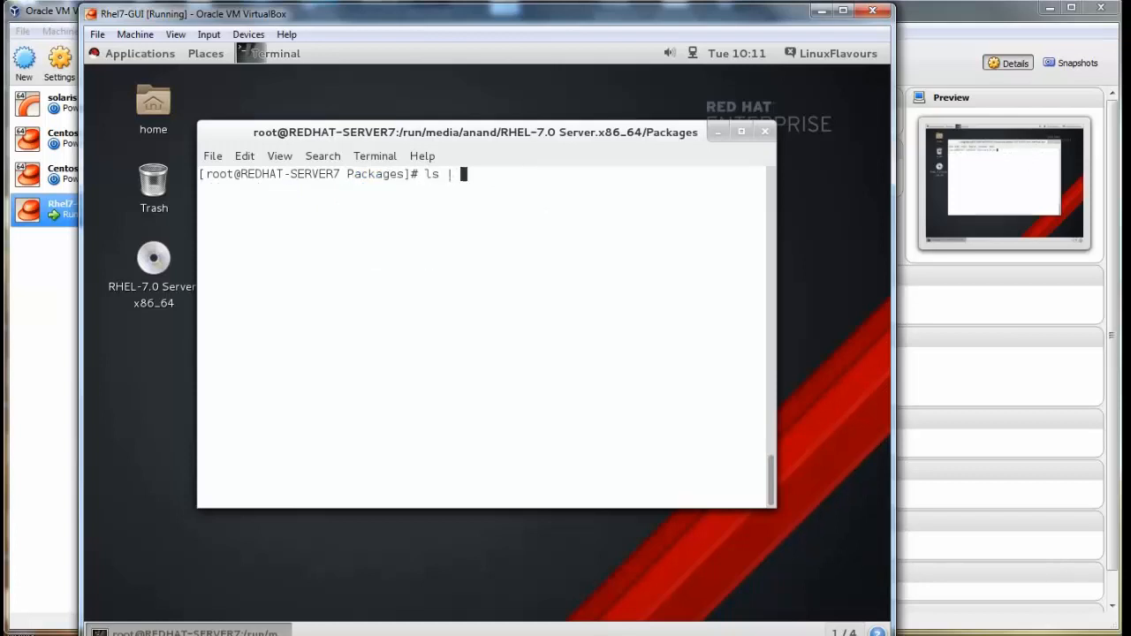
pyautogui.write('grep v')
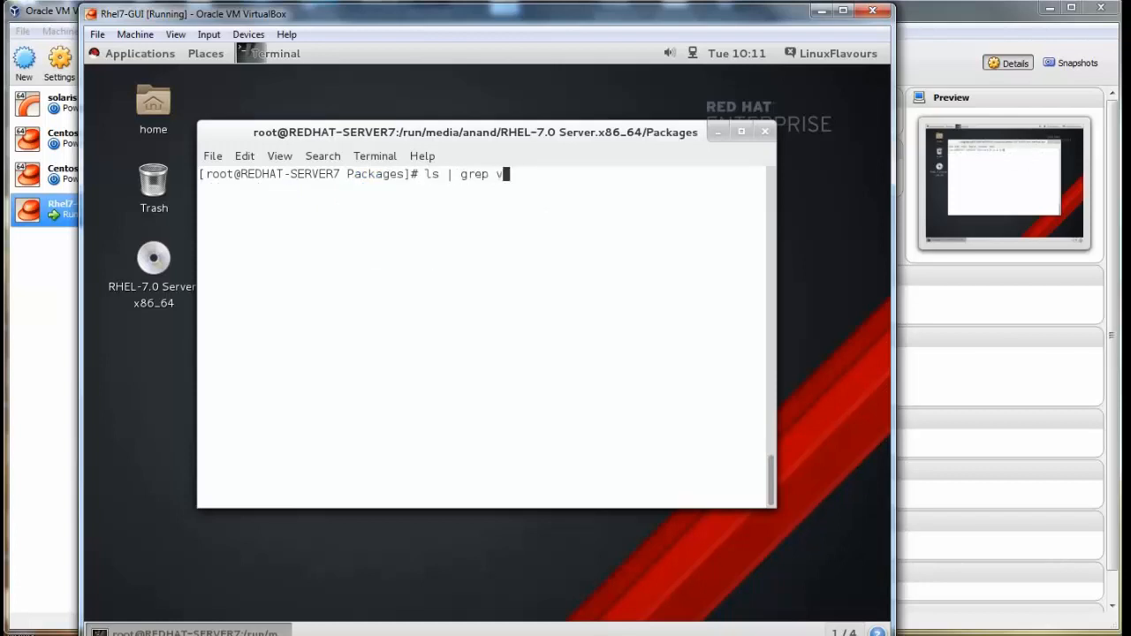
pyautogui.write('sftpd')
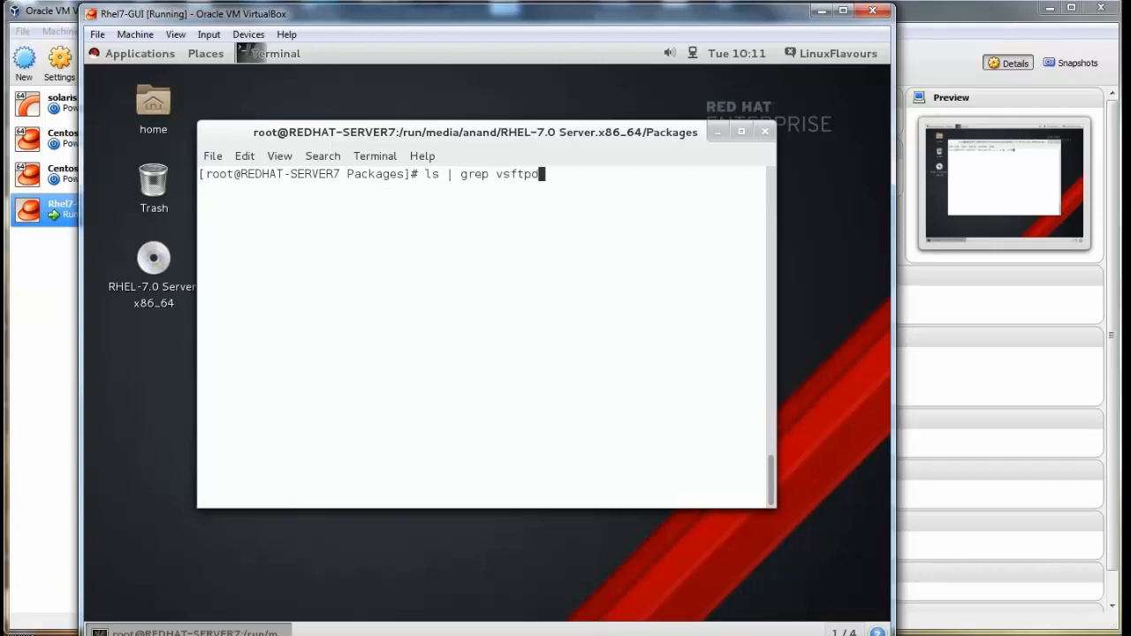
pyautogui.press('Return')
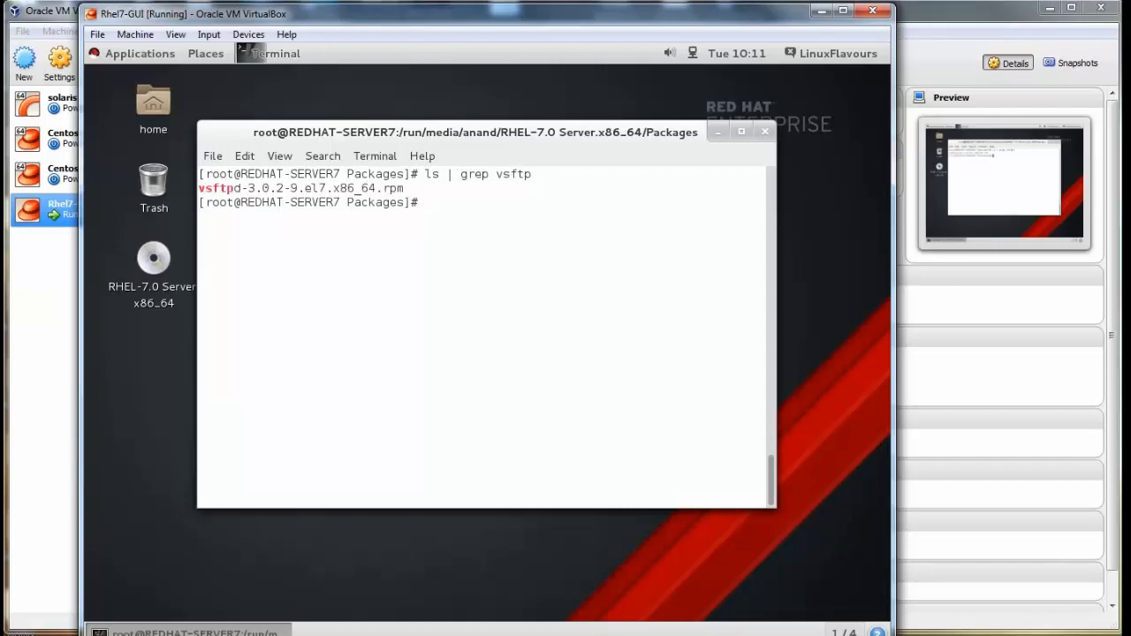
# Query rpm -qa for vsftp and createrepo, showing neither is installed.
pyautogui.write('rpm -qa | greop')
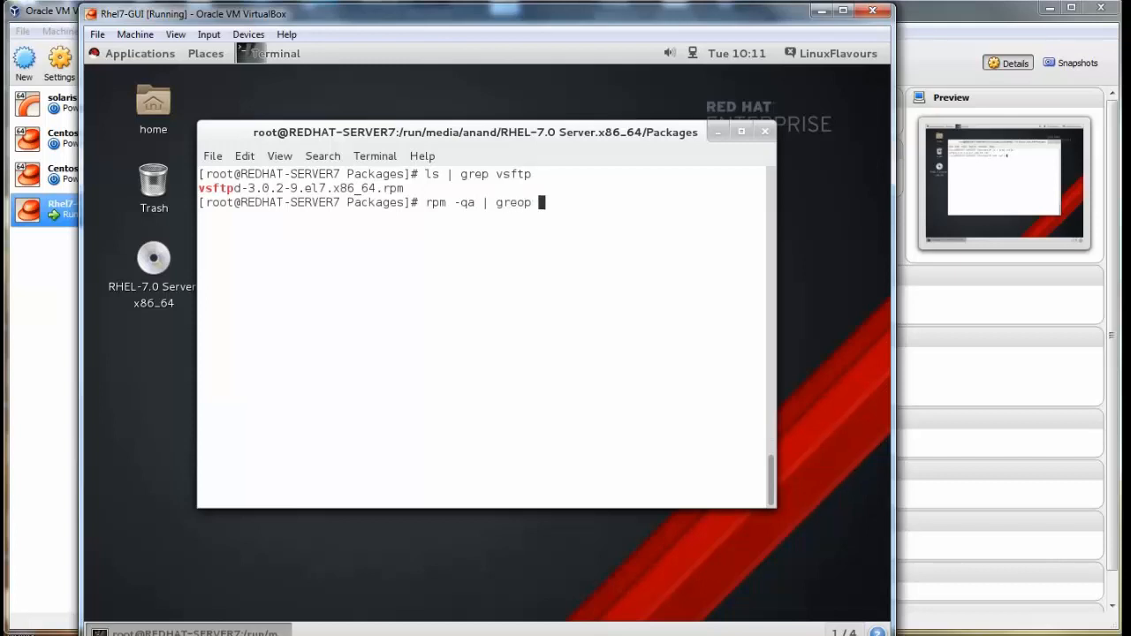
pyautogui.press('BackSpace')
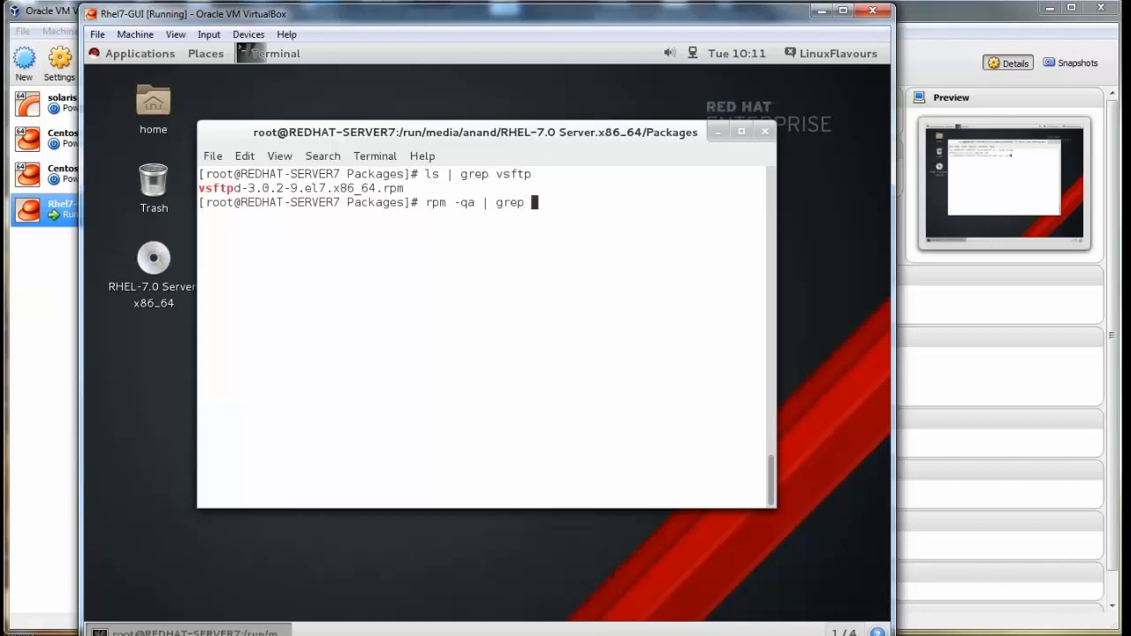
pyautogui.write('vsftp')
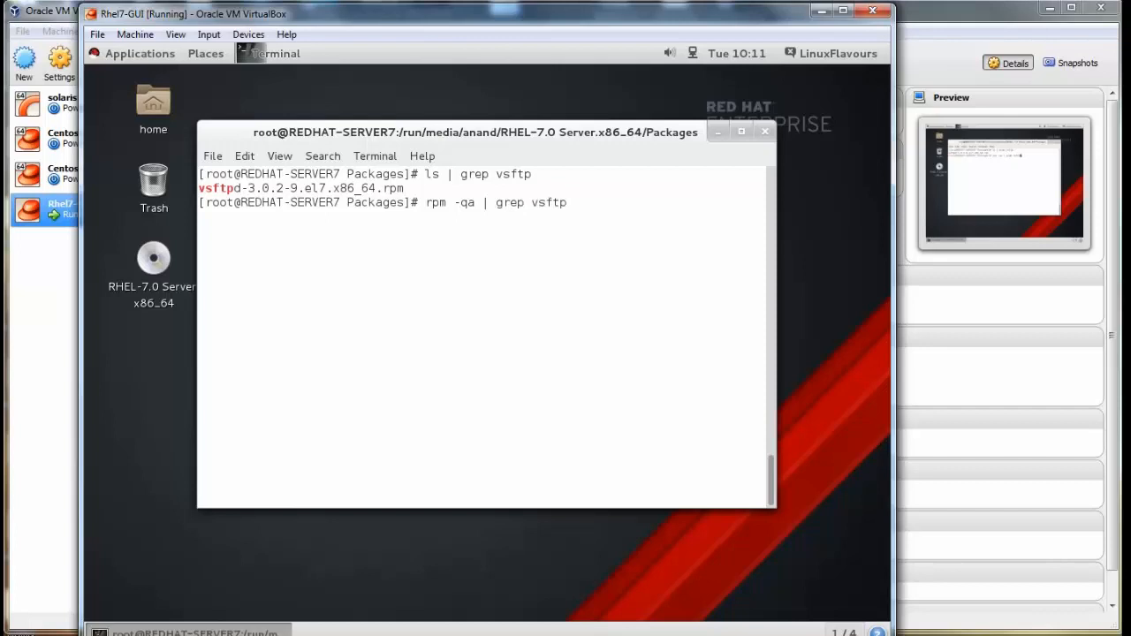
pyautogui.press('Return')
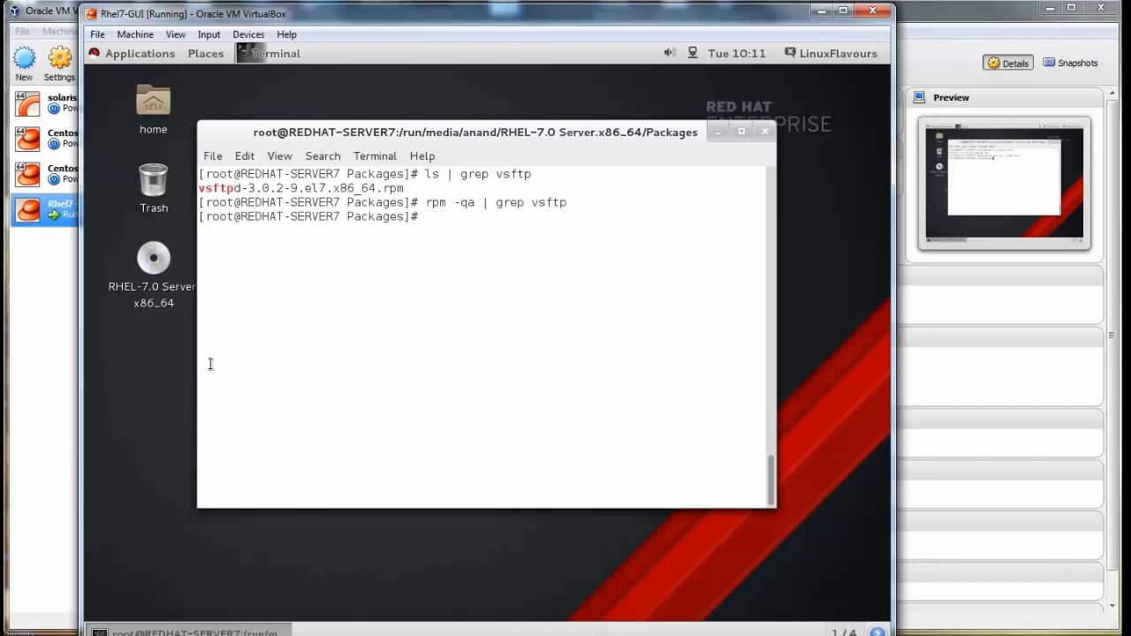
pyautogui.write('rpm -qa | grep crea')
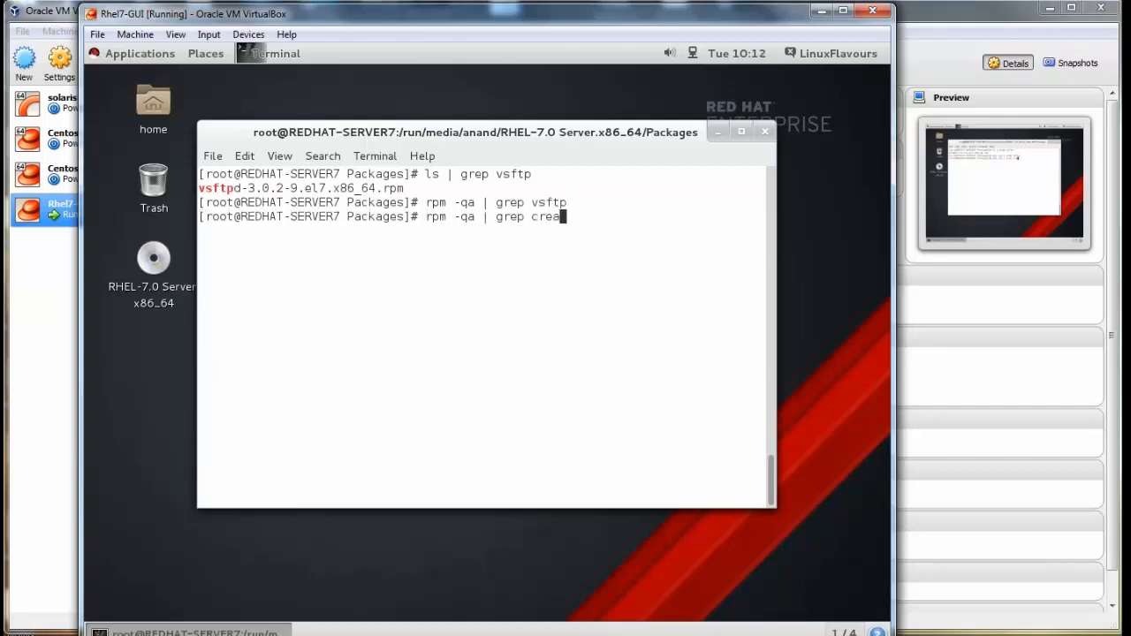
pyautogui.press('Return')
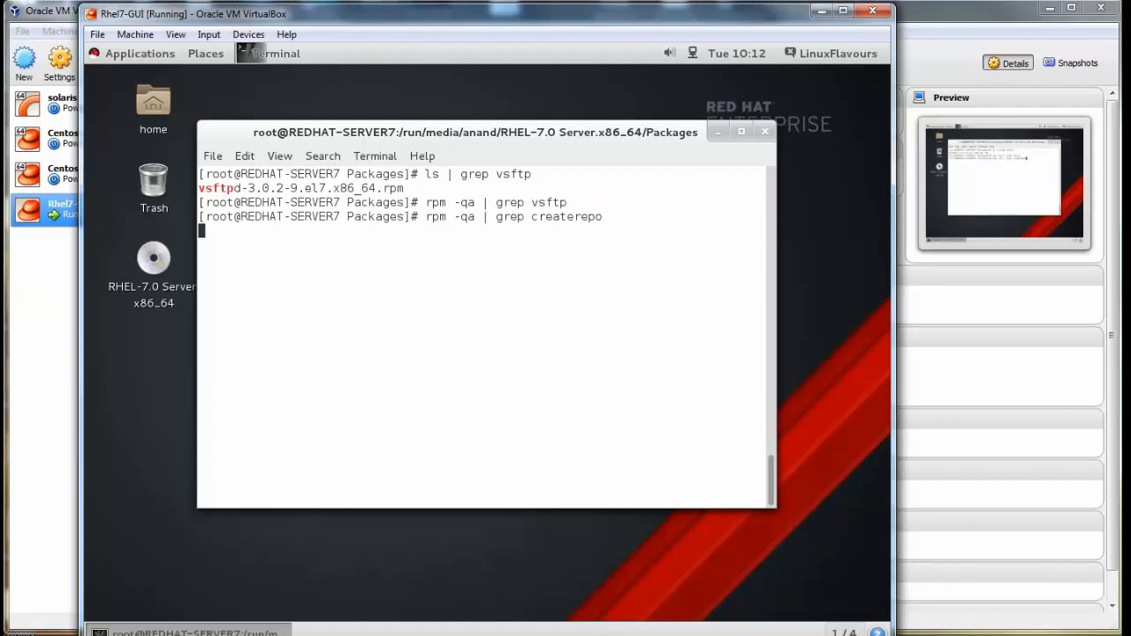
pyautogui.press('Return')
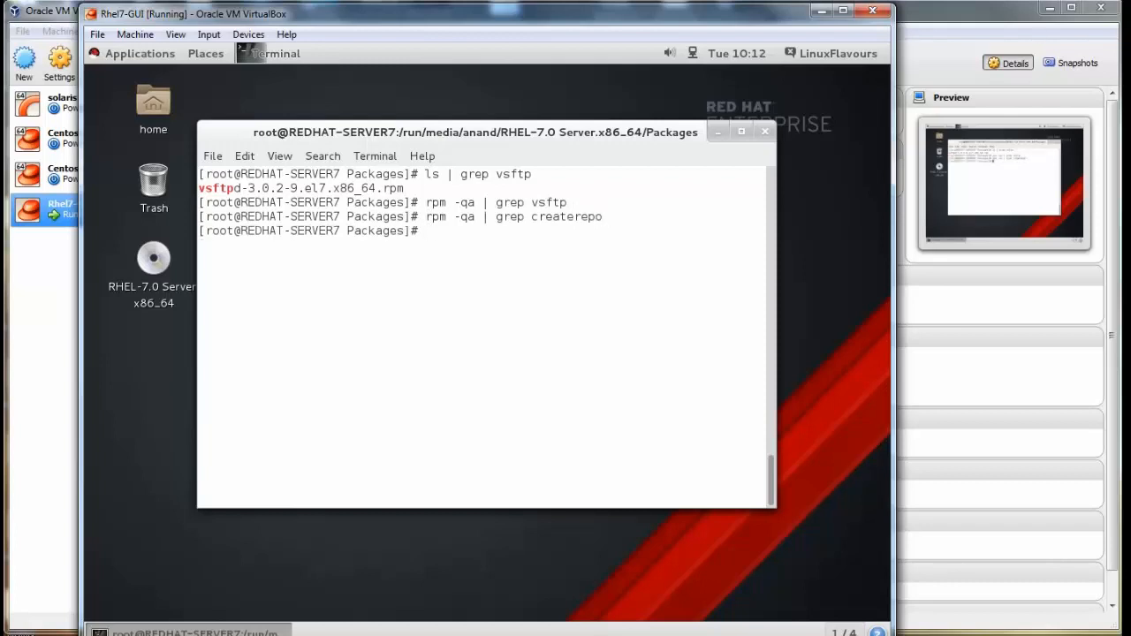
# List installed yum packages and install vsftpd-3.0.2-9.el7.x86_64.rpm with rpm -ivh.
pyautogui.press('Return')
pyautogui.write('r')
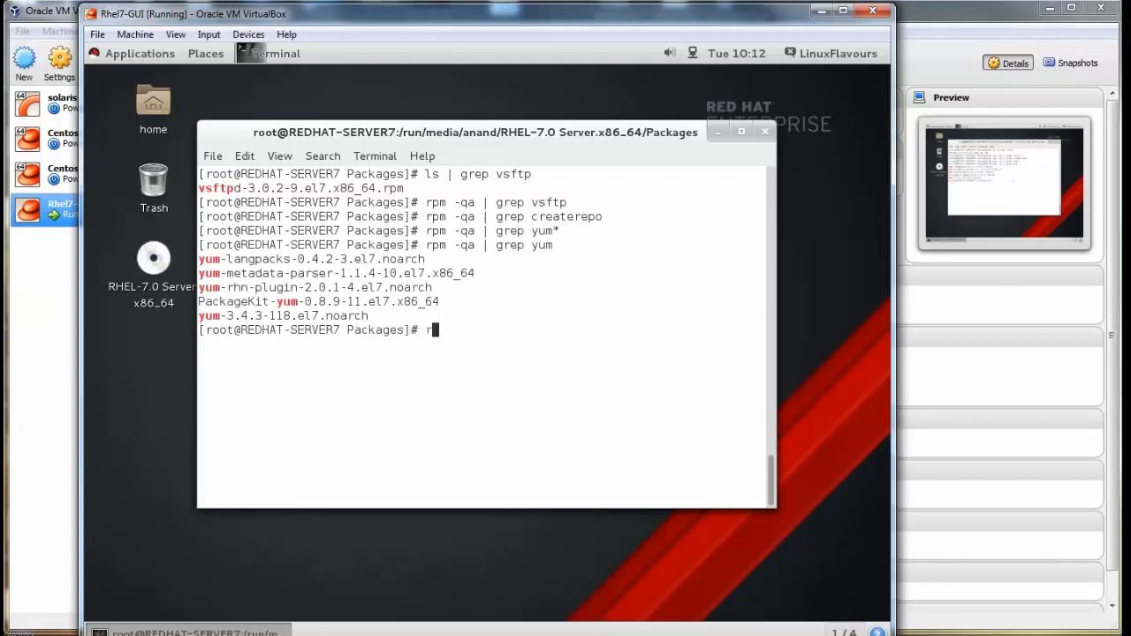
pyautogui.write('pm -')
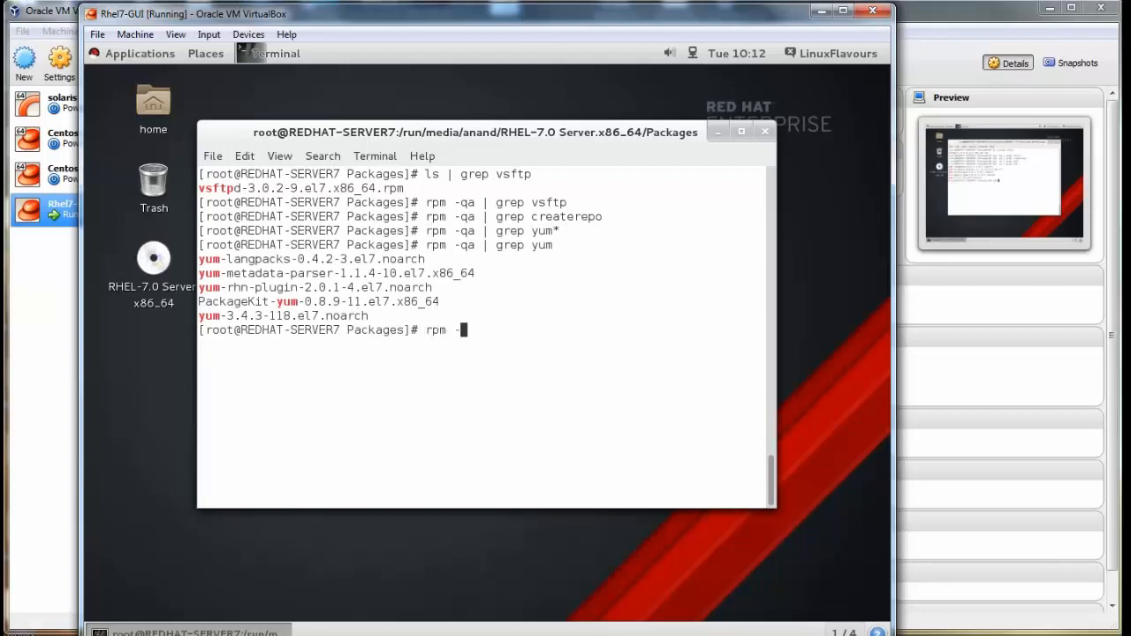
pyautogui.write('ivh')
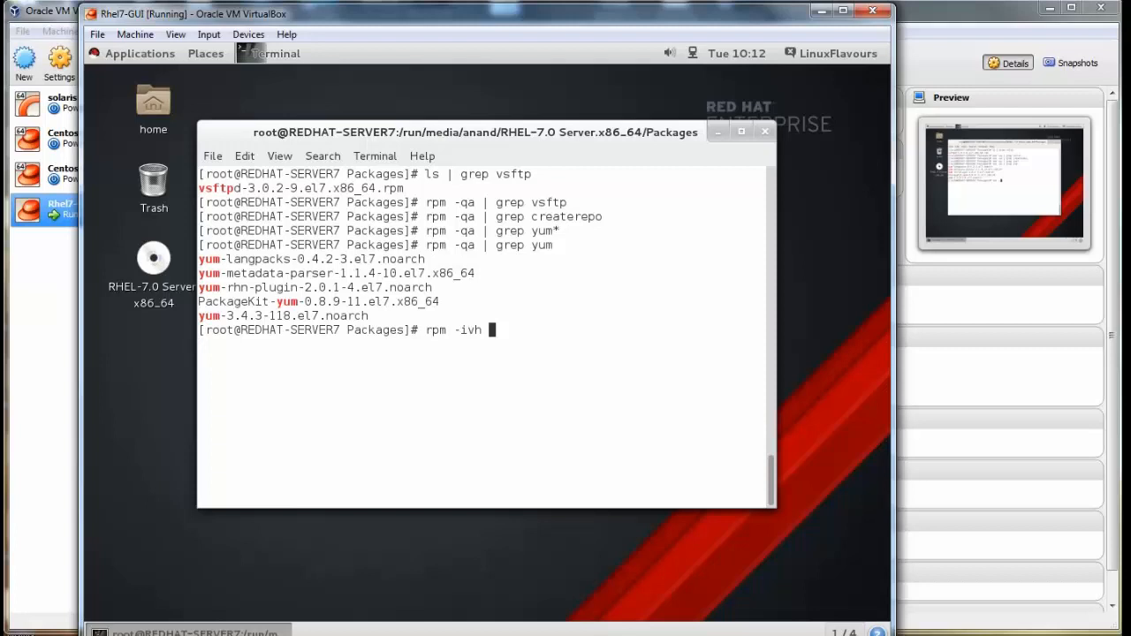
pyautogui.write('vsftpd-3.0.2-9.el7.x86_64.rpm')
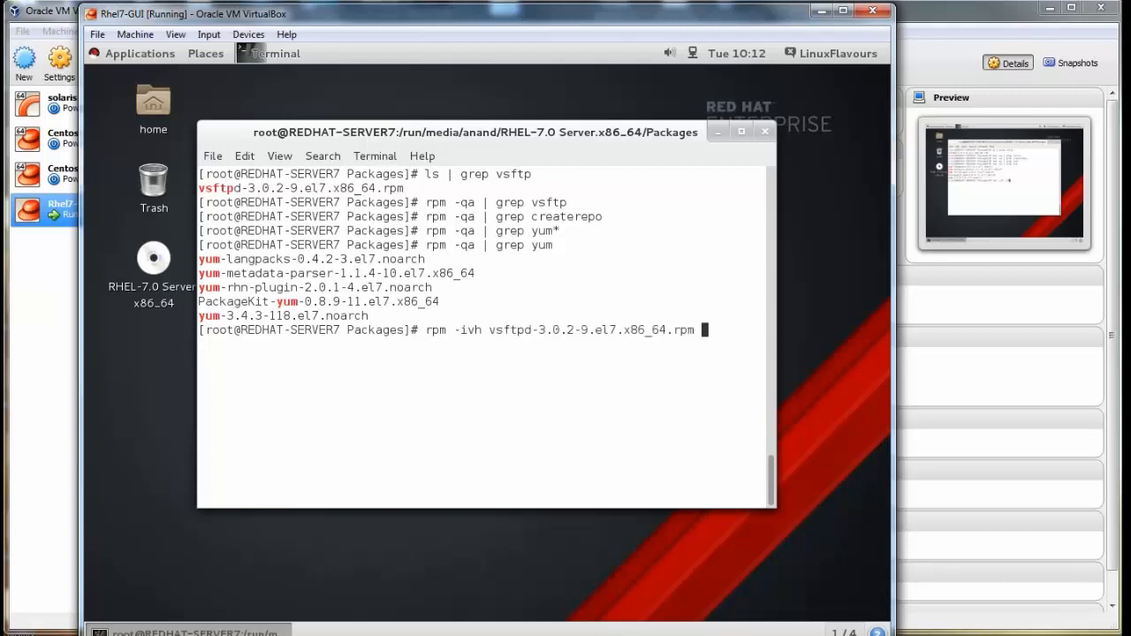
pyautogui.press('Return')
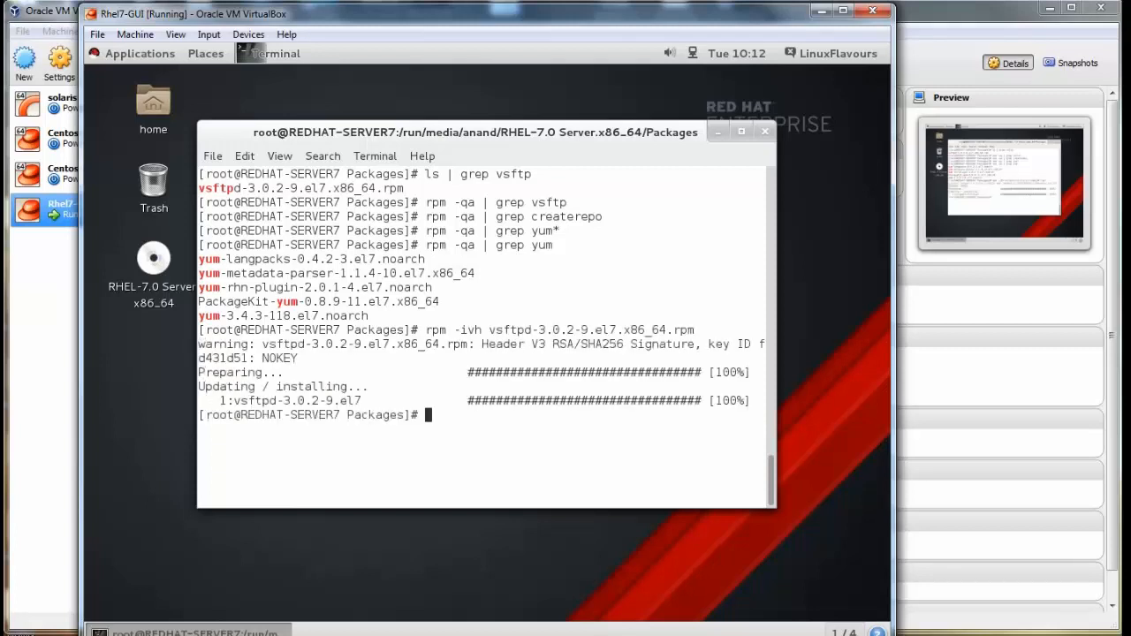
# Install createrepo-0.9.9-23.el7.noarch.rpm and yum-utils-1.1.31-24 from the disc.
pyautogui.write('ls | grep')
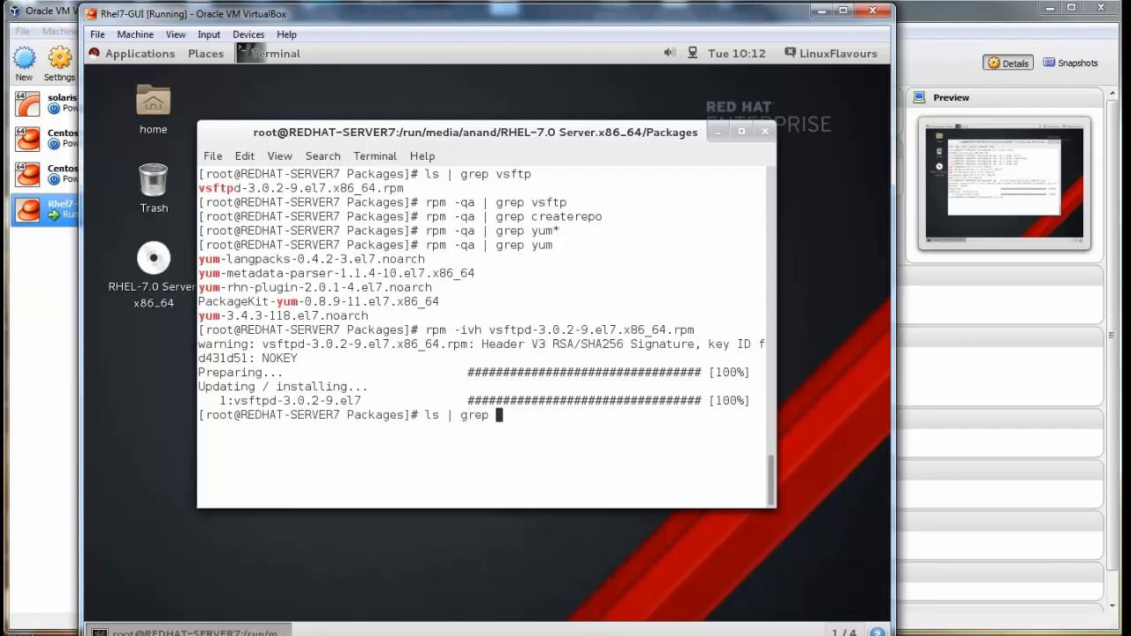
pyautogui.write('createrepo-0.9.9-23.el7.noarch.rpm ^C')
pyautogui.write('rpm -ivh')
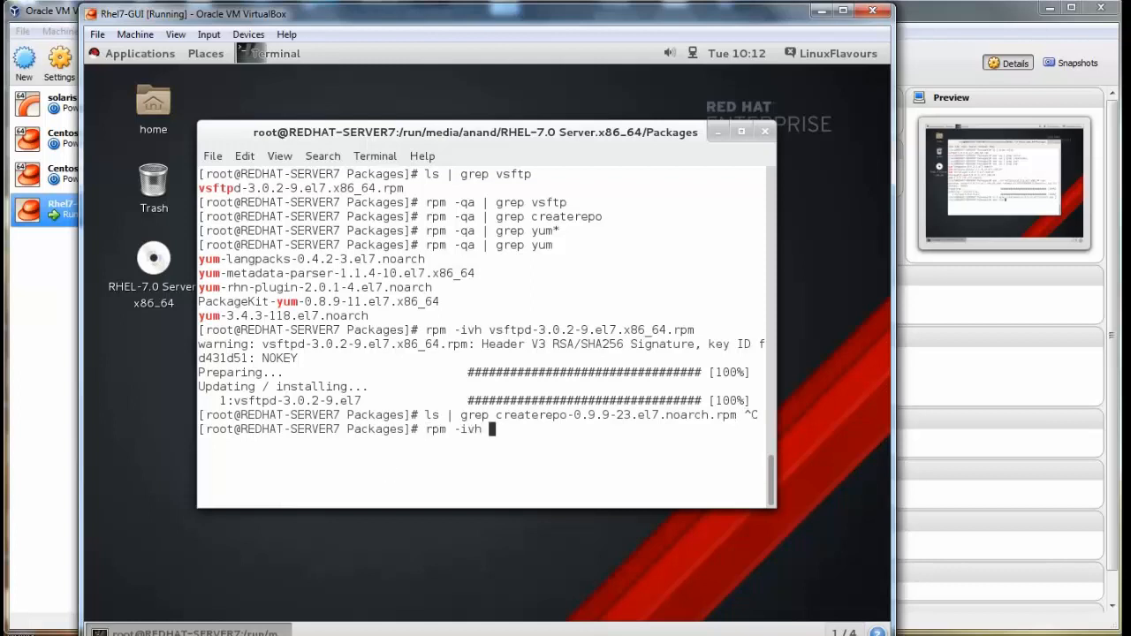
pyautogui.press('Return')
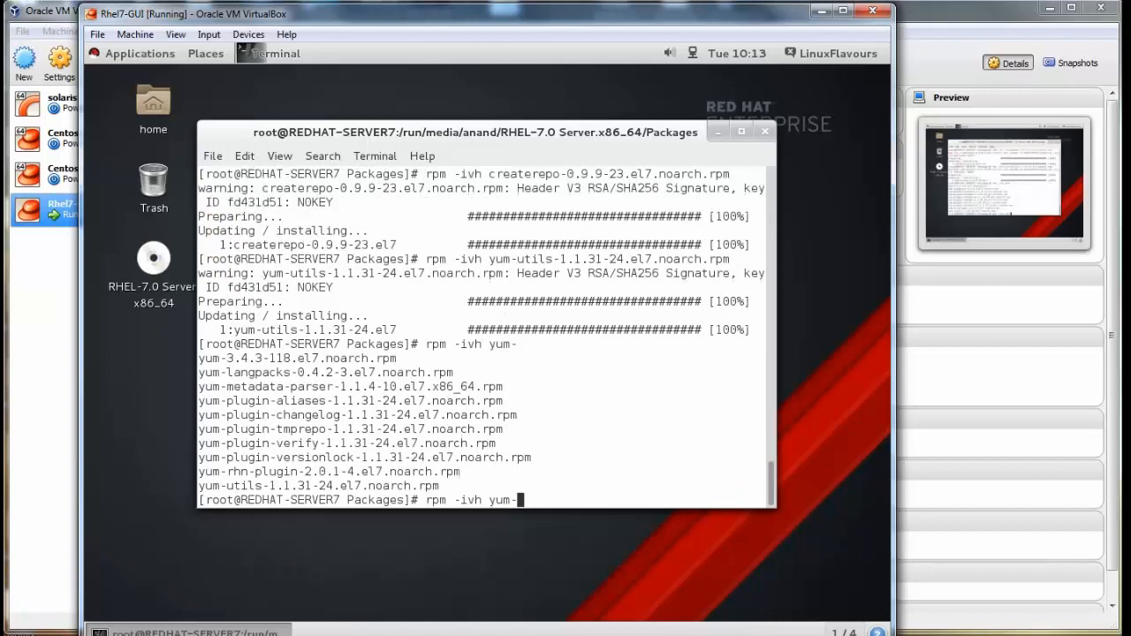
pyautogui.write('2')
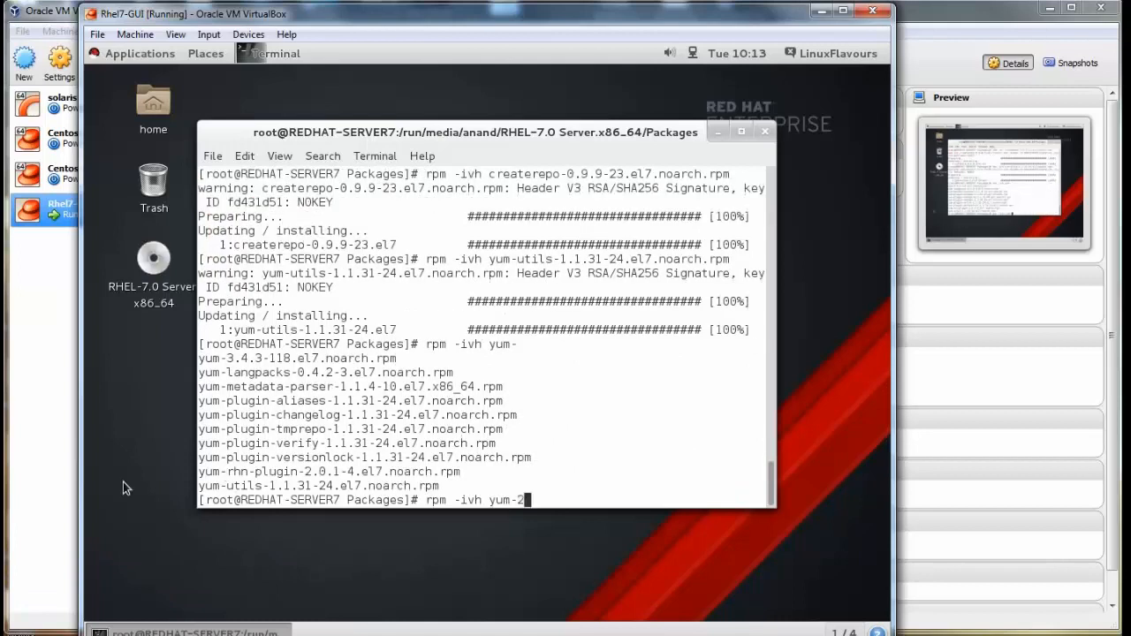
pyautogui.press('Return')
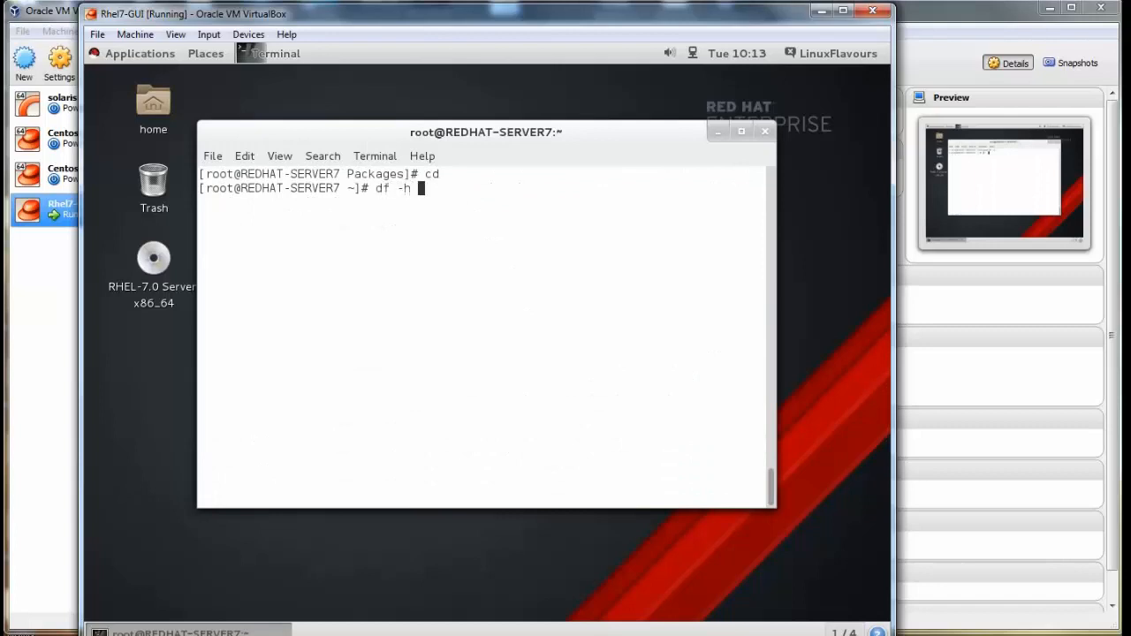
# Check mounted filesystems with df -h and look inside /var/ftp/pub.
pyautogui.press('Return')
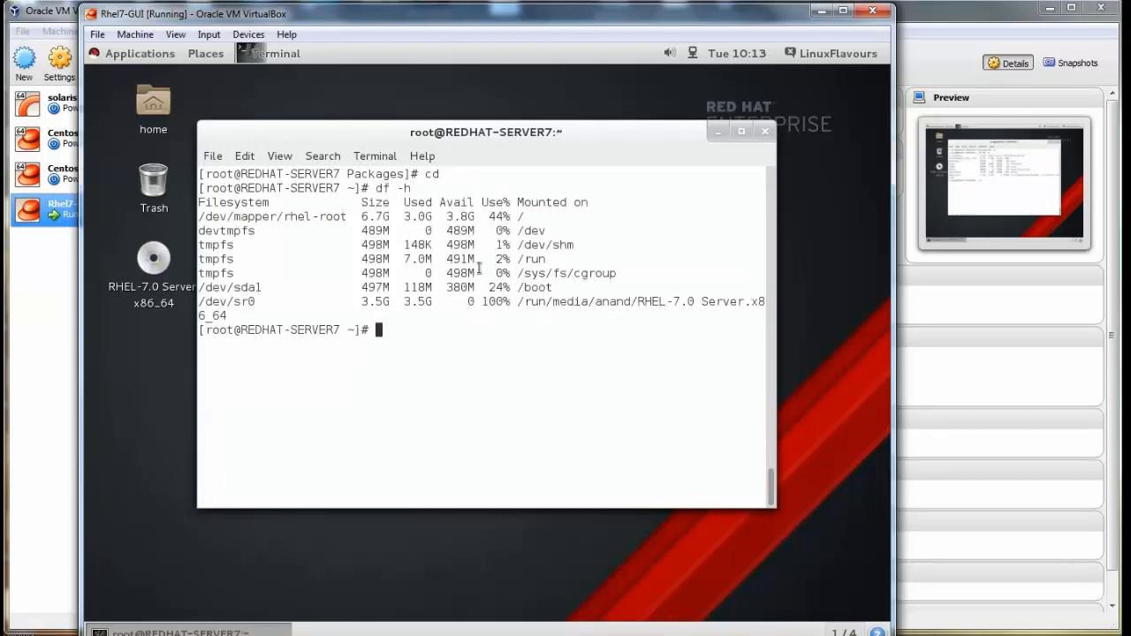
pyautogui.write('cd /var/ftp/')
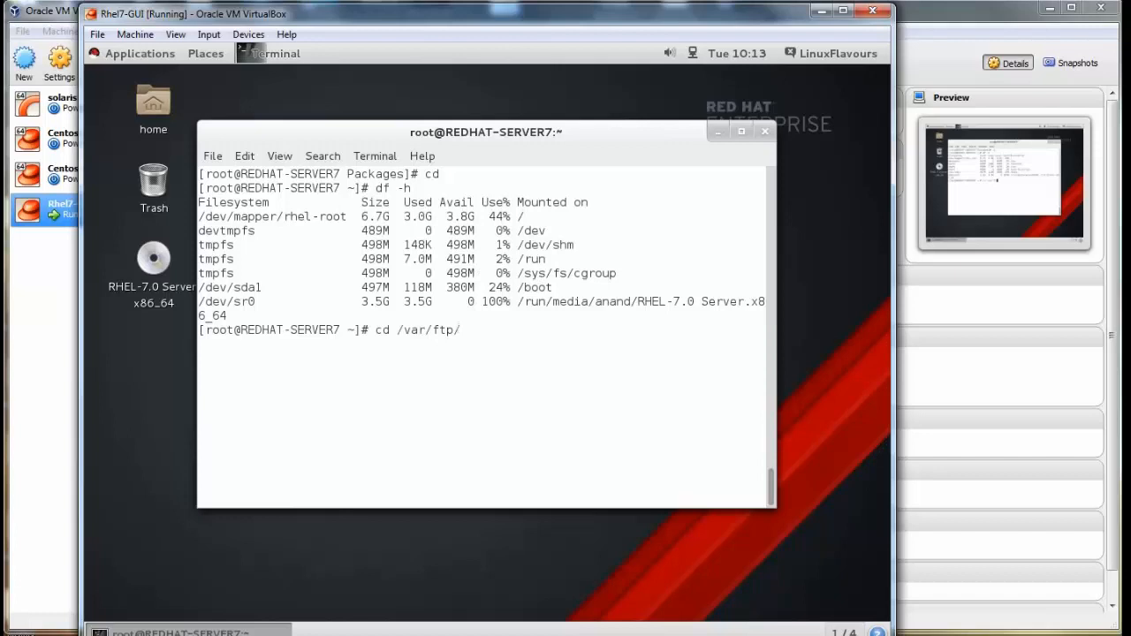
pyautogui.press('Return')
pyautogui.write('mount /dev/sd')
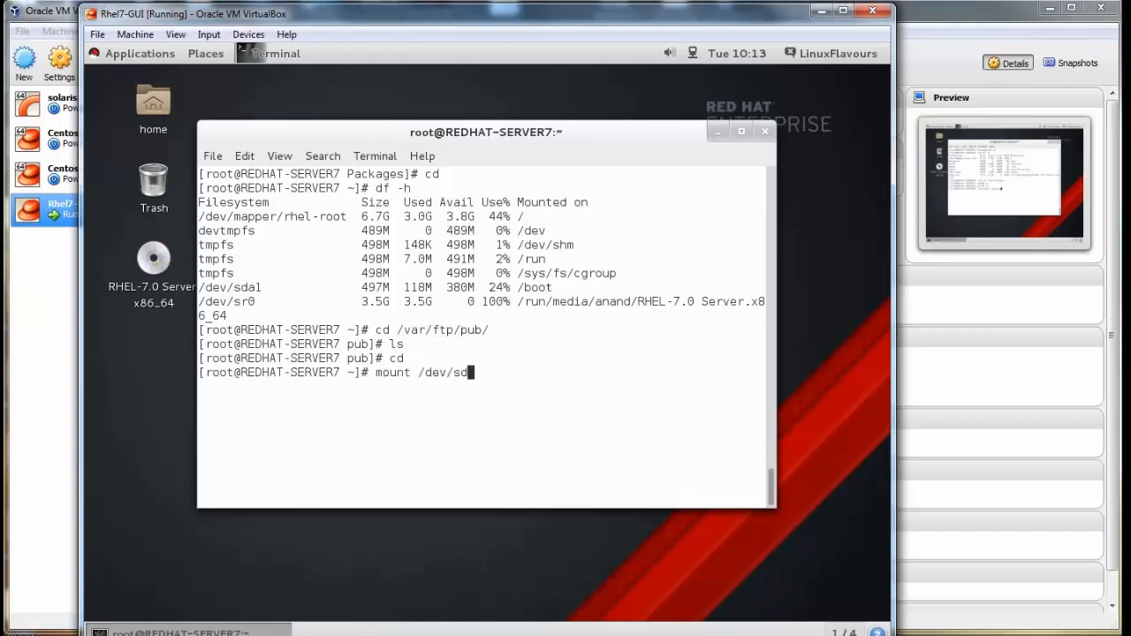
# Mount /dev/sdb1 at /var/ftp/pub and verify it with df -h.
pyautogui.press('Return')
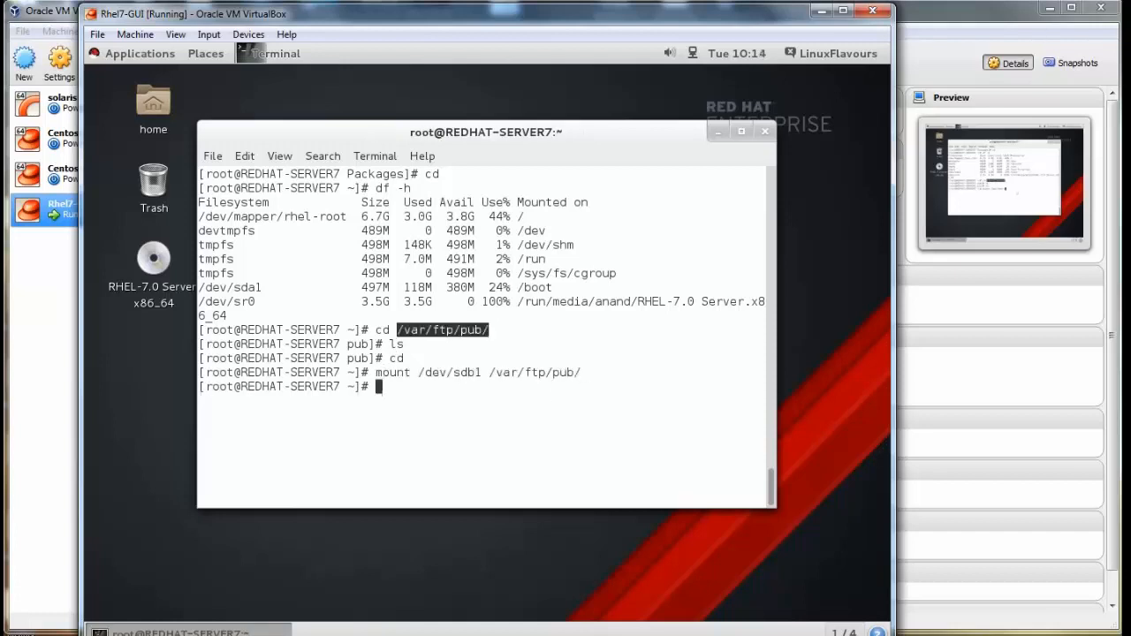
pyautogui.write('df -h')
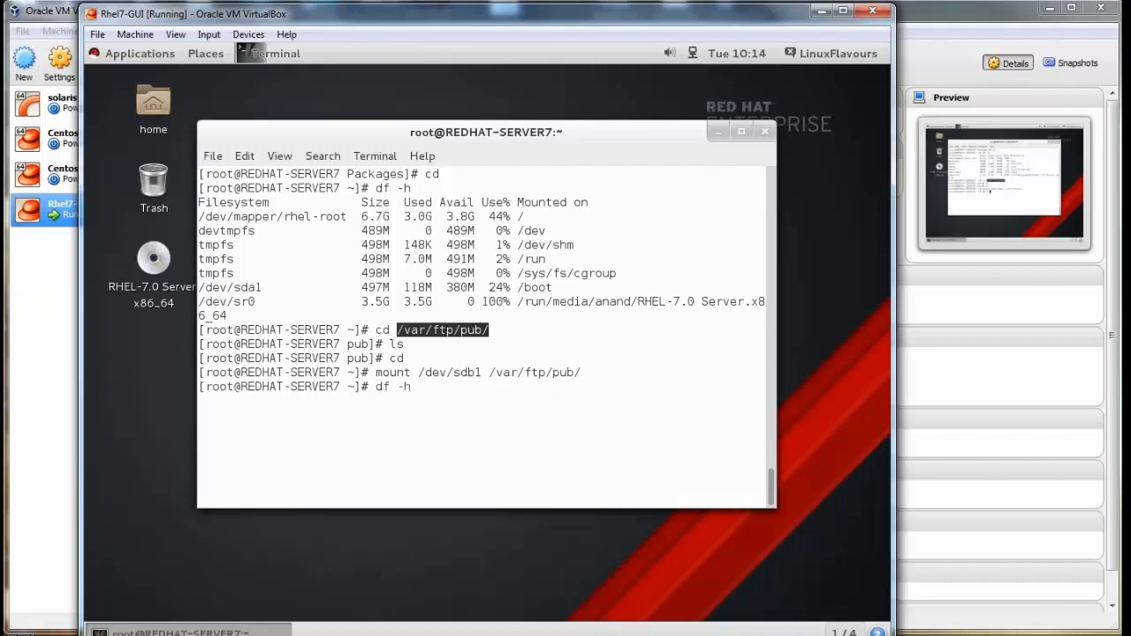
pyautogui.press('Return')
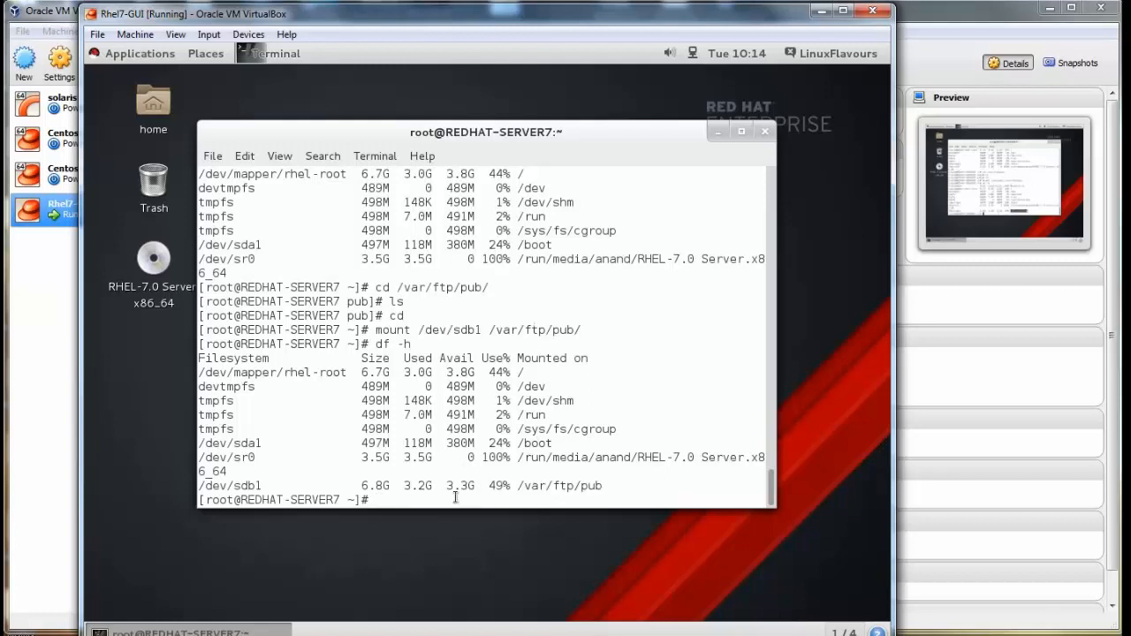
pyautogui.write('cd /run/media/anand/RHEL-7.0\\ Server.x86_64/')
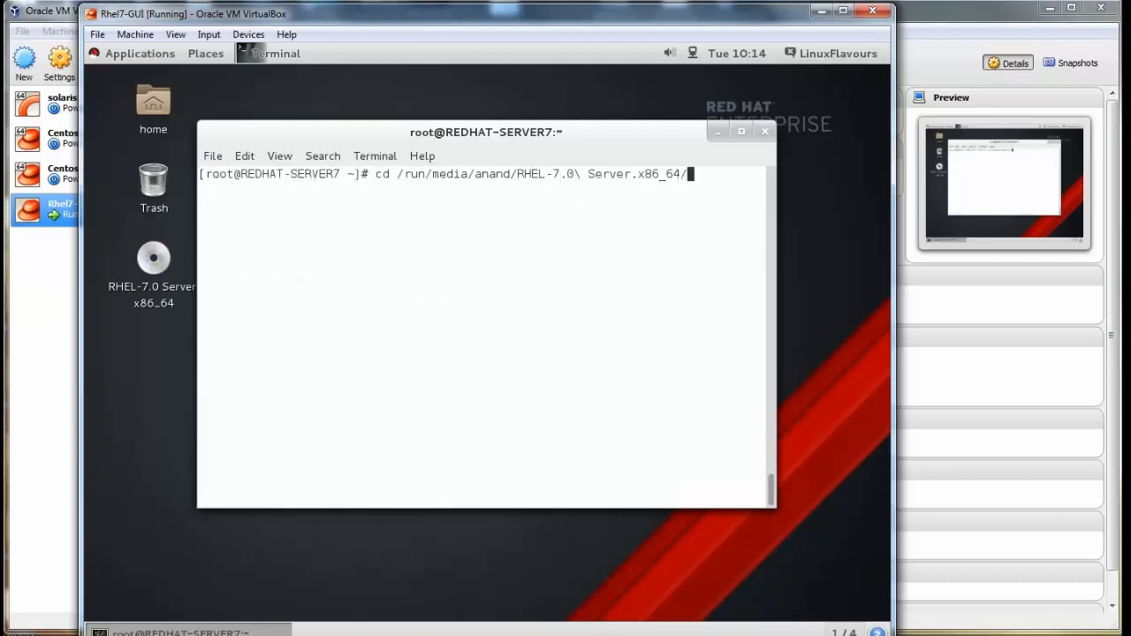
# Page through the DVD's Packages listing with ls | less and quit it.
pyautogui.write('Packages/')
pyautogui.write('cp')
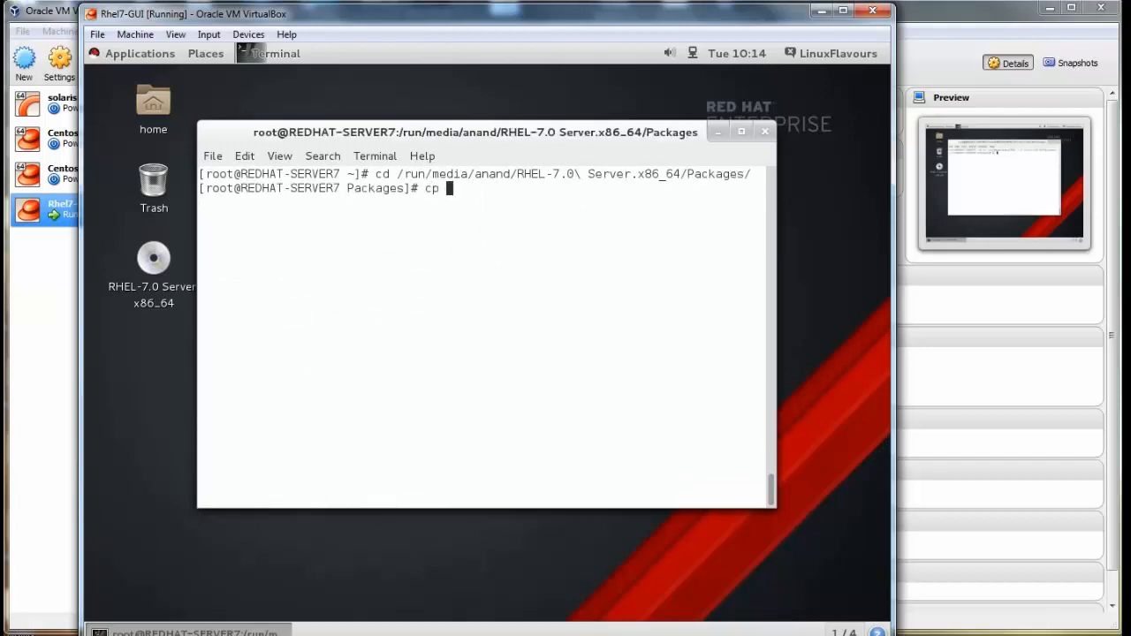
pyautogui.write('l')
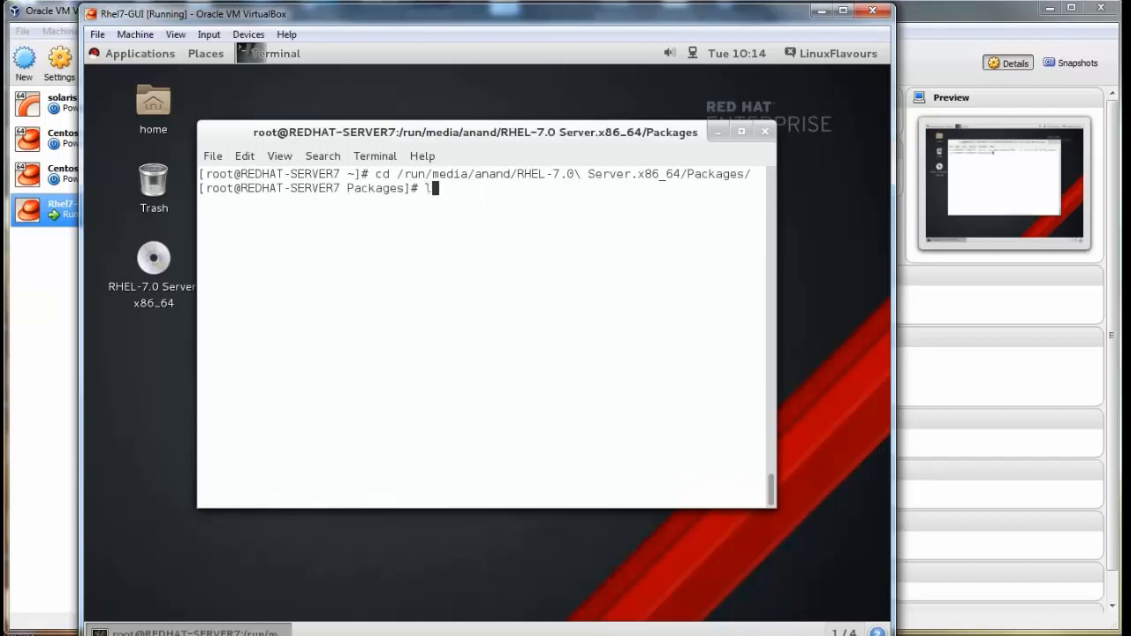
pyautogui.write('s | le')
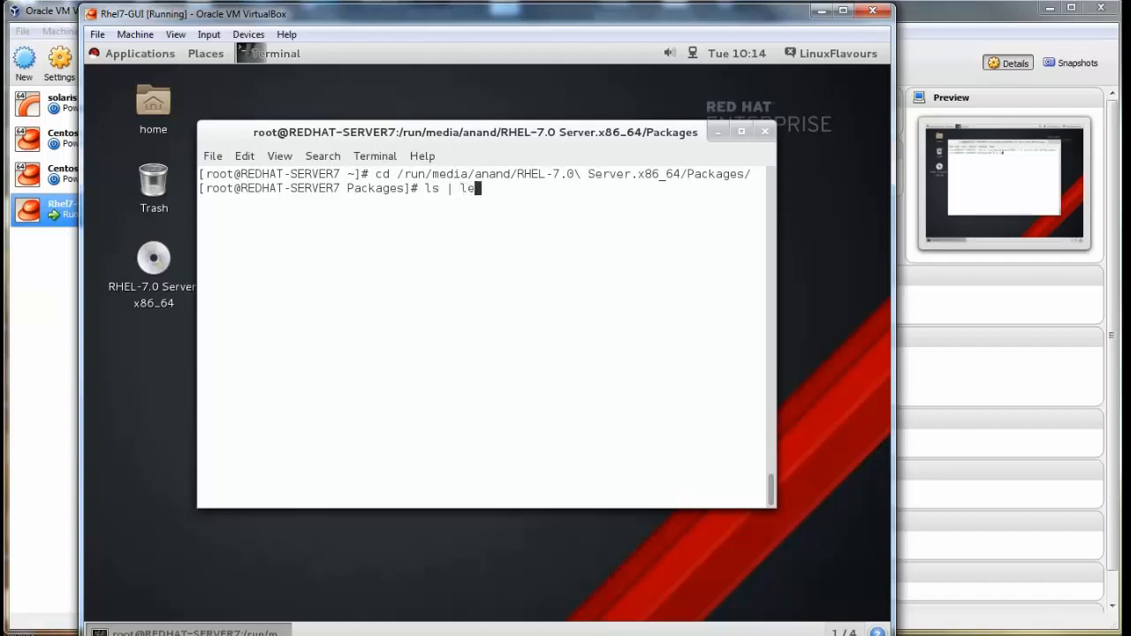
pyautogui.press('Return')
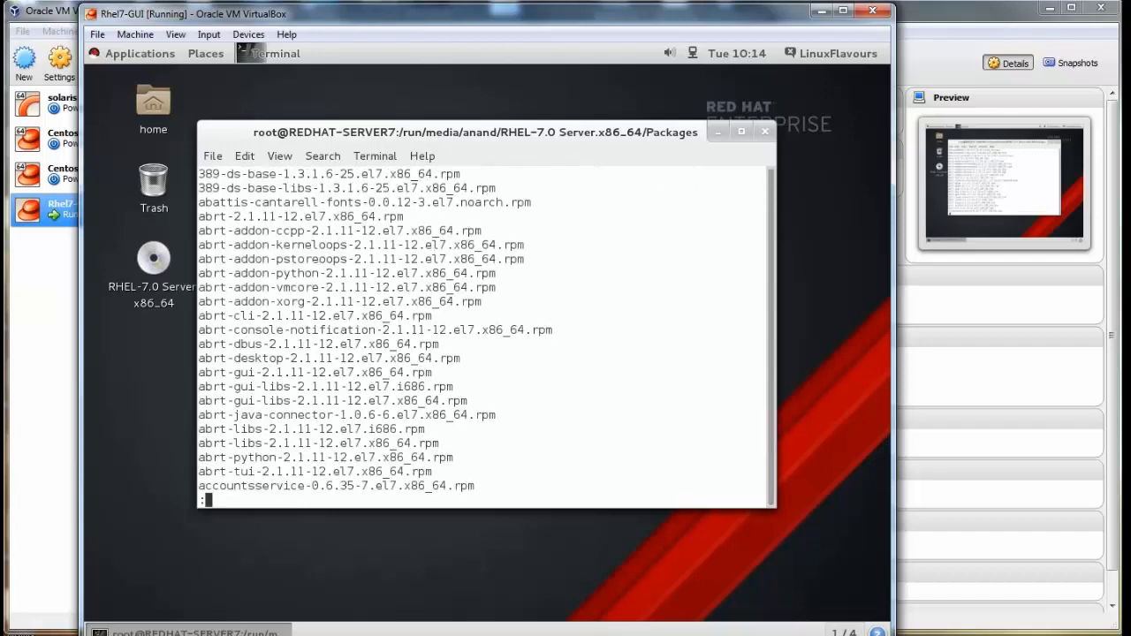
pyautogui.press('q')
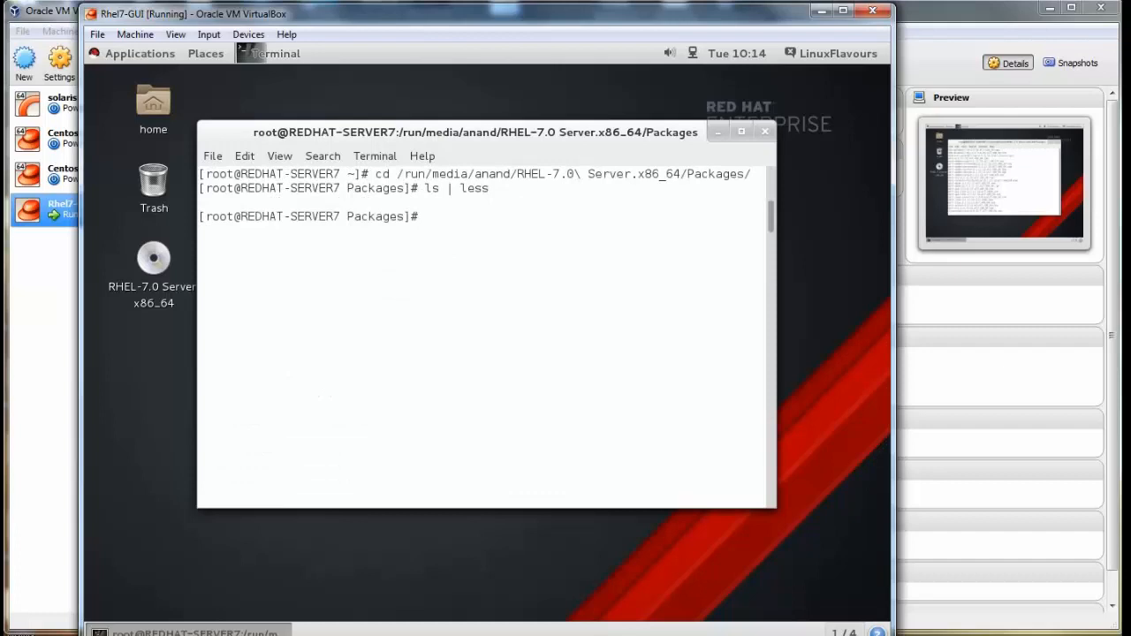
# Copy all packages with cp * /var/ftp/pub/ and list them in /var/ftp/pub.
pyautogui.write('cp *')
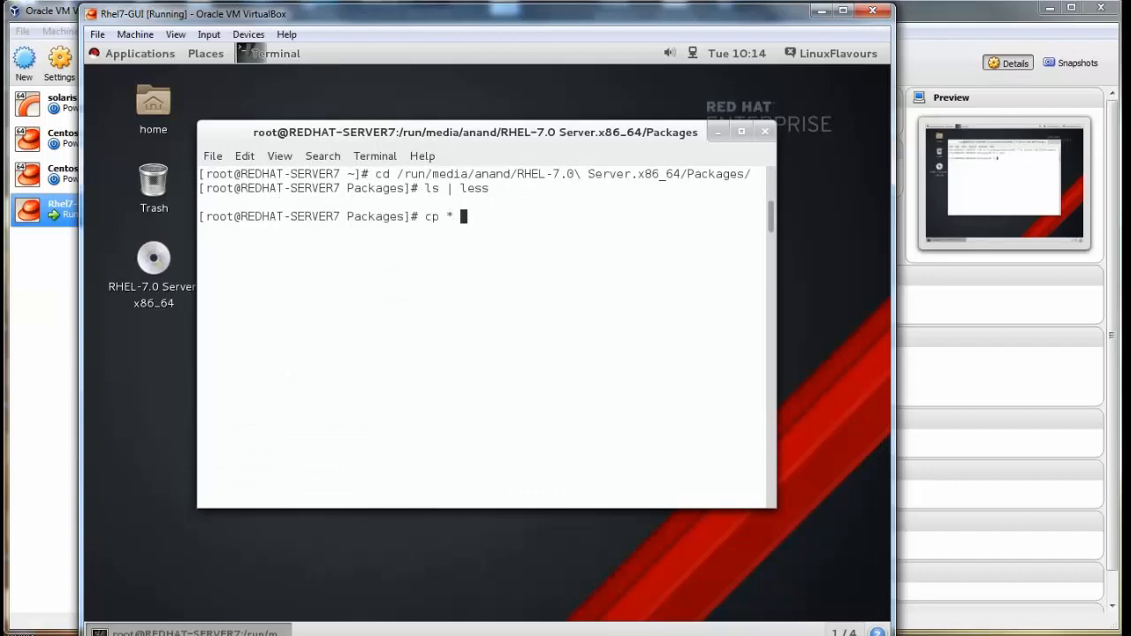
pyautogui.write('/')
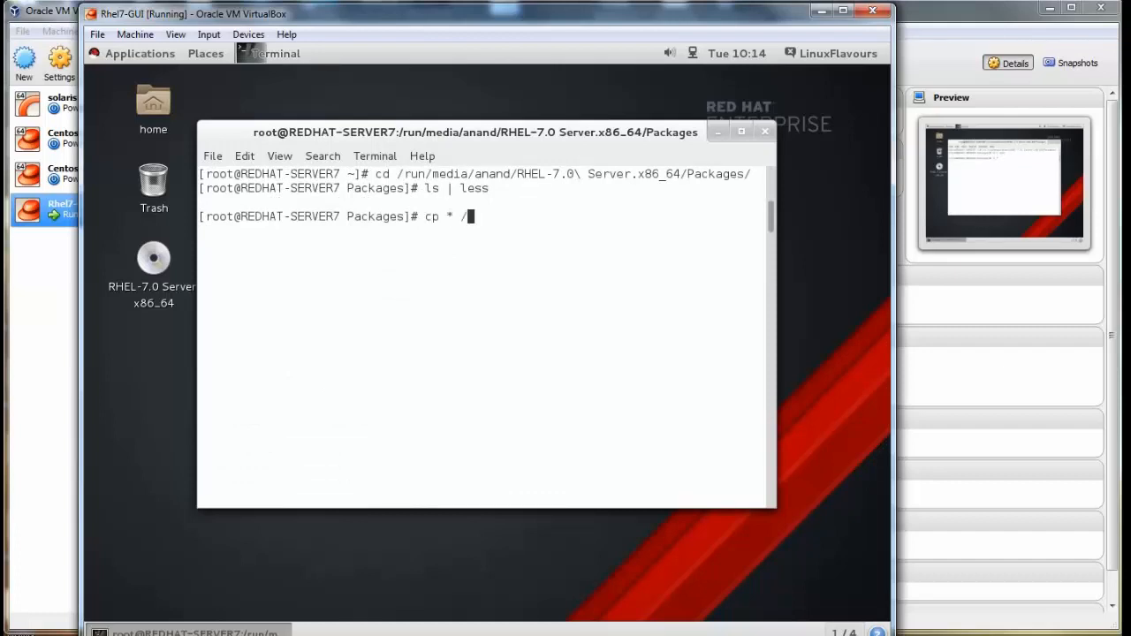
pyautogui.write('var/')
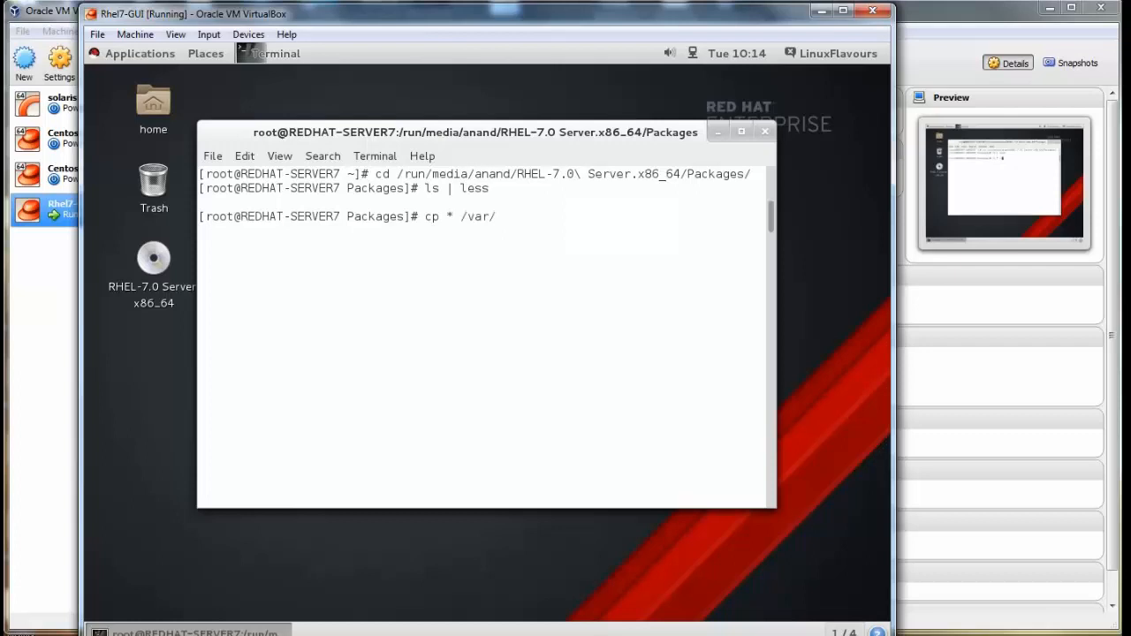
pyautogui.write('ftp/pub/')
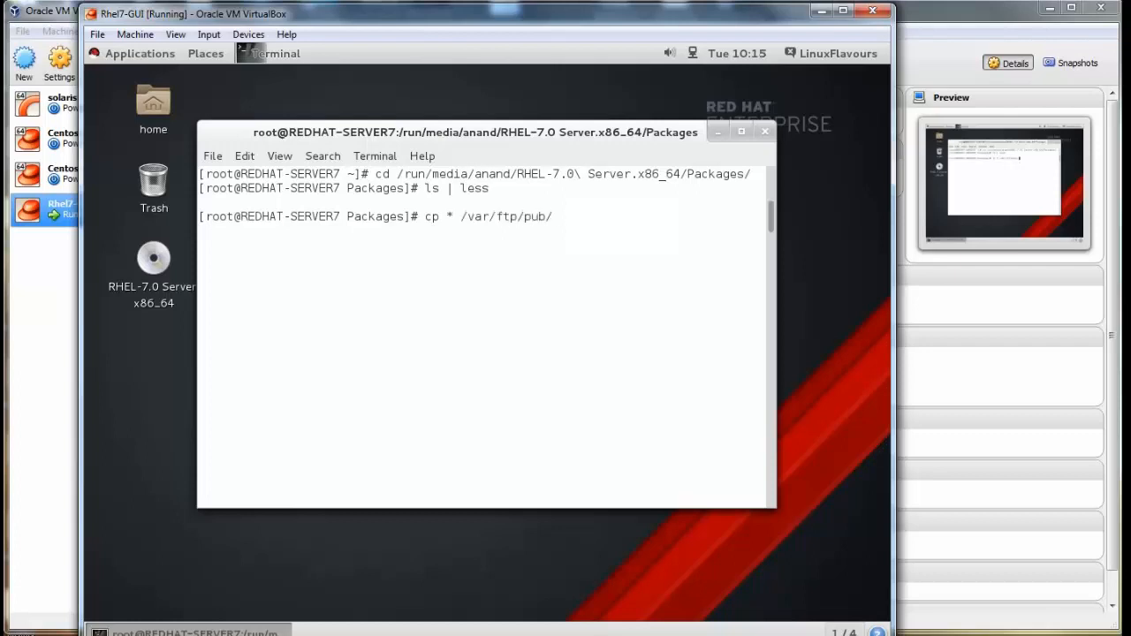
pyautogui.press('Return')
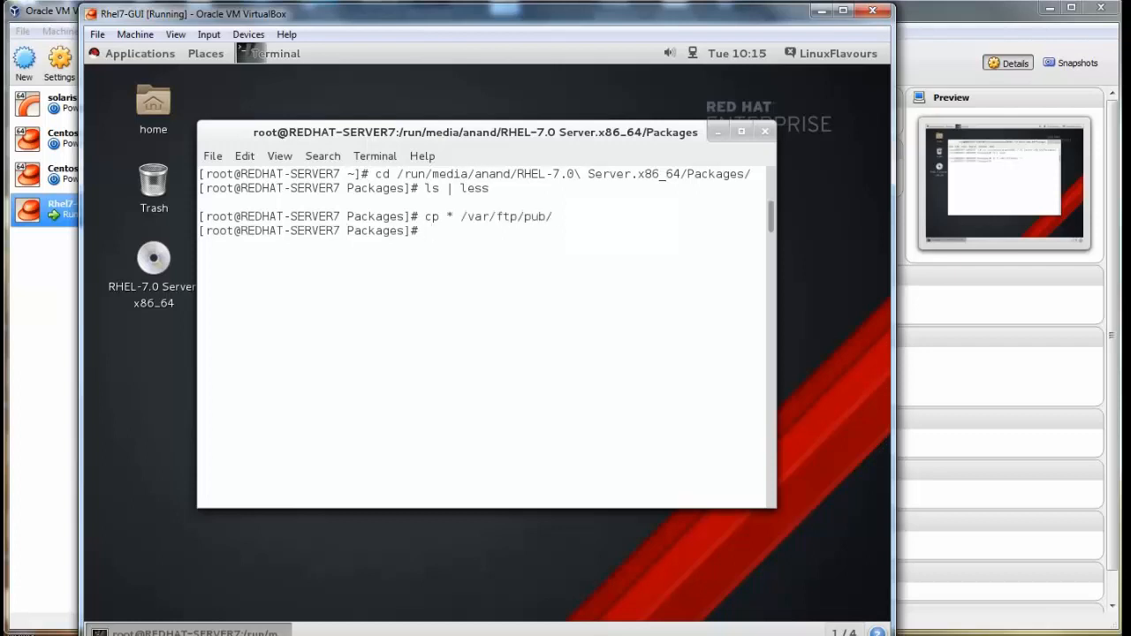
pyautogui.write('cd /var/ftp/pub/')
pyautogui.write('ls')
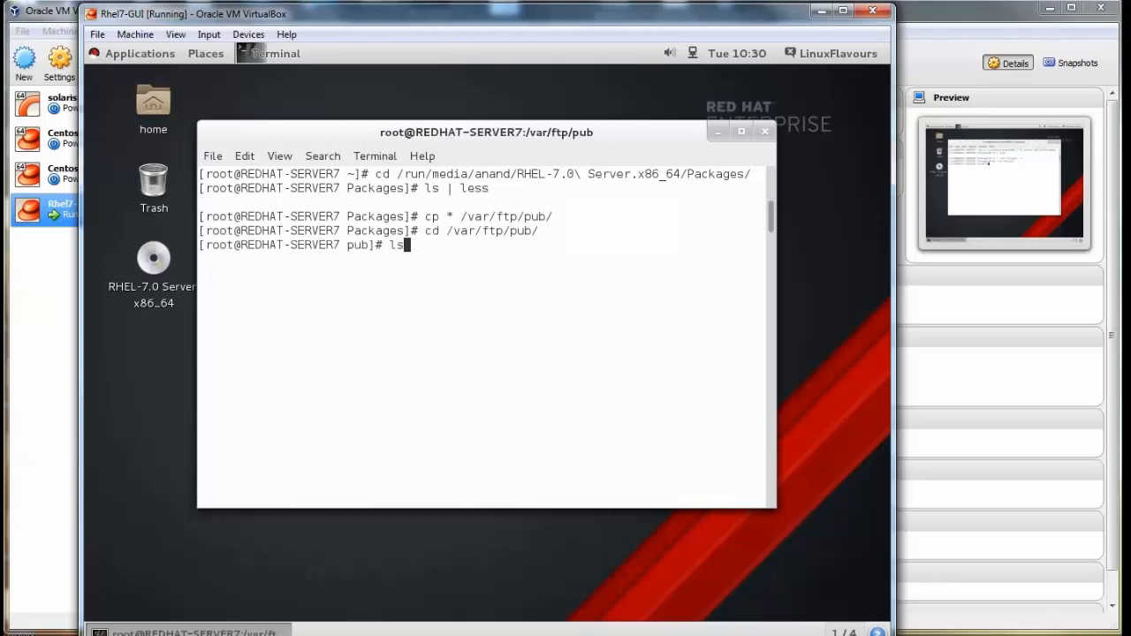
pyautogui.press('Return')
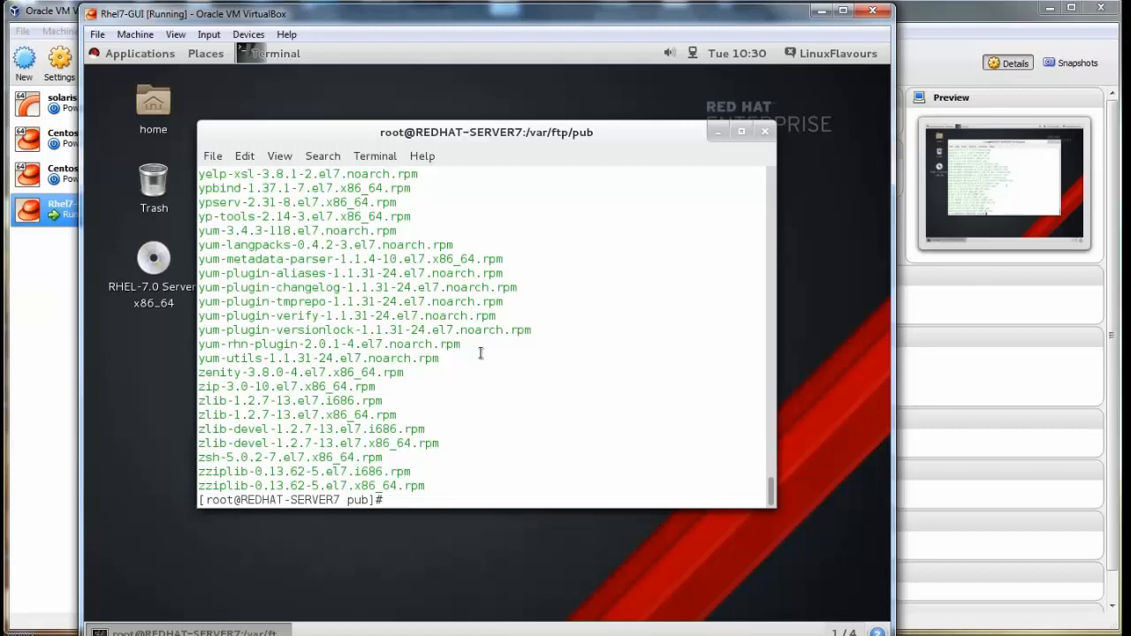
pyautogui.write('cd')
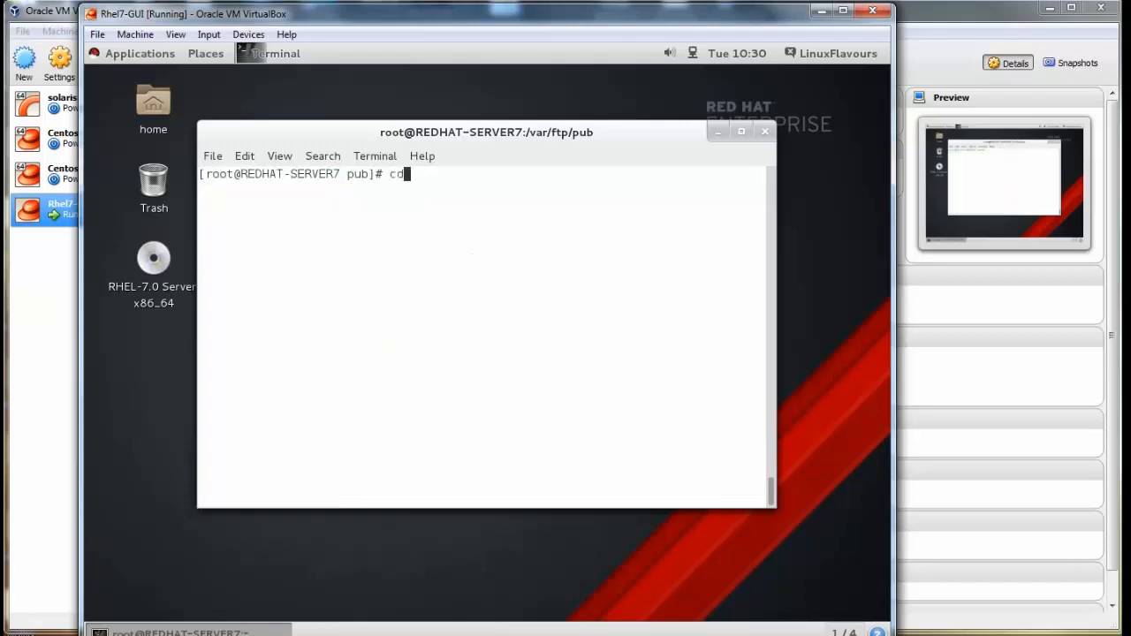
# Restart vsftpd with systemctl and confirm its status is active (running).
pyautogui.write('systemctl')
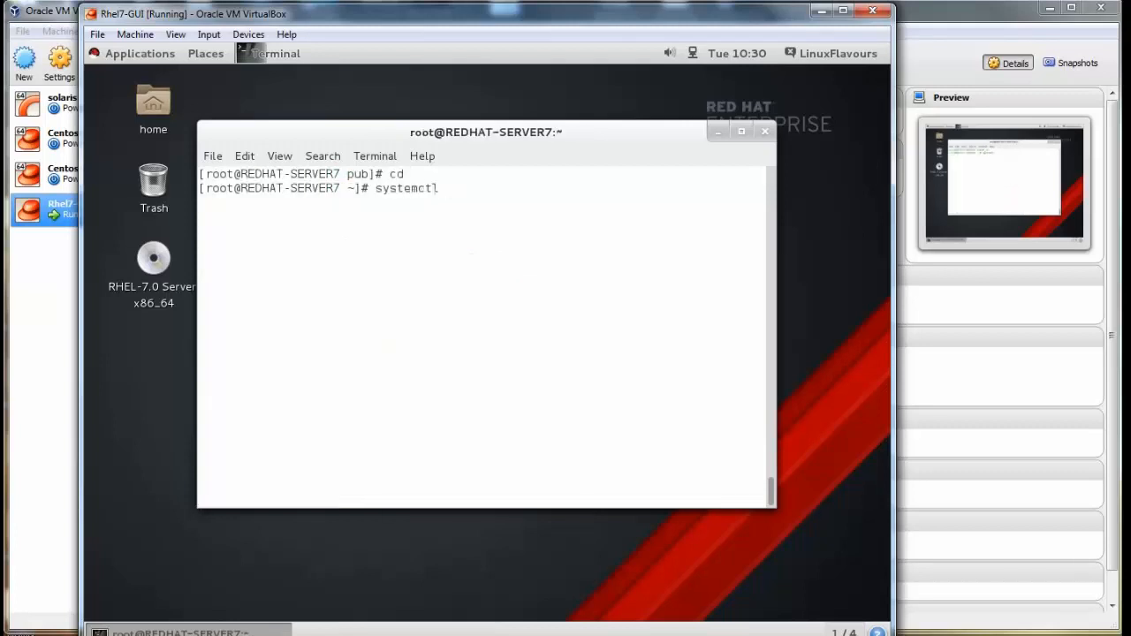
pyautogui.write('resta')
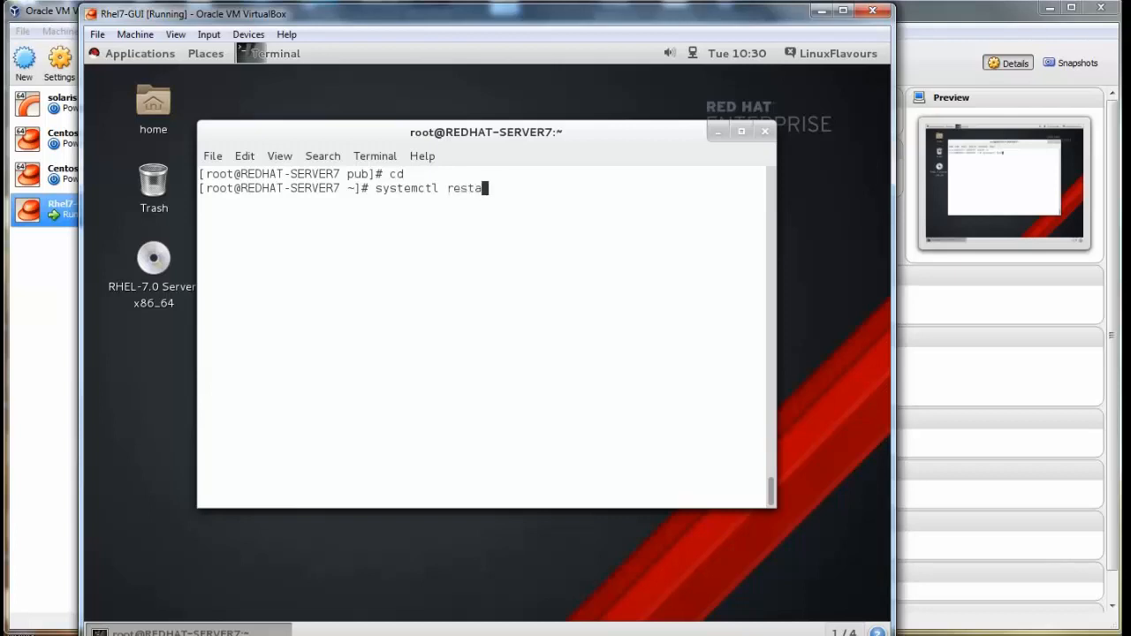
pyautogui.write('rt')
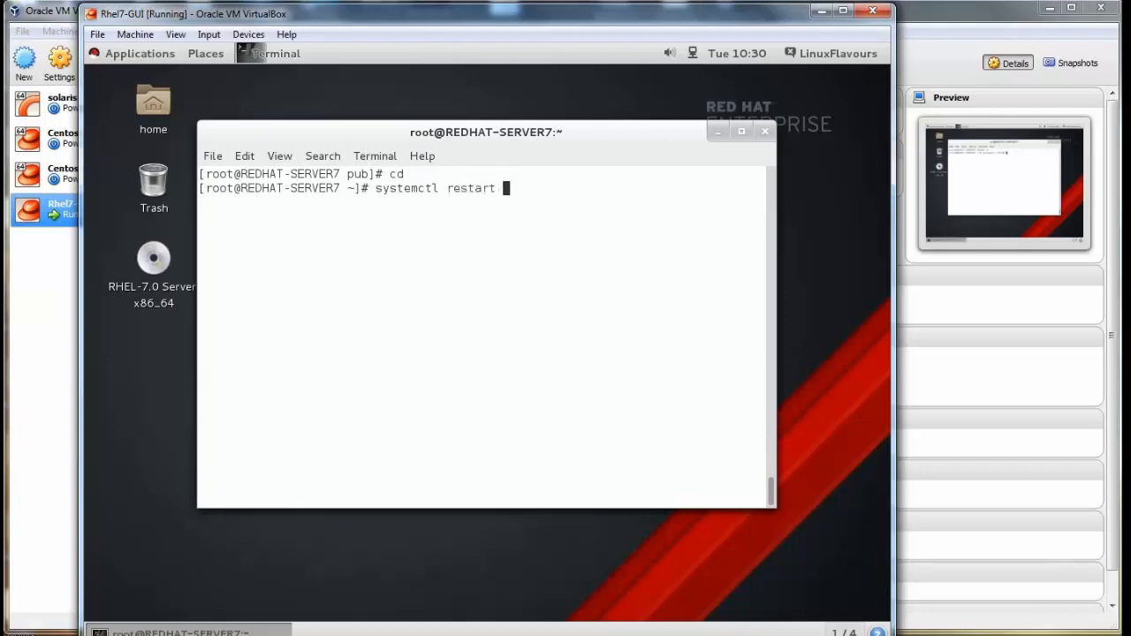
pyautogui.write('vsftpd')
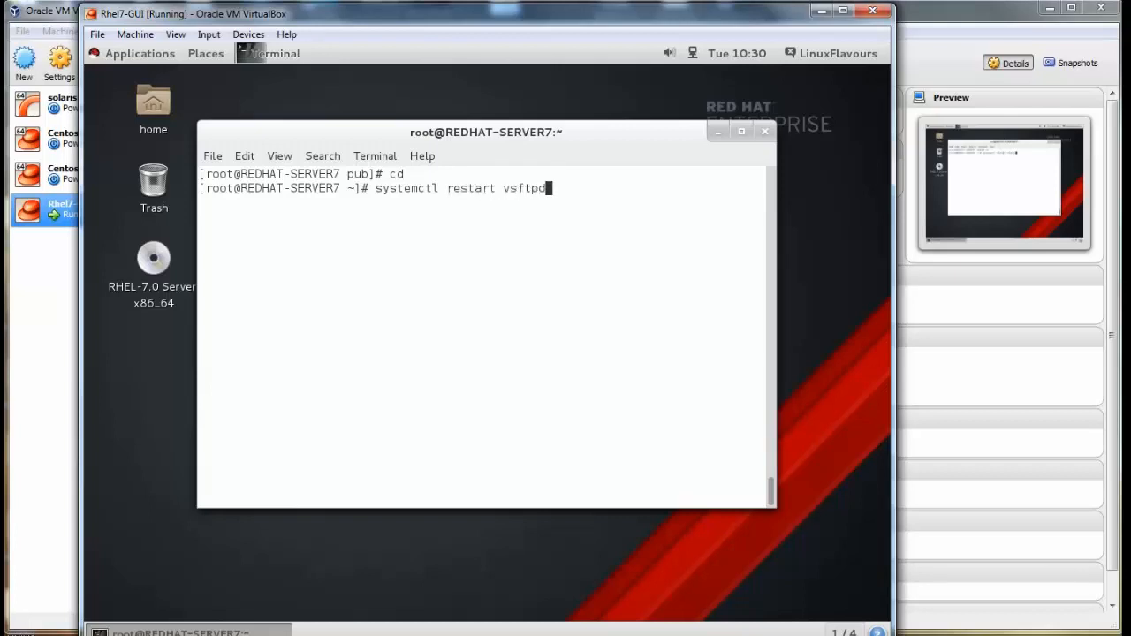
pyautogui.press('Return')
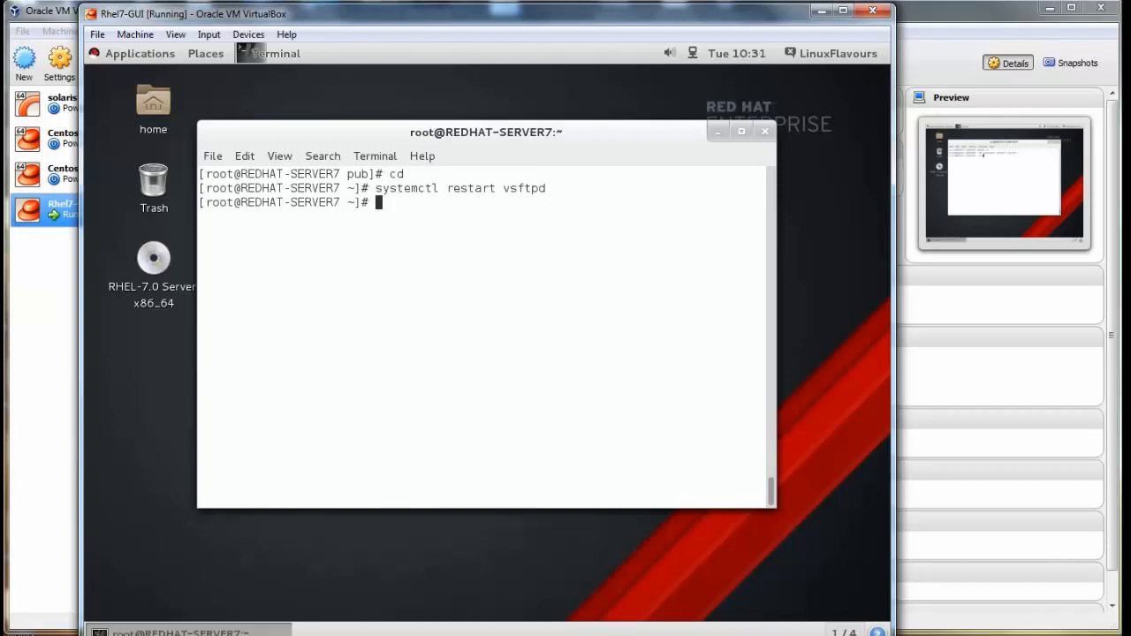
pyautogui.write('sy')
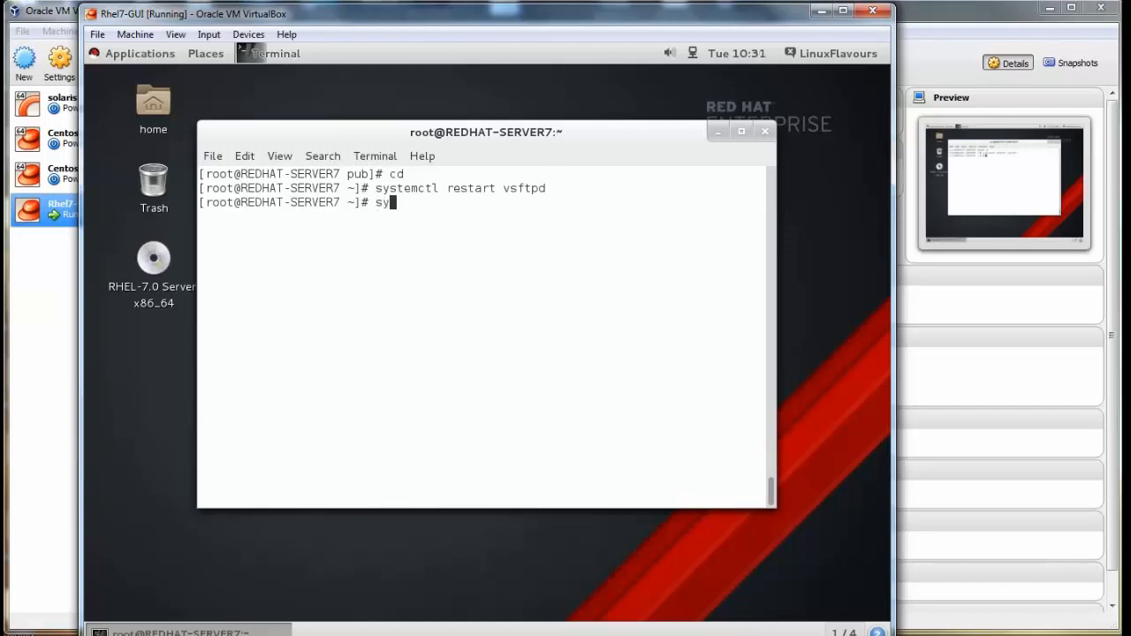
pyautogui.write('stemctl')
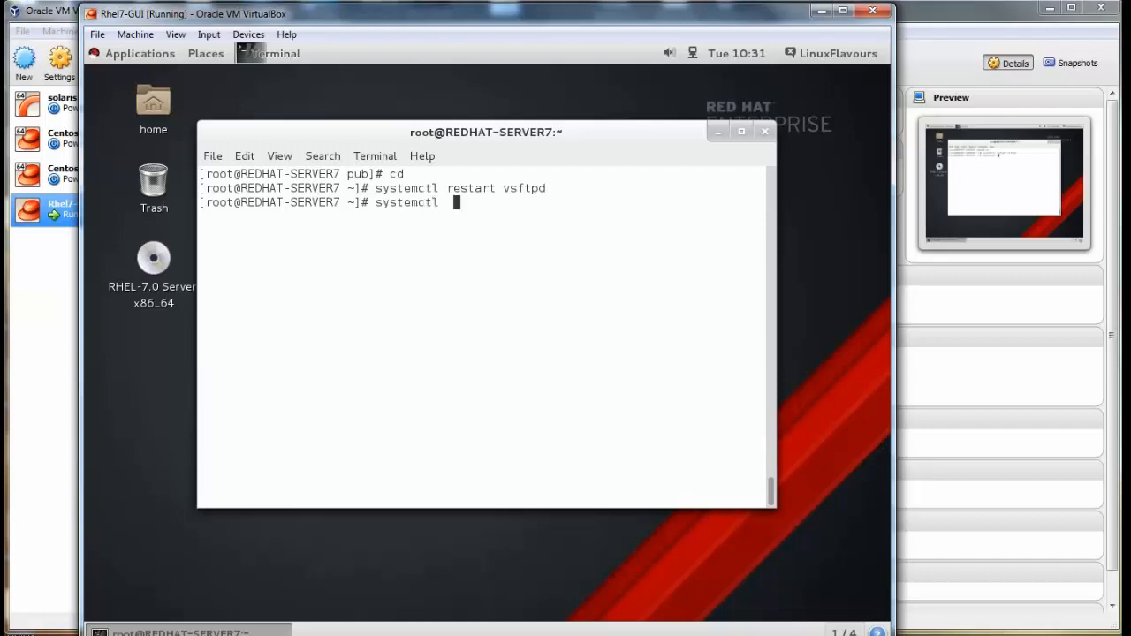
pyautogui.press('Return')
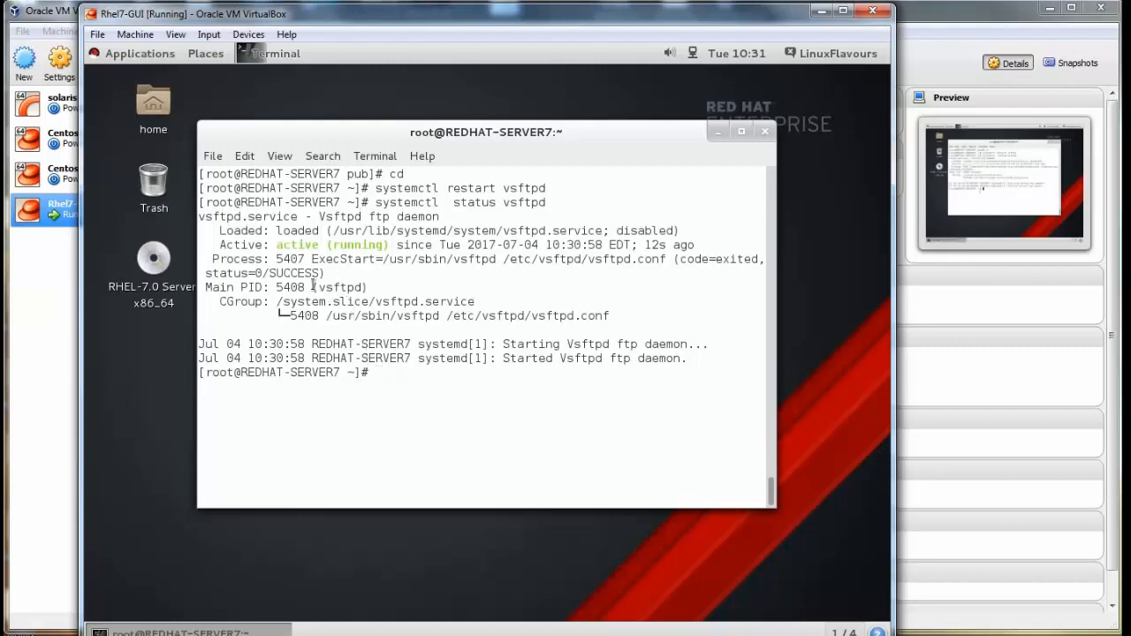
pyautogui.doubleClick(318, 244)
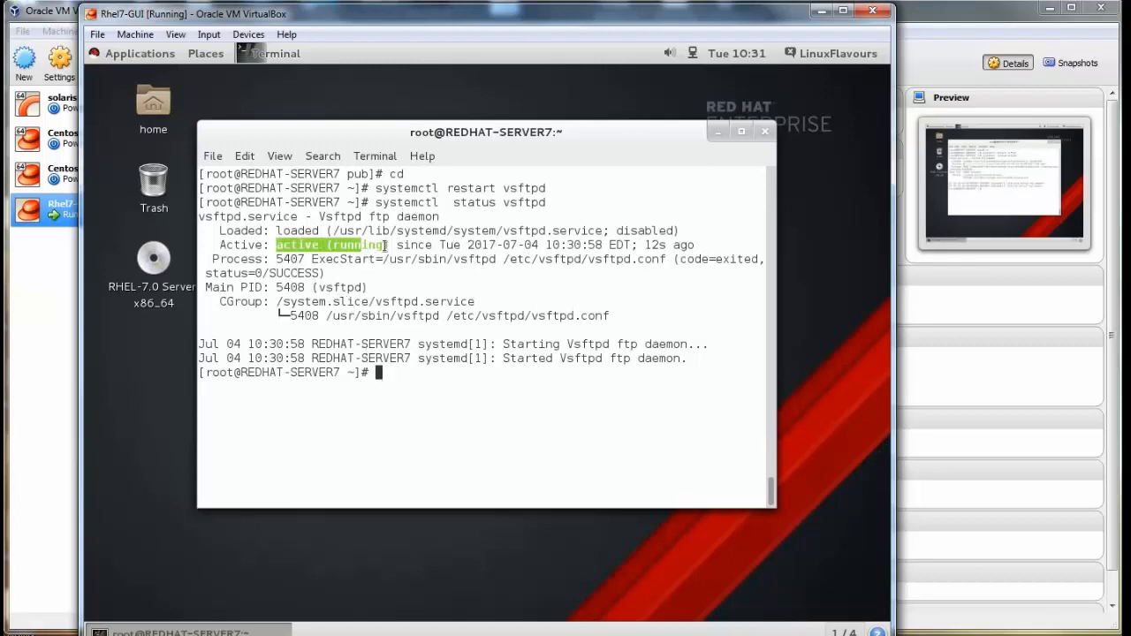
pyautogui.doubleClick(290, 230)
pyautogui.write('systemctl enable vsft')
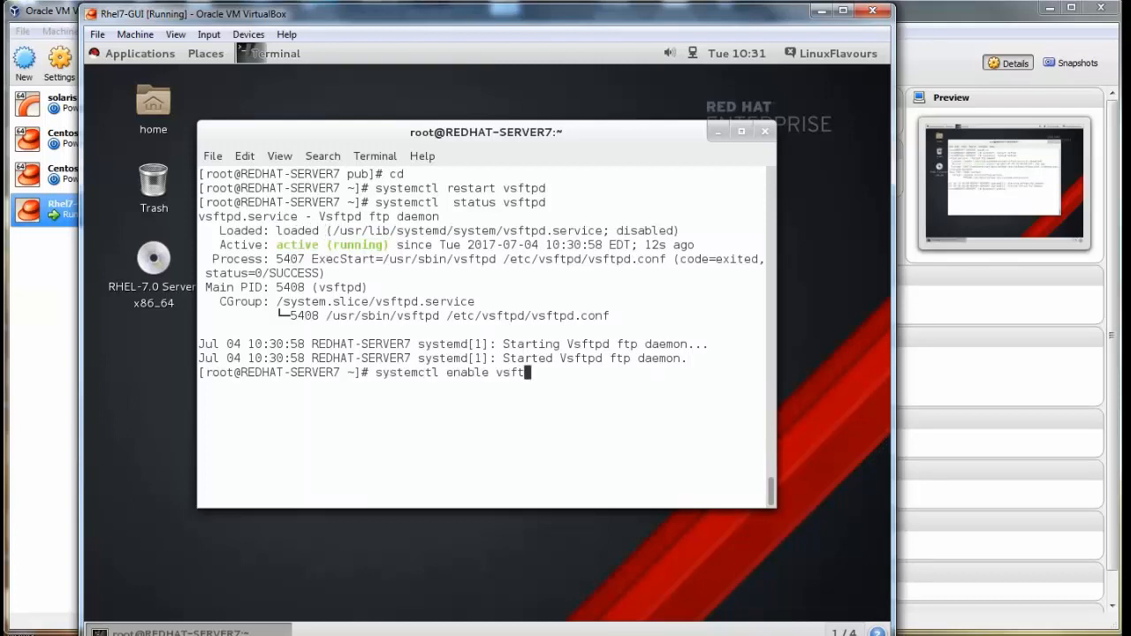
# Enable vsftpd at boot, confirm it with systemctl is-enabled, and run ifconfig.
pyautogui.press('Return')
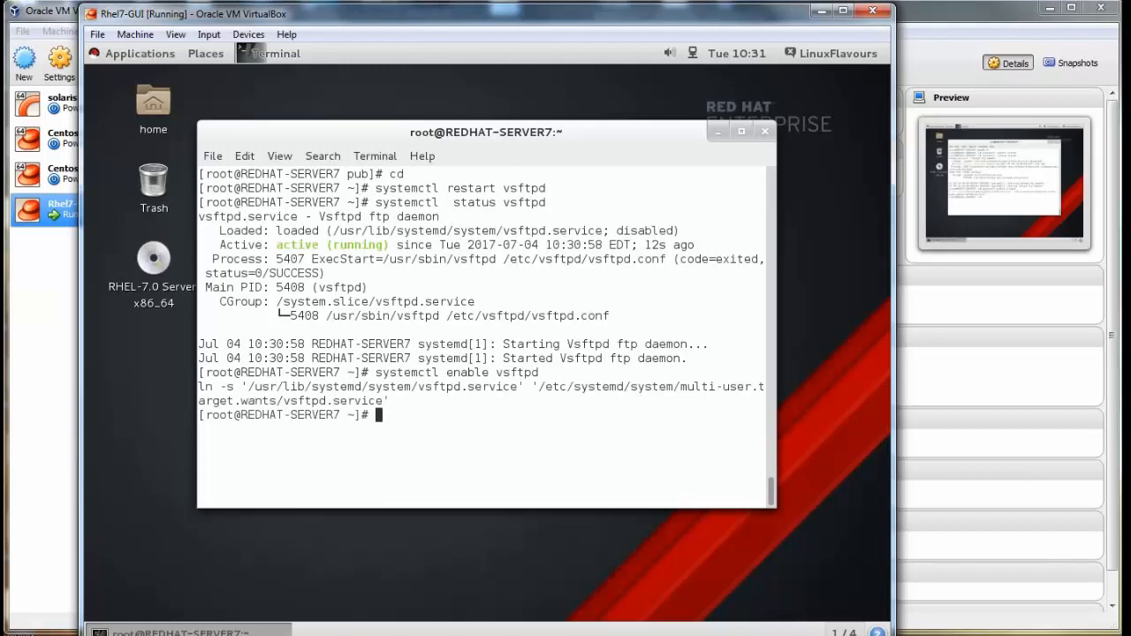
pyautogui.write('syste')
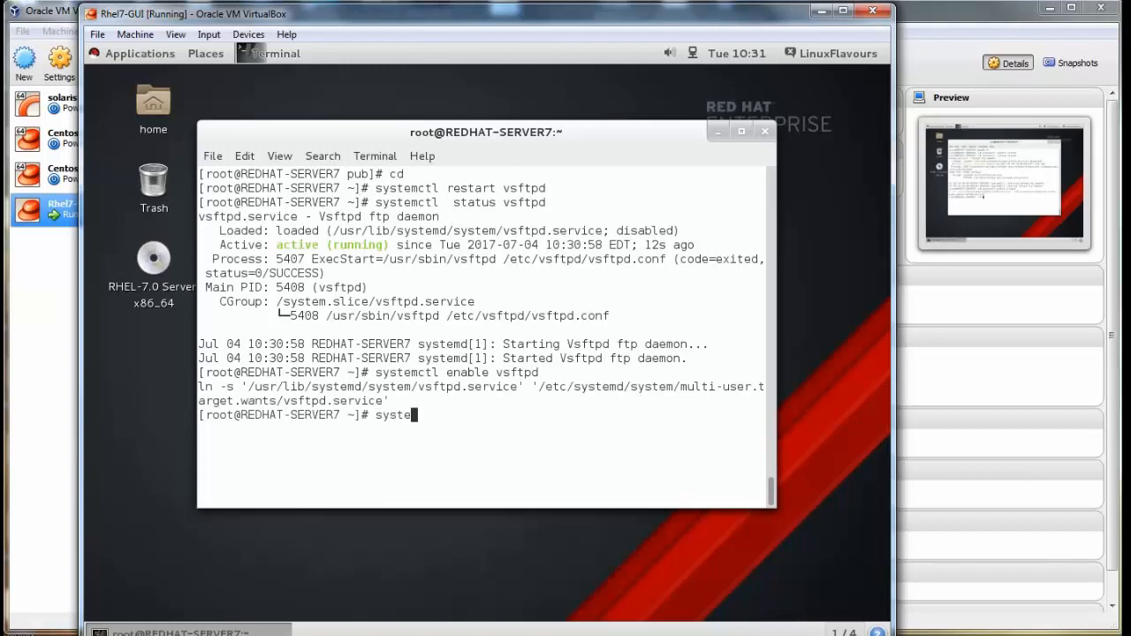
pyautogui.press('Return')
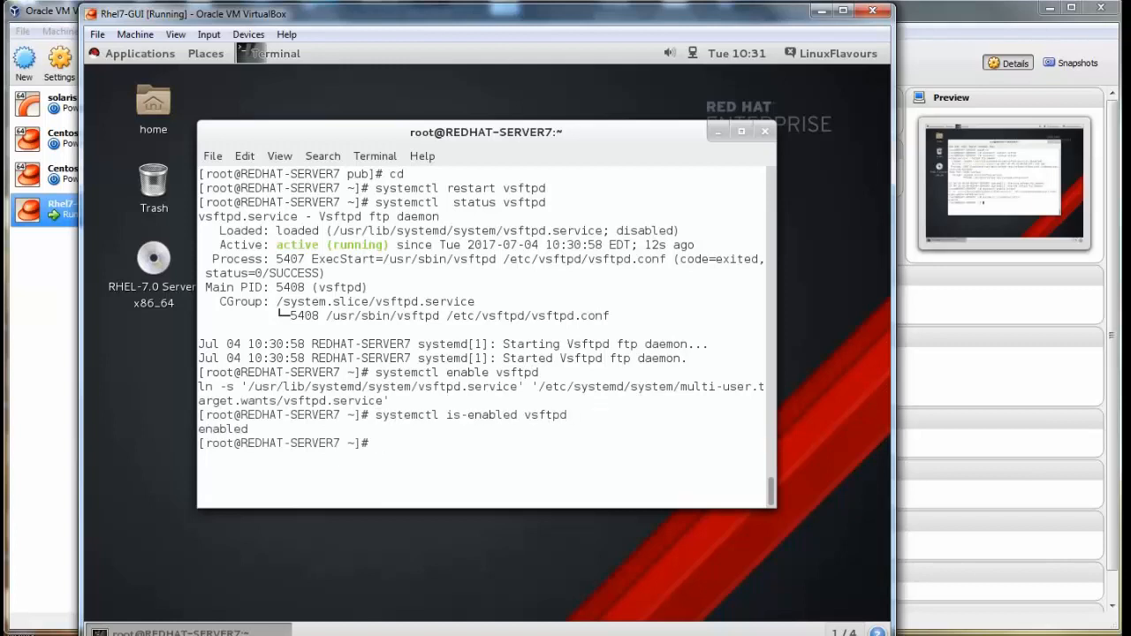
pyautogui.write('if')
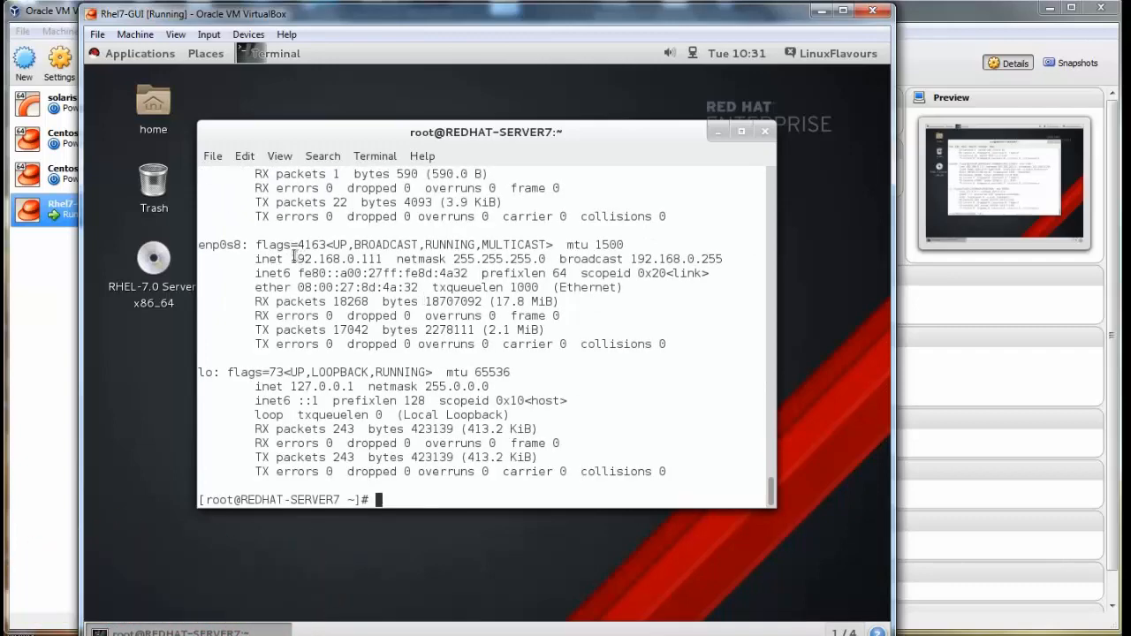
# Connect with ftp 192.168.0.111 and log in as anonymous.
pyautogui.doubleClick(336, 258)
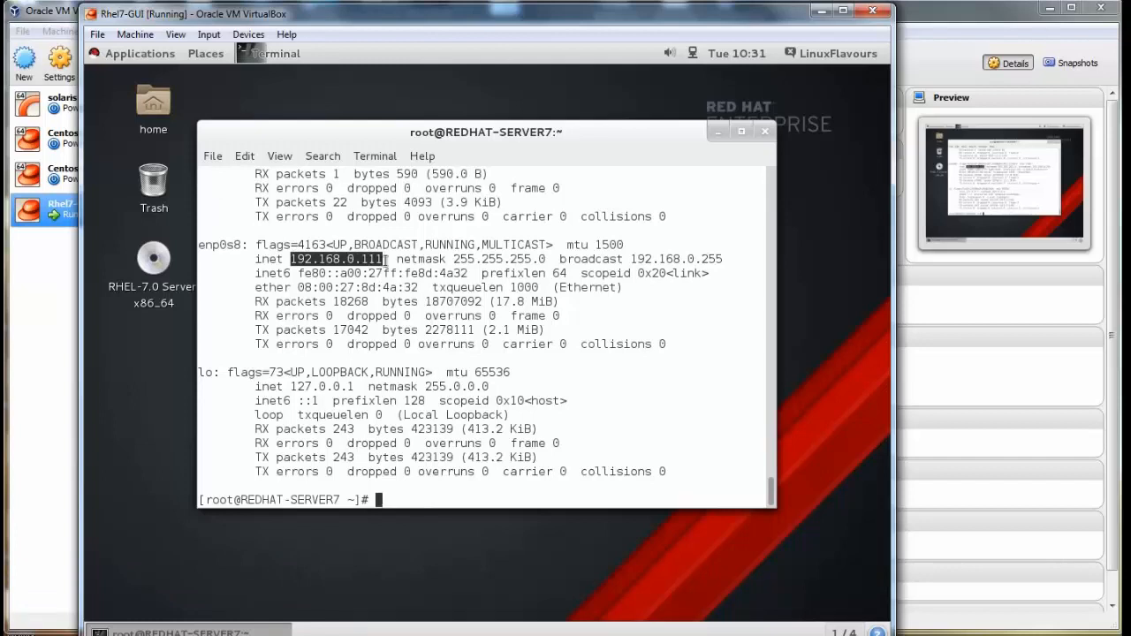
pyautogui.write('ftp 192.168.0.111')
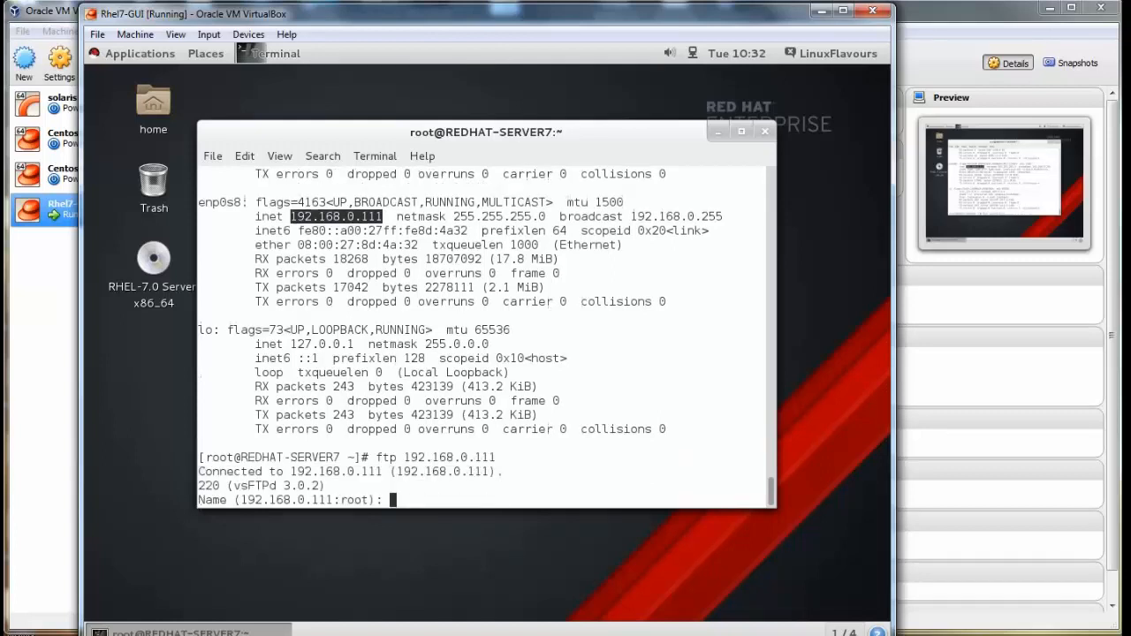
pyautogui.write('a')
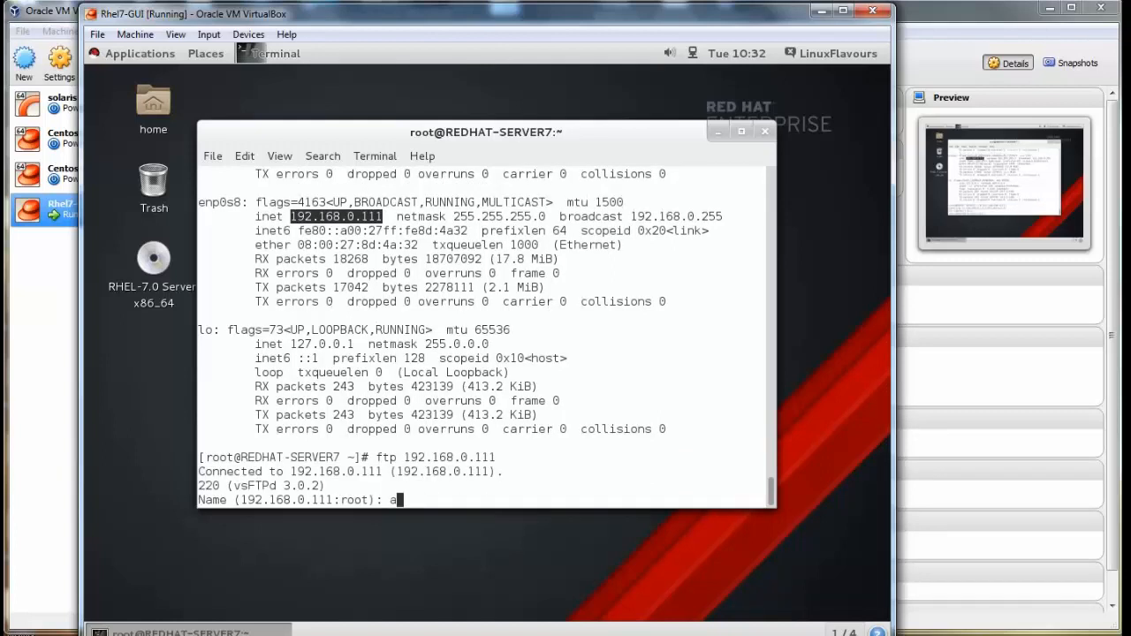
pyautogui.write('nonymous')
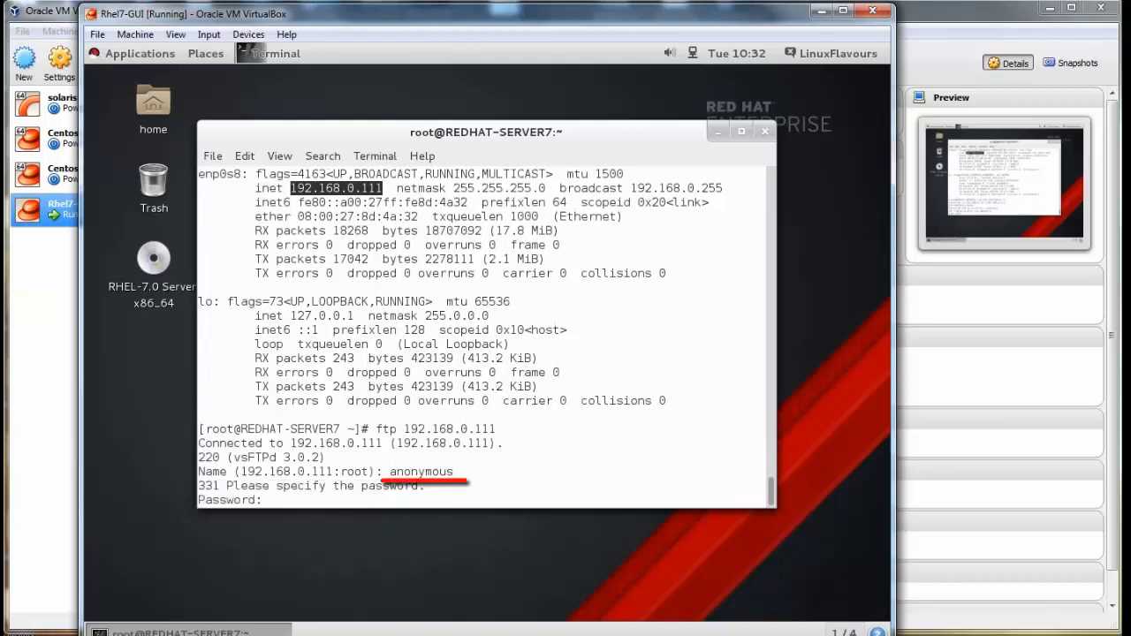
pyautogui.press('Return')
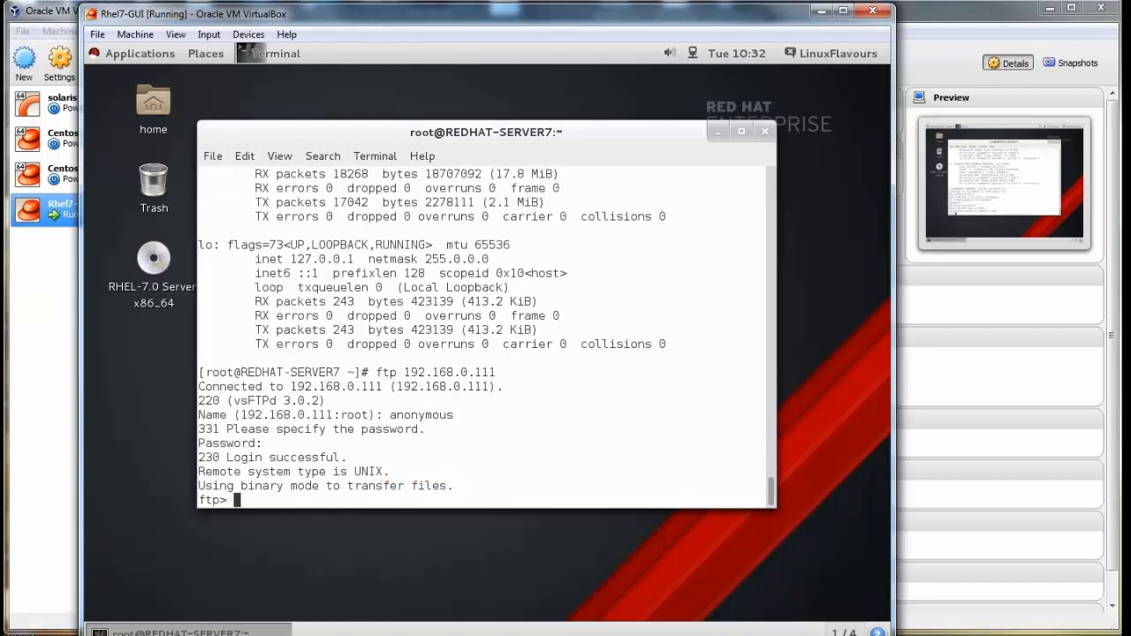
# List the FTP root revealing pub, change into pub and quit the session.
pyautogui.write('ls')
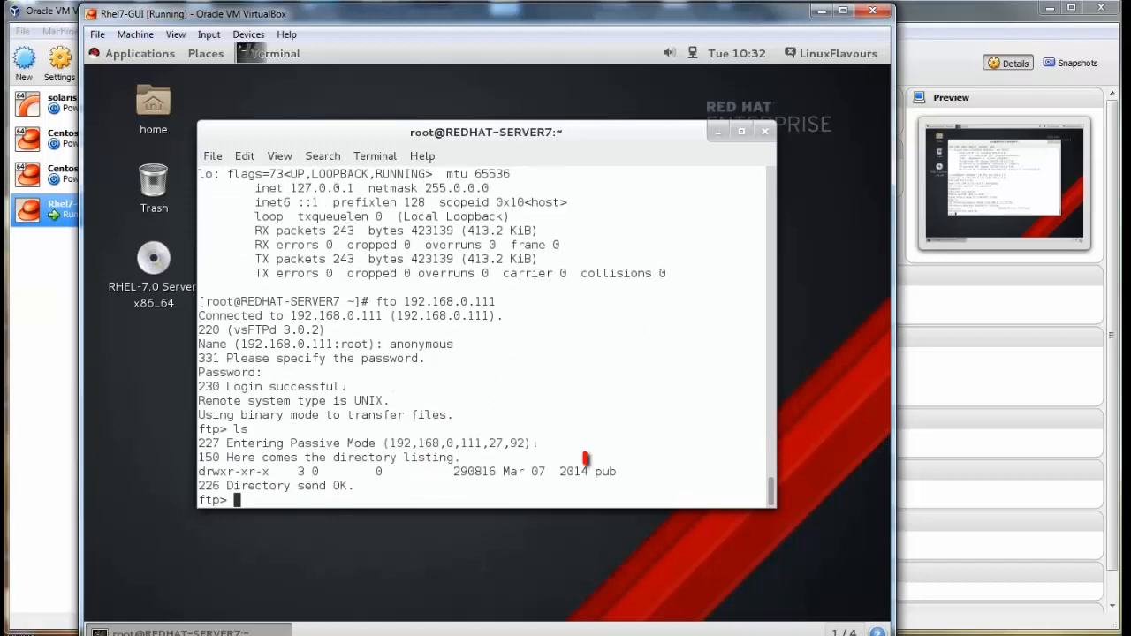
pyautogui.write('cd p')
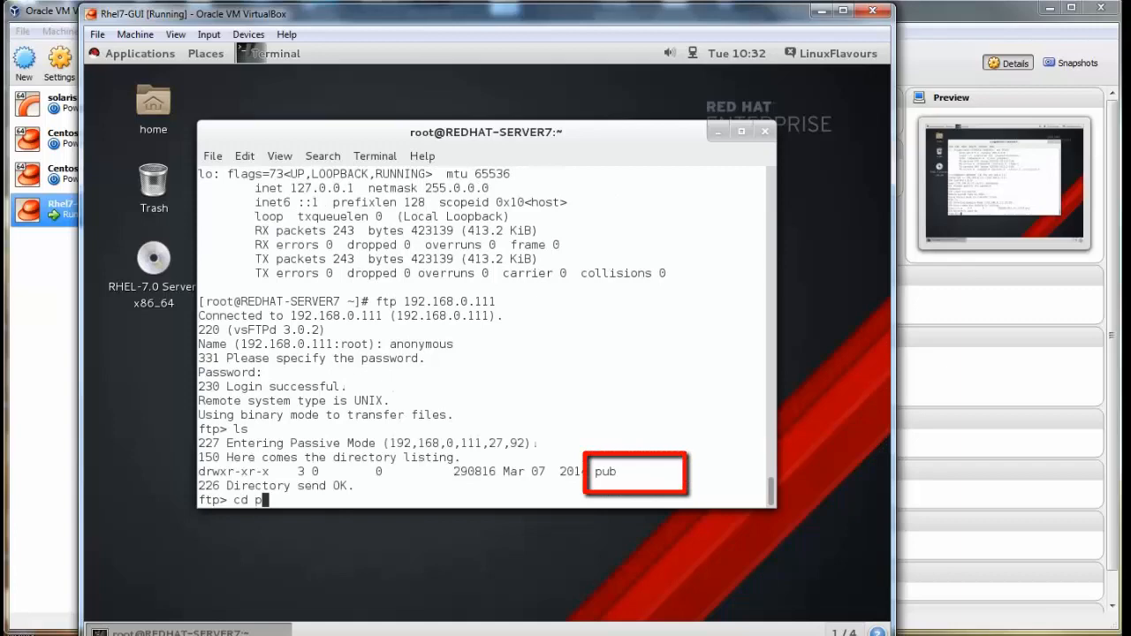
pyautogui.press('Return')
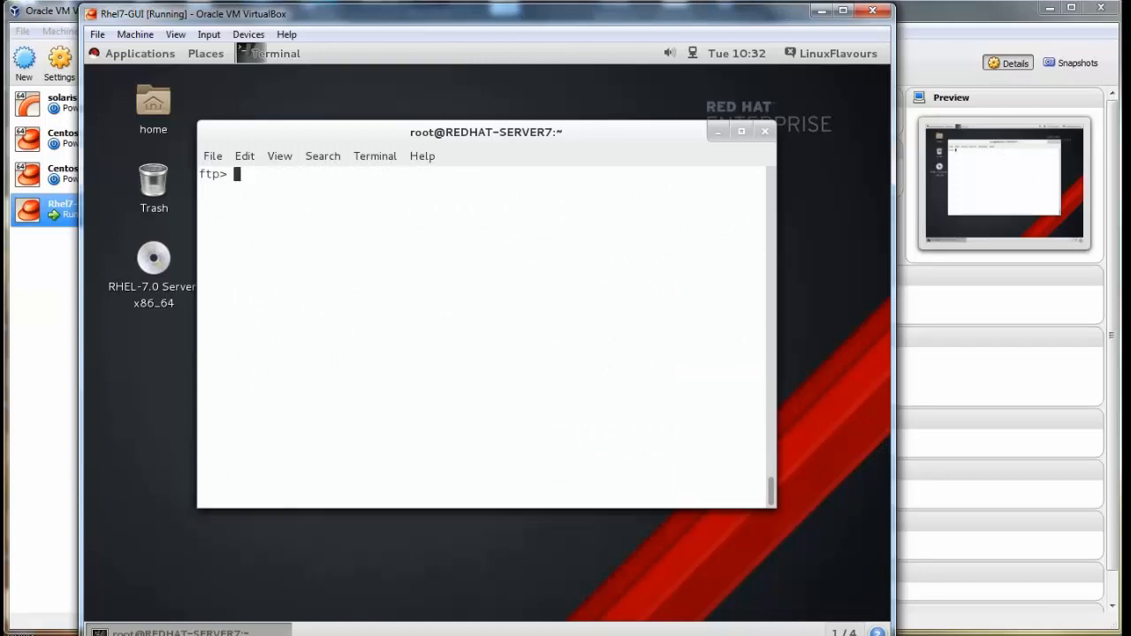
pyautogui.write('quit')
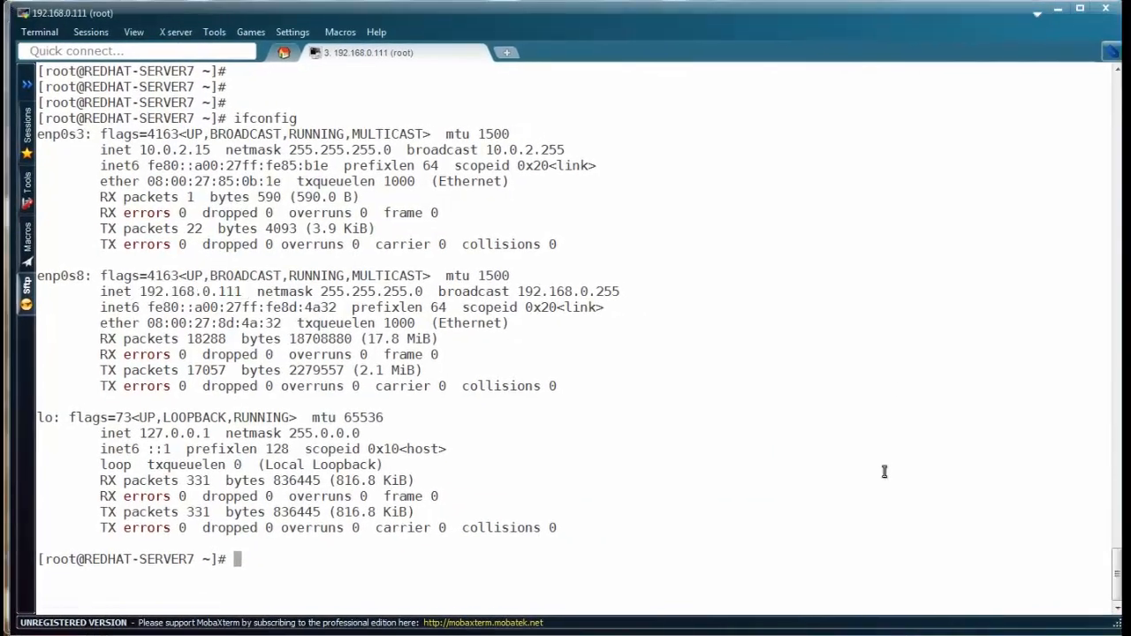
# Start editing /etc/yum.repos.d/base.repo in vi.
pyautogui.write('vi')
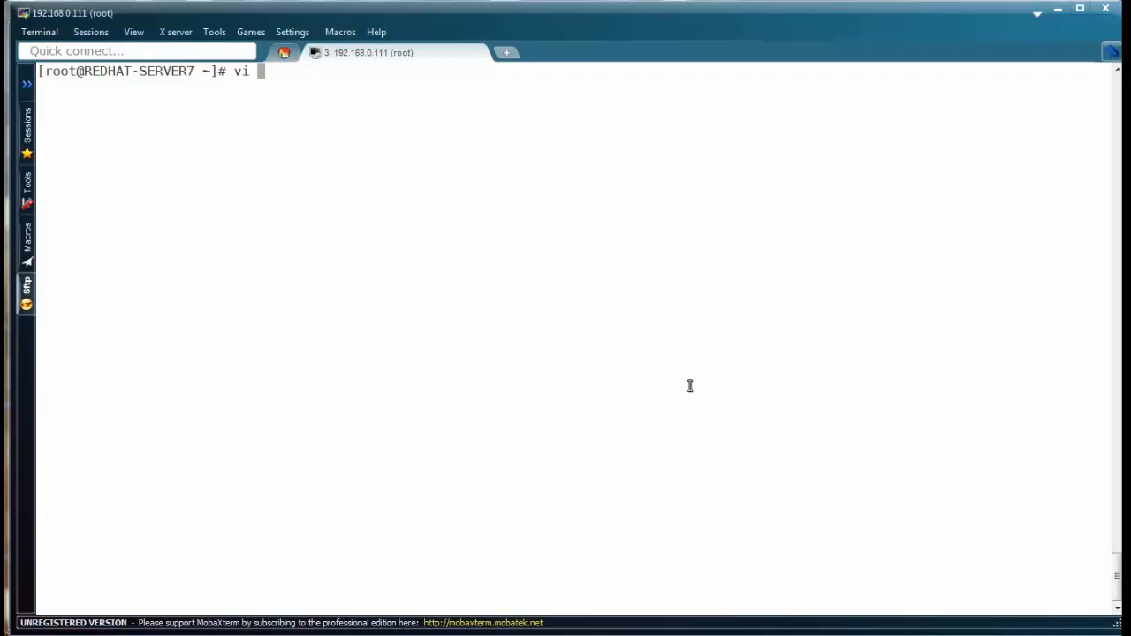
pyautogui.write('/etc/')
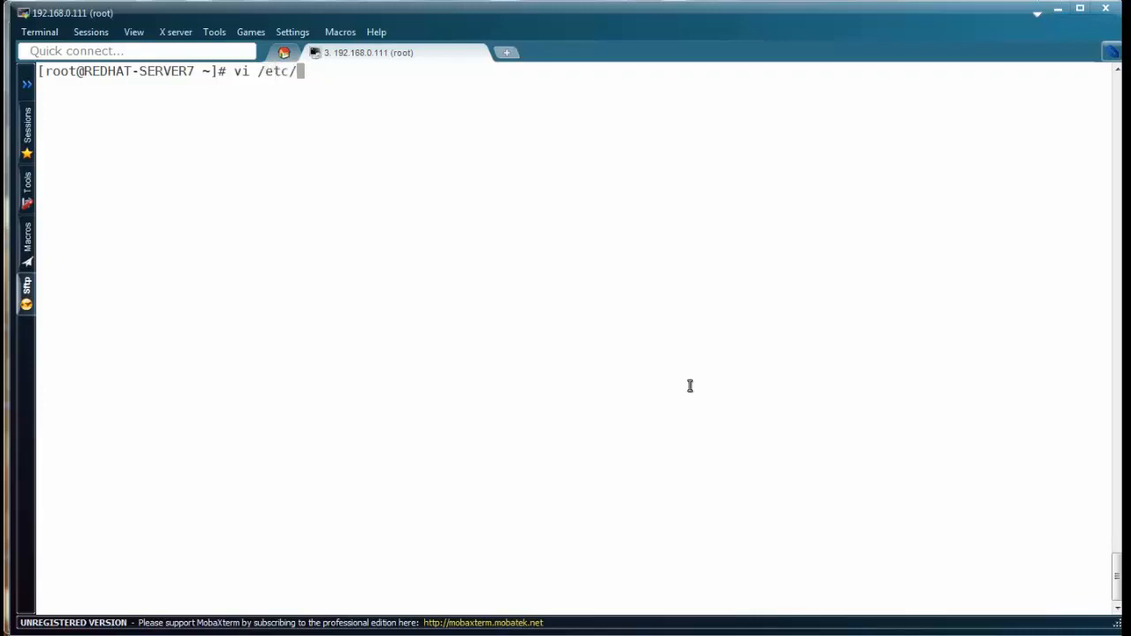
pyautogui.write('yum.repos.d/')
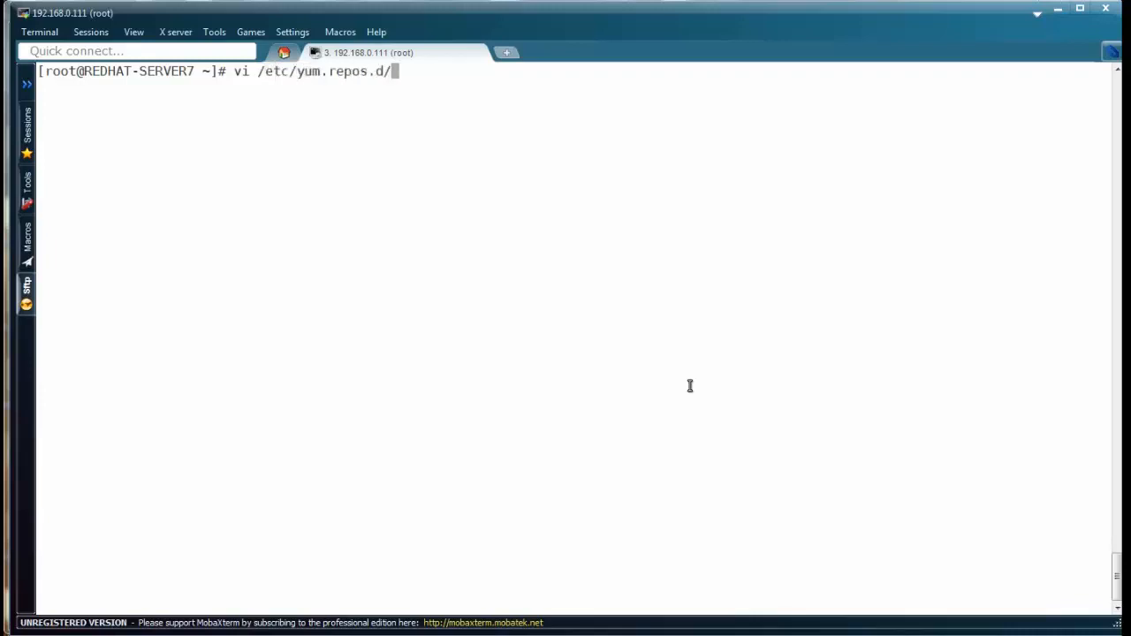
pyautogui.write('base')
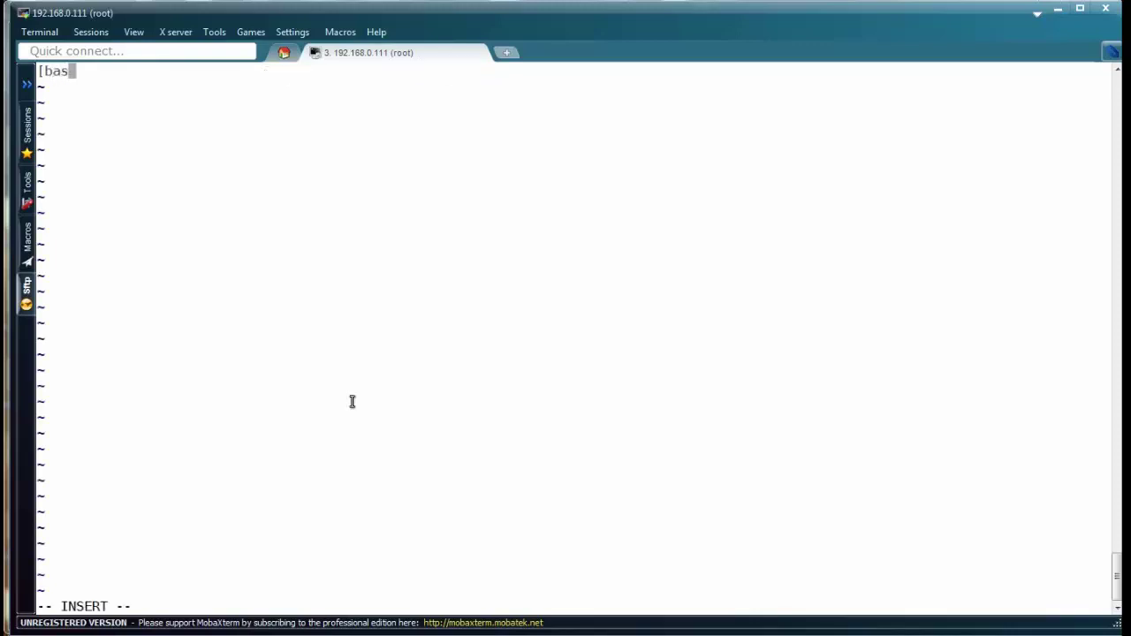
# Write the [base] section header with name=rhel7-ftp.
pyautogui.write('e]')
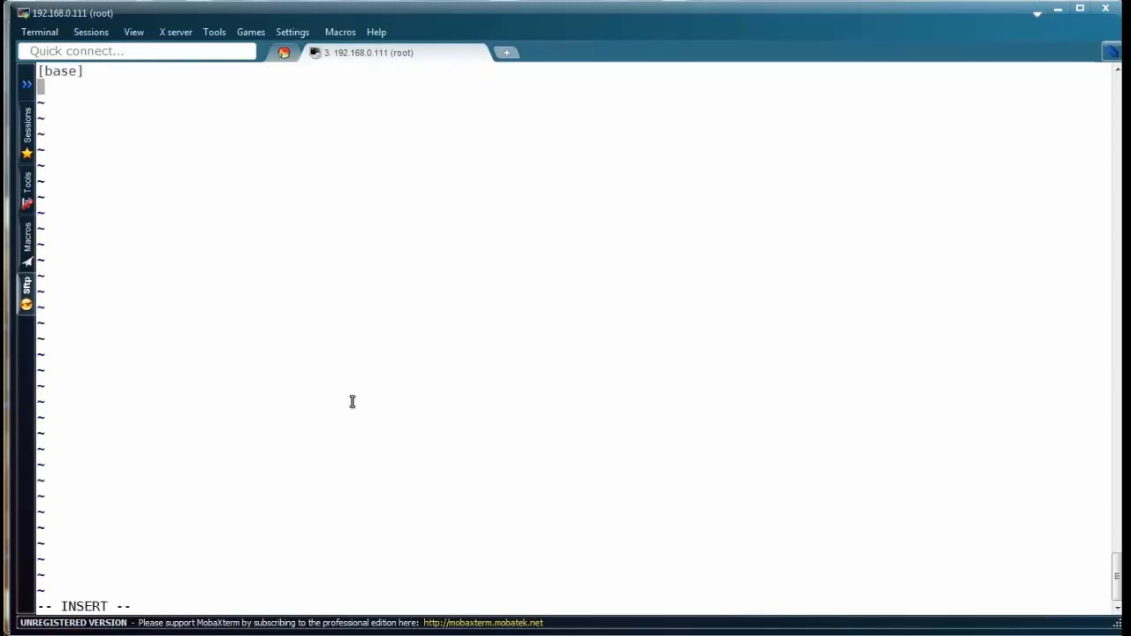
pyautogui.write('name')
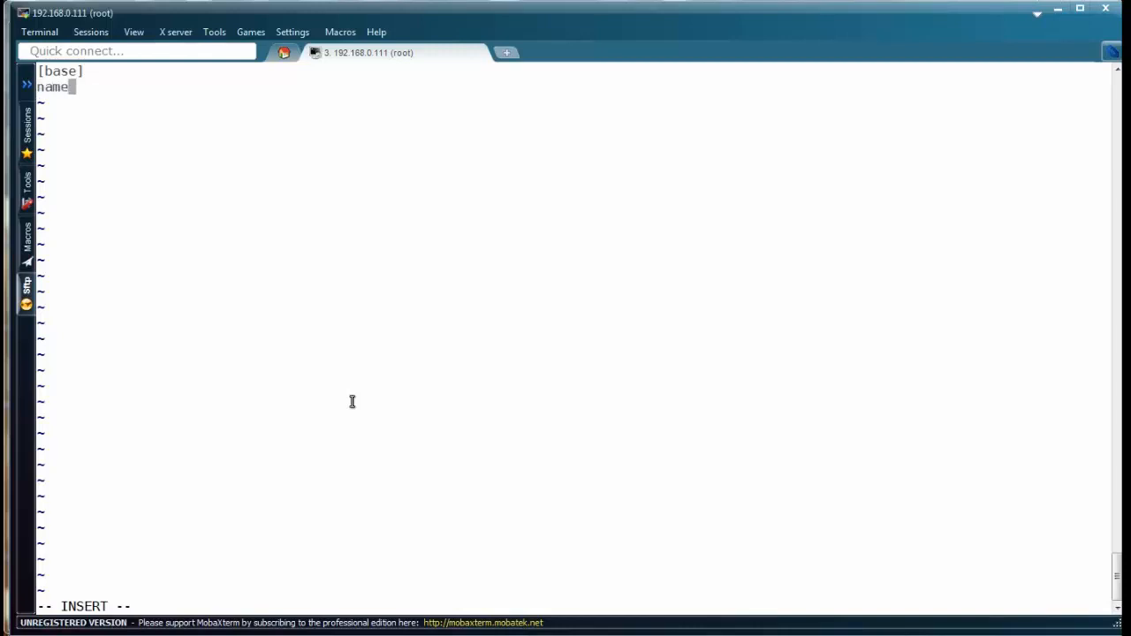
pyautogui.write('=')
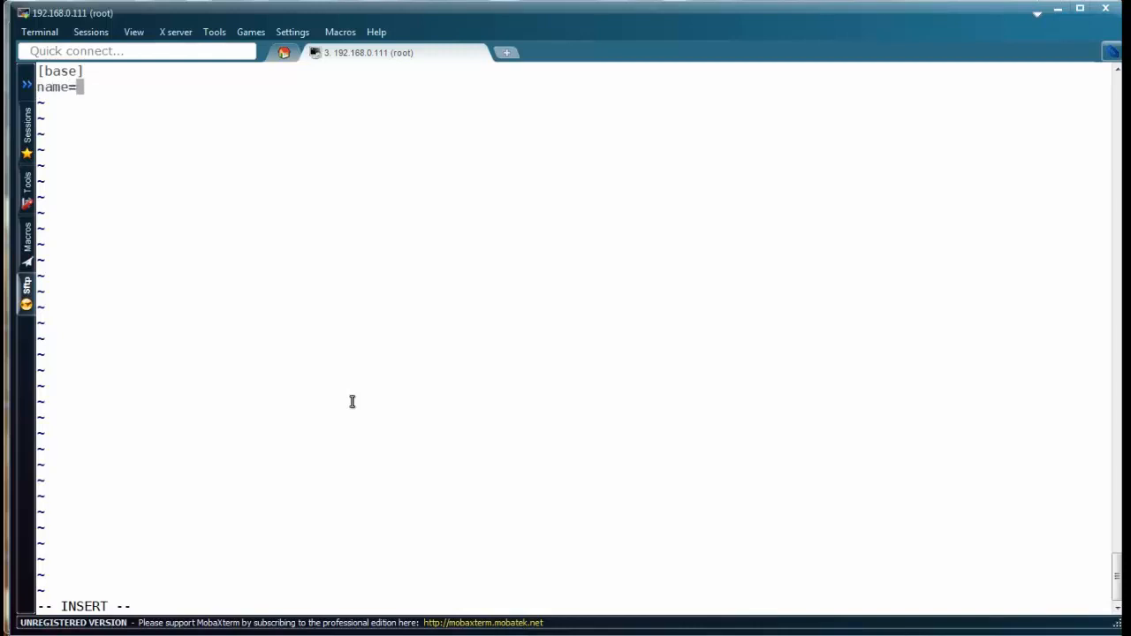
pyautogui.write('rhel')
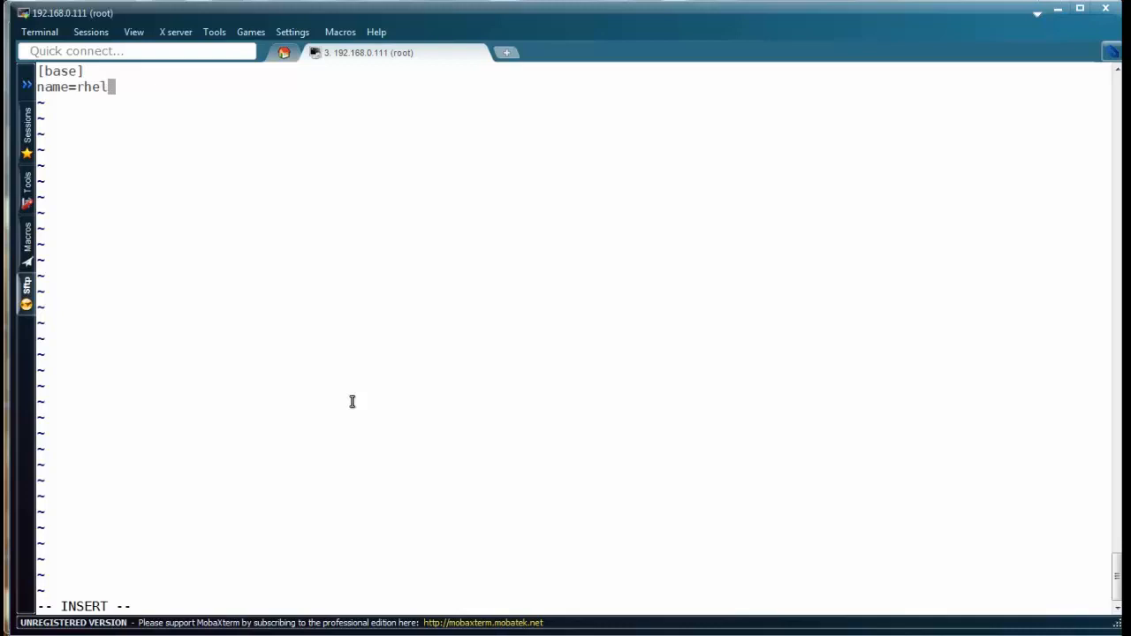
pyautogui.write('7-')
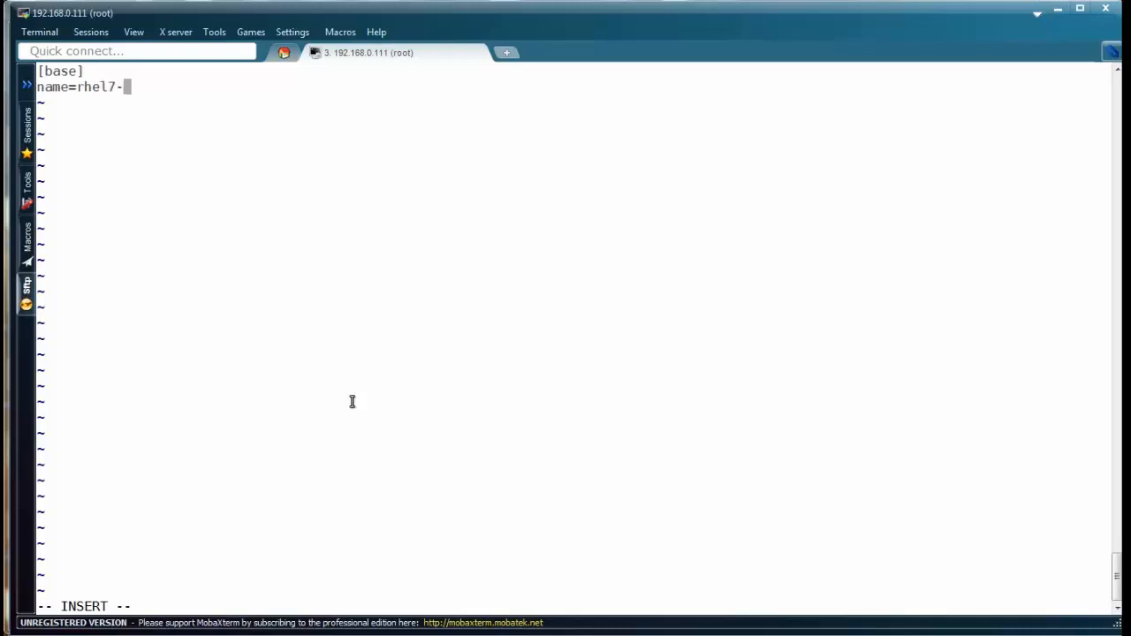
pyautogui.write('ftp')
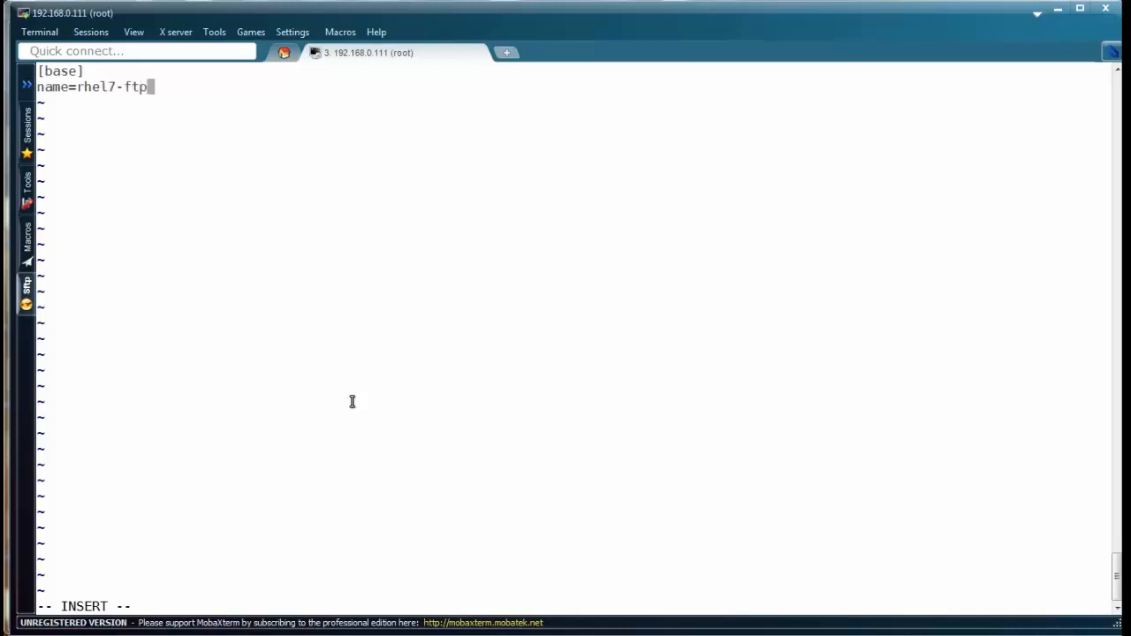
# Add baseurl=ftp://192.168.0.111/pub/, enabled=1, gpgcheck=0, save with :wq and begin yum clean.
pyautogui.write('bas')
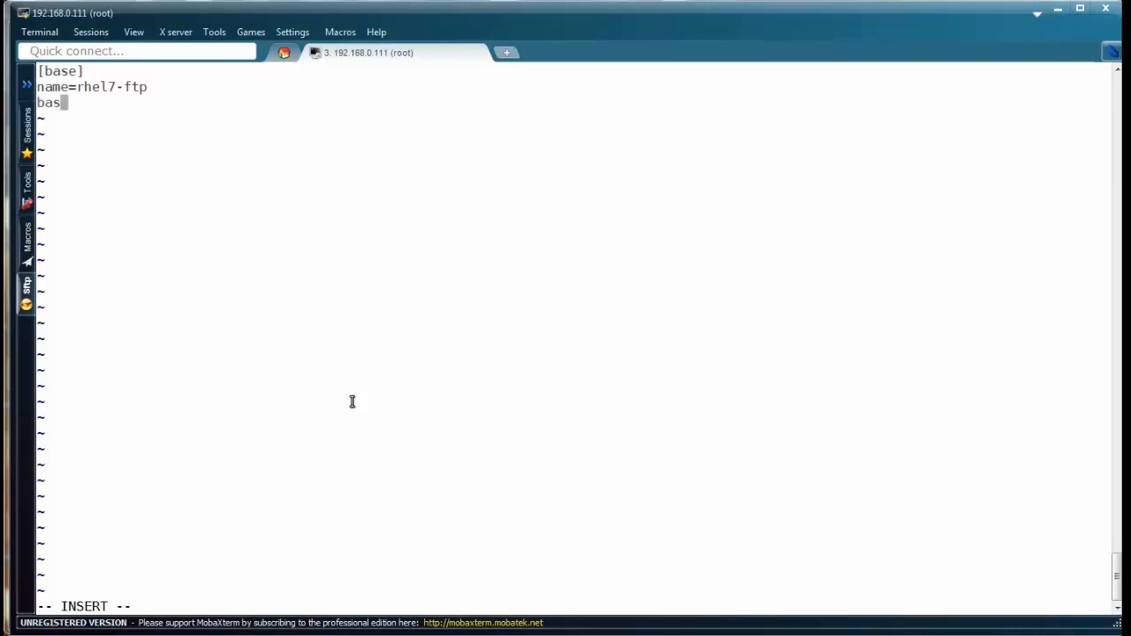
pyautogui.write('eurl=')
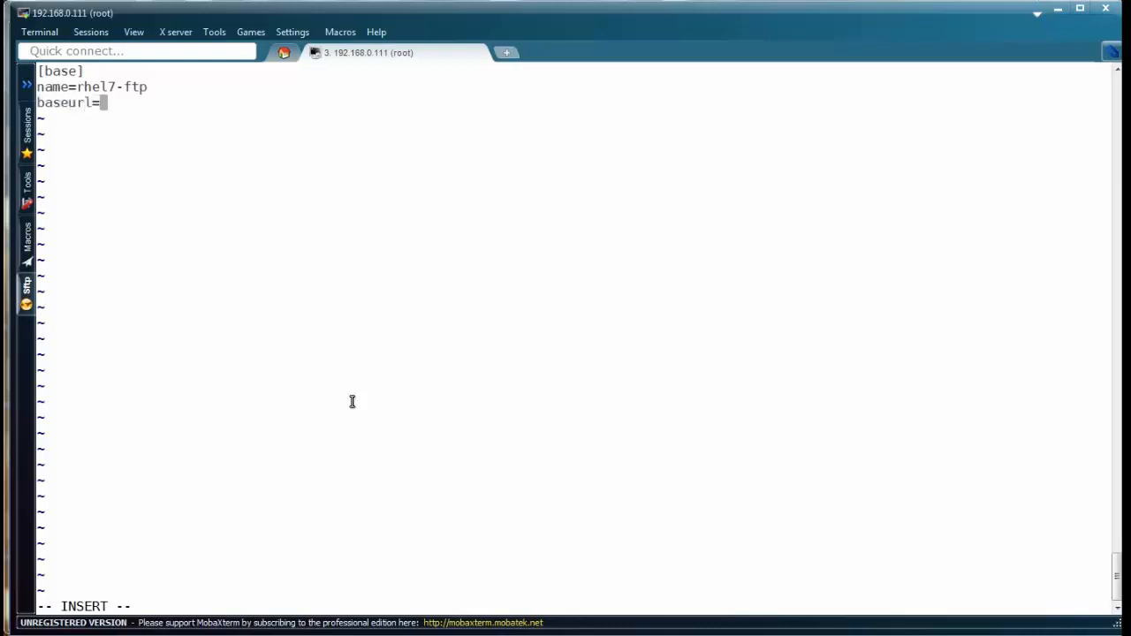
pyautogui.write('ftp://192')
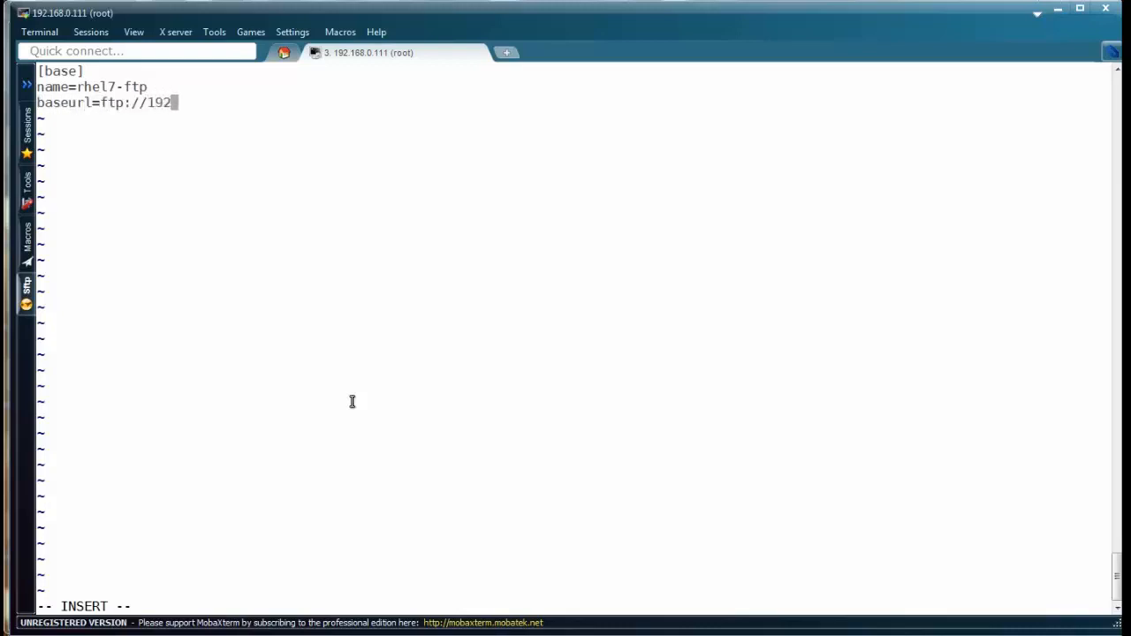
pyautogui.write('.168.0')
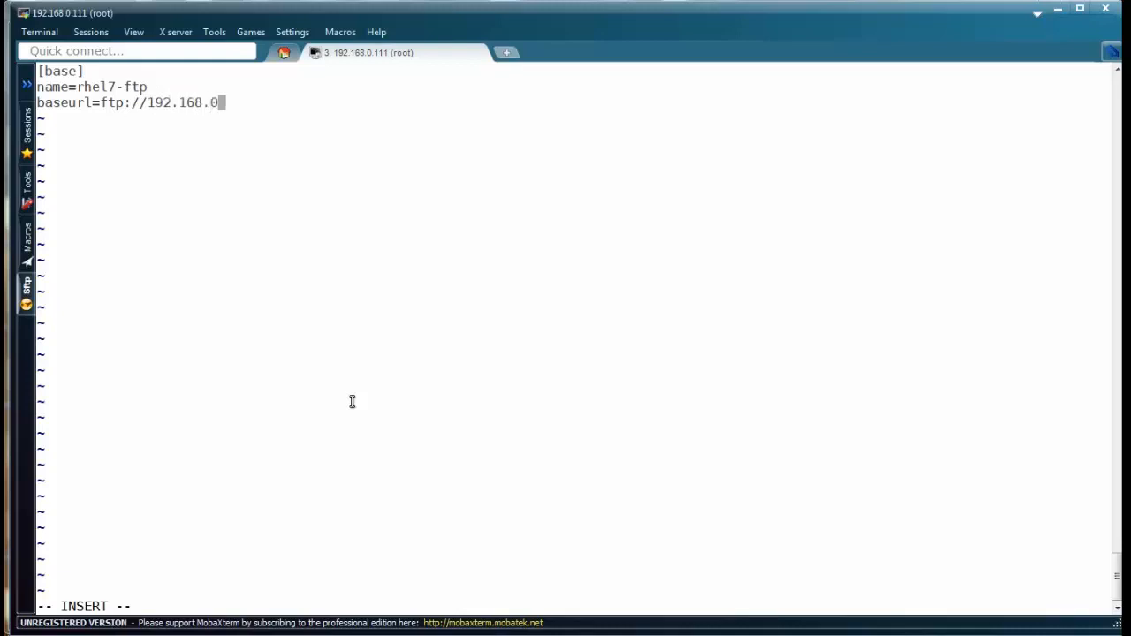
pyautogui.write('111')
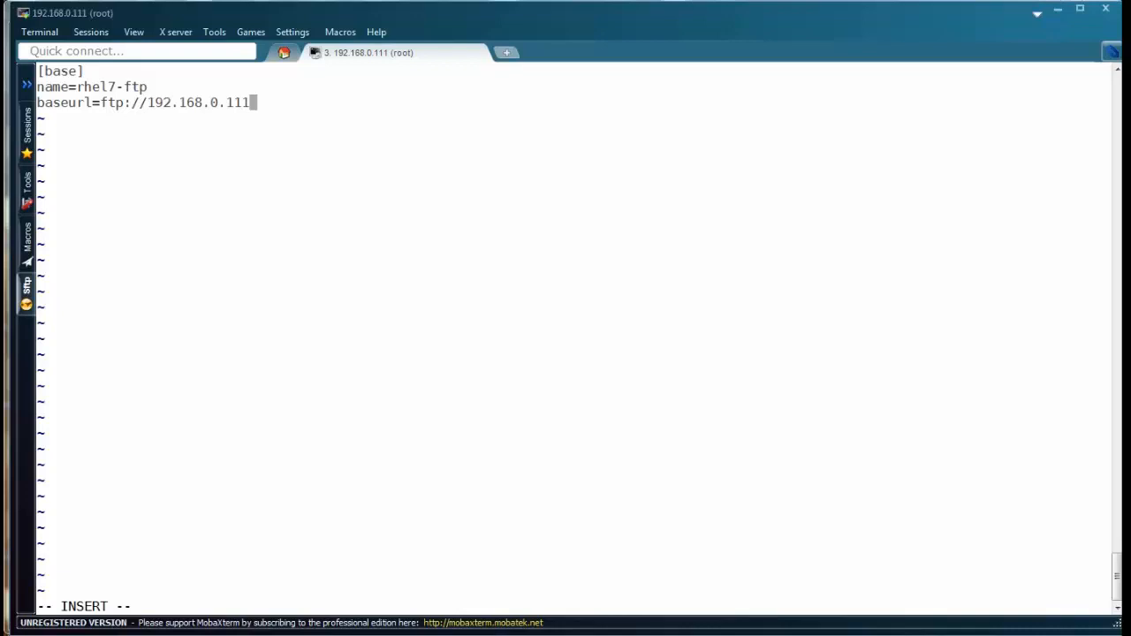
pyautogui.write('/pu')
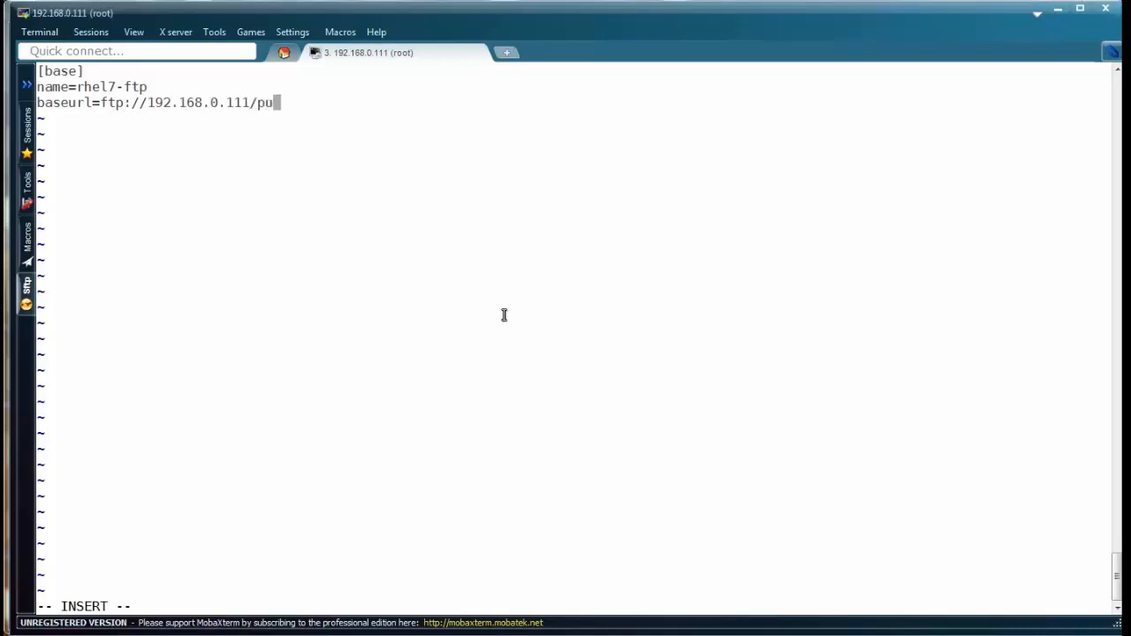
pyautogui.write('b/')
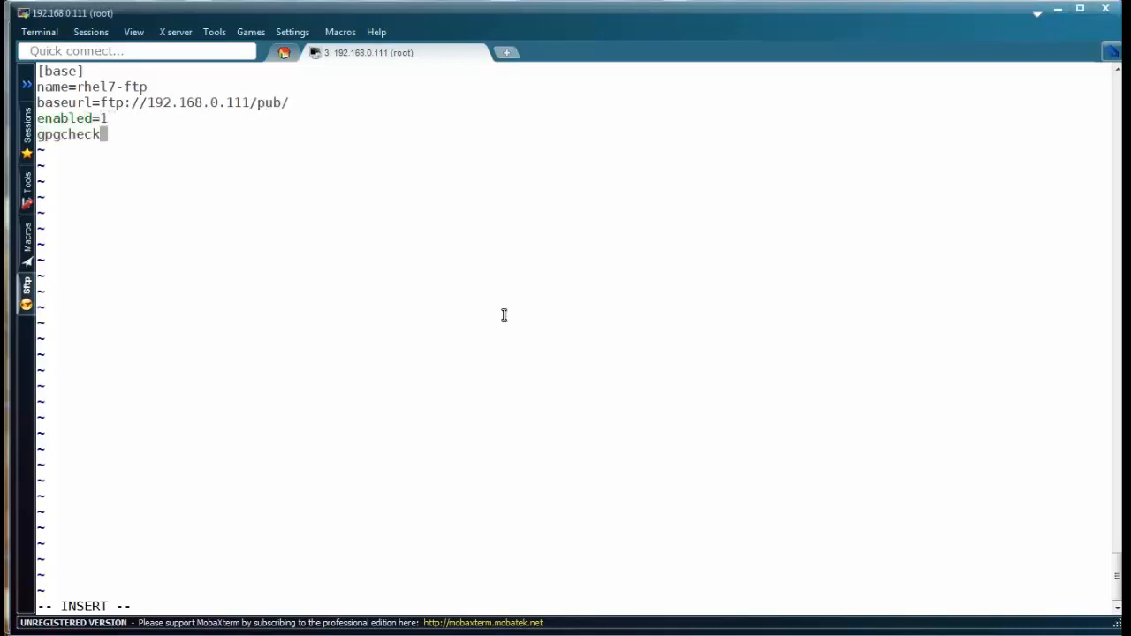
pyautogui.write('=0')
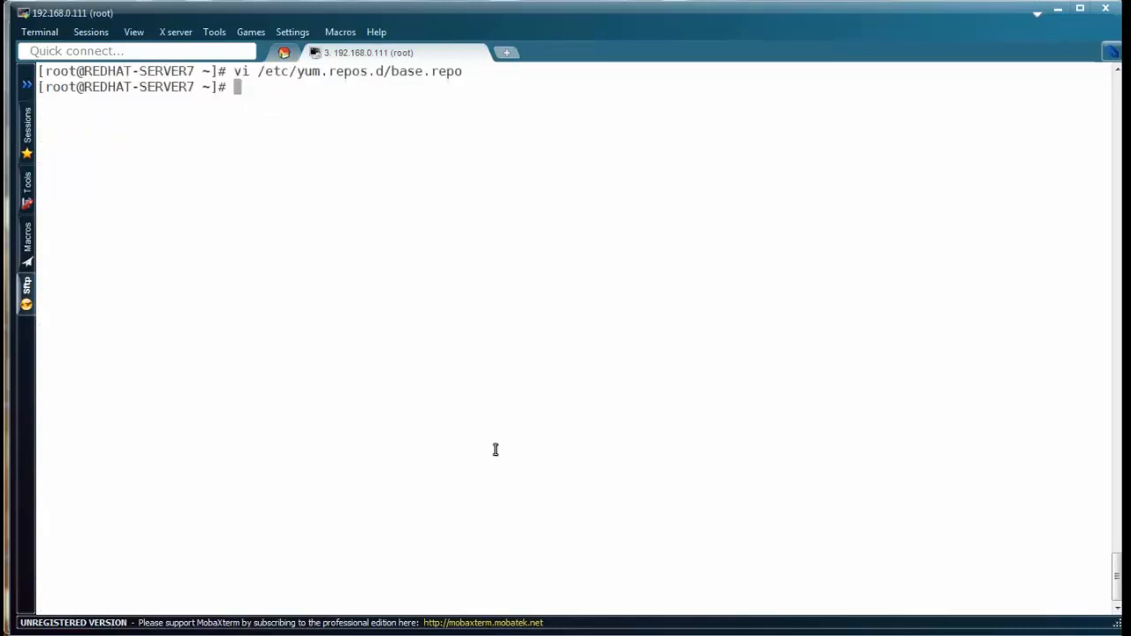
pyautogui.write('yum clean')
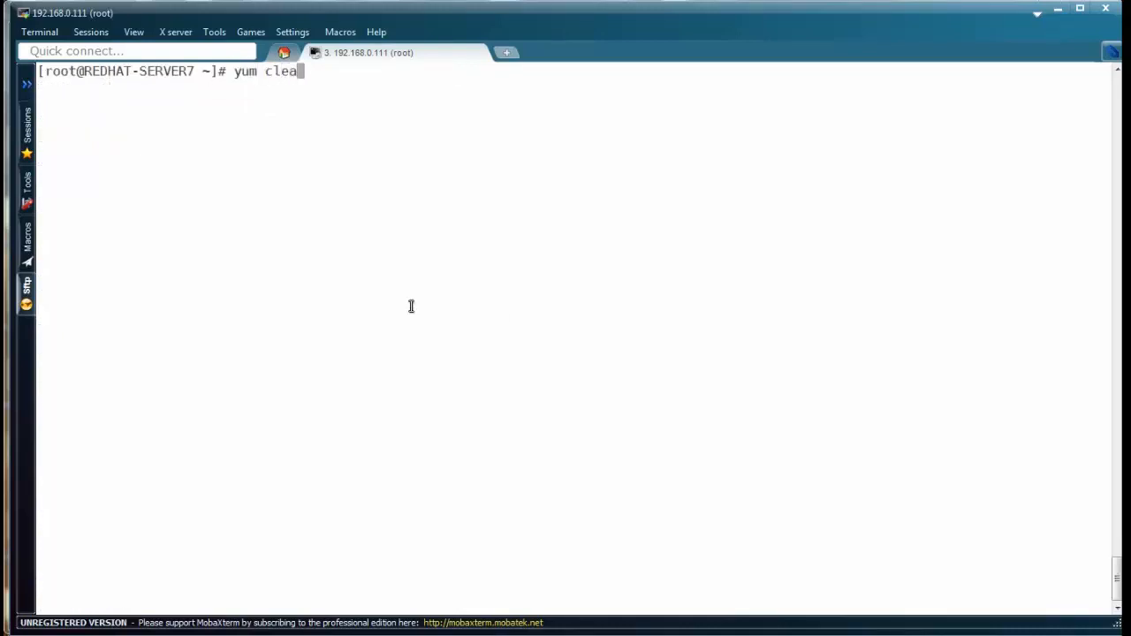
# Run yum clean all and yum repolist, showing rhel7-ftp with 0 packages.
pyautogui.write('n all')
pyautogui.write('yum repolist')
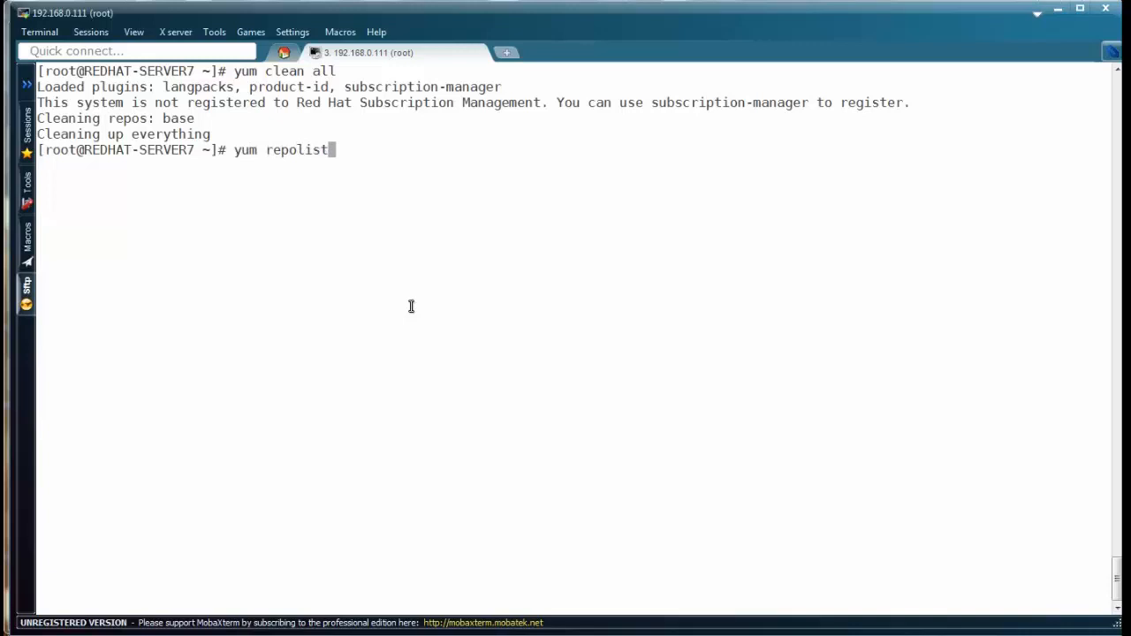
pyautogui.press('Return')
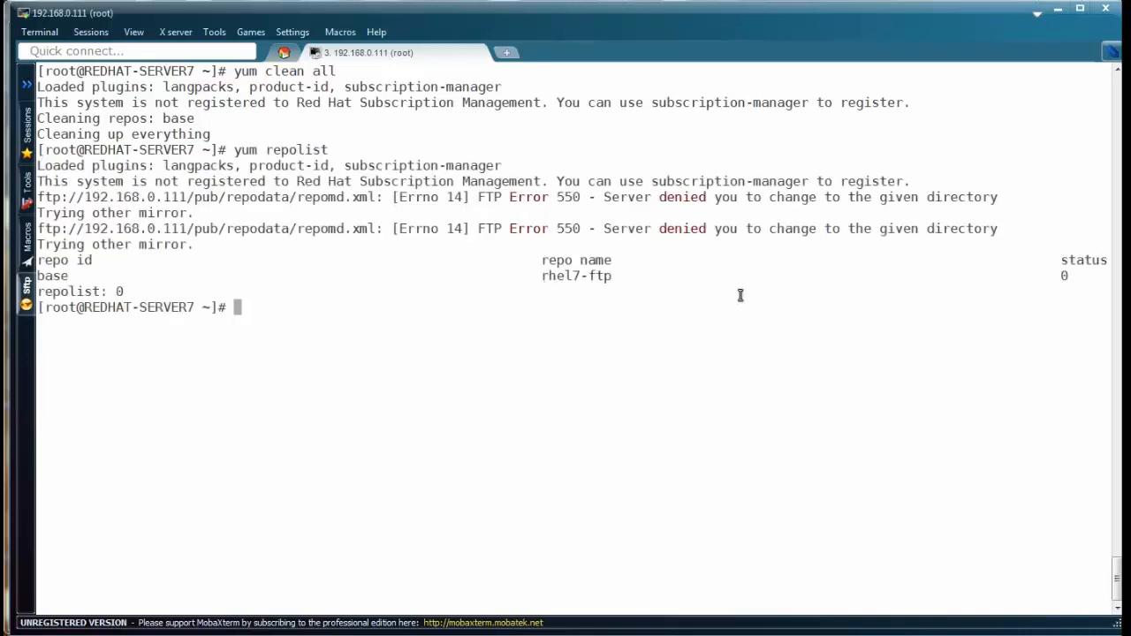
pyautogui.doubleClick(577, 276)
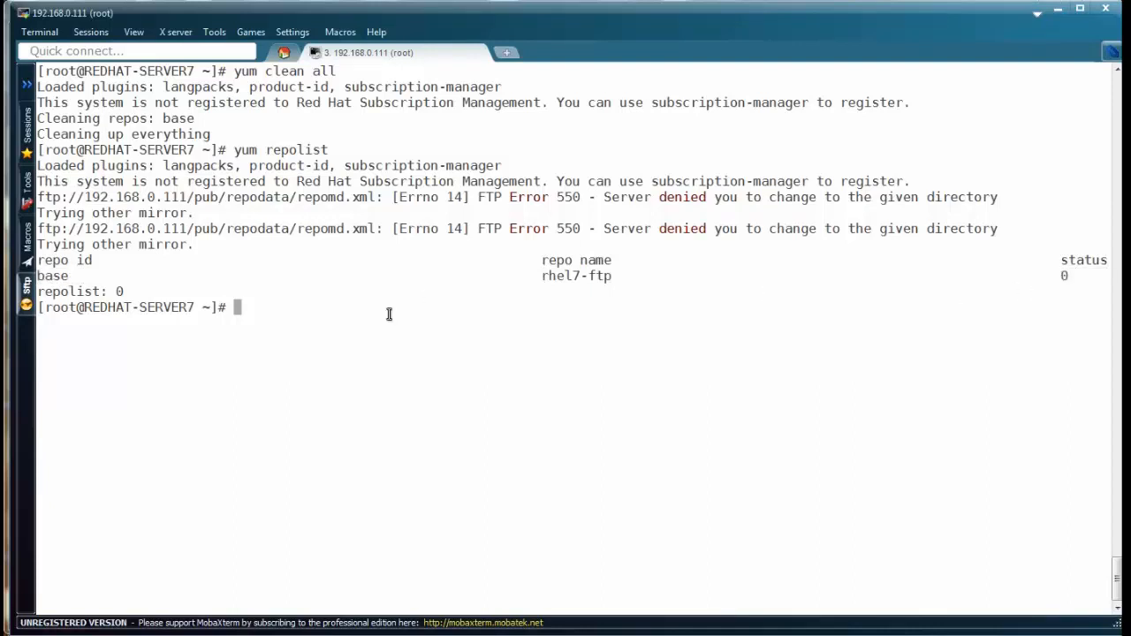
# Run createrepo /var/ftp/pub/ to build metadata for its 4305 packages.
pyautogui.write('create')
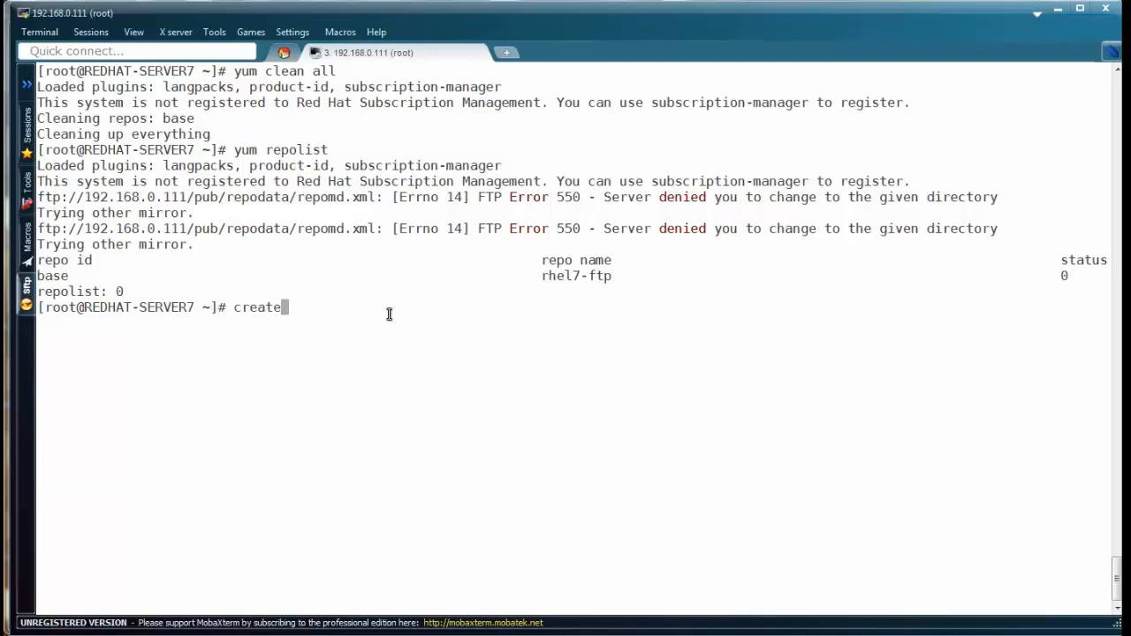
pyautogui.write('repo /v')
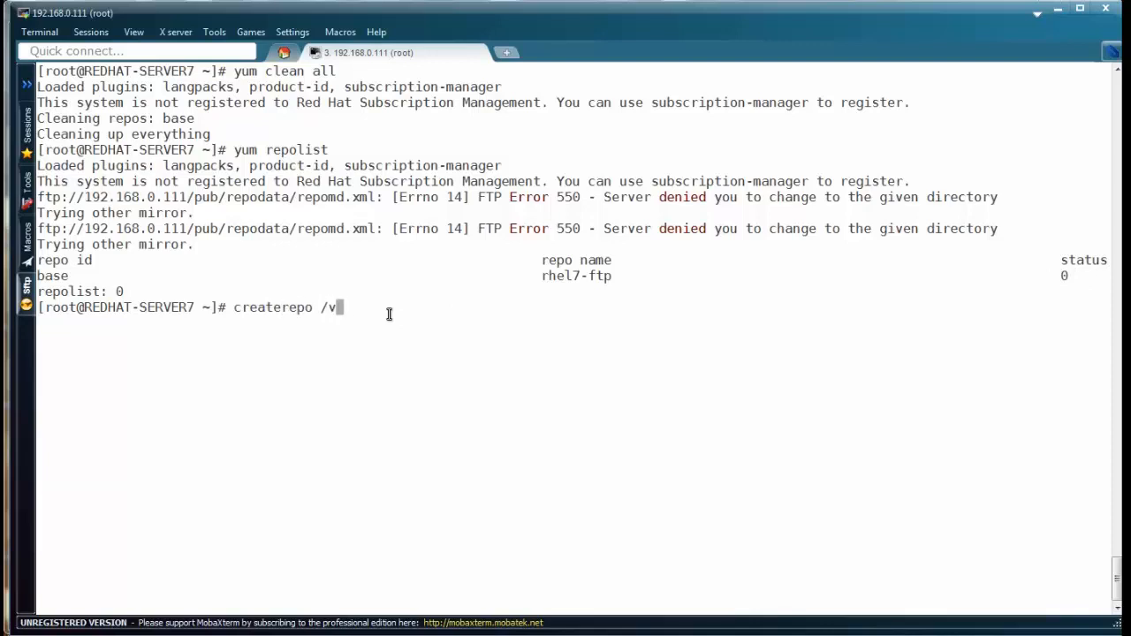
pyautogui.write('ar/ftp/')
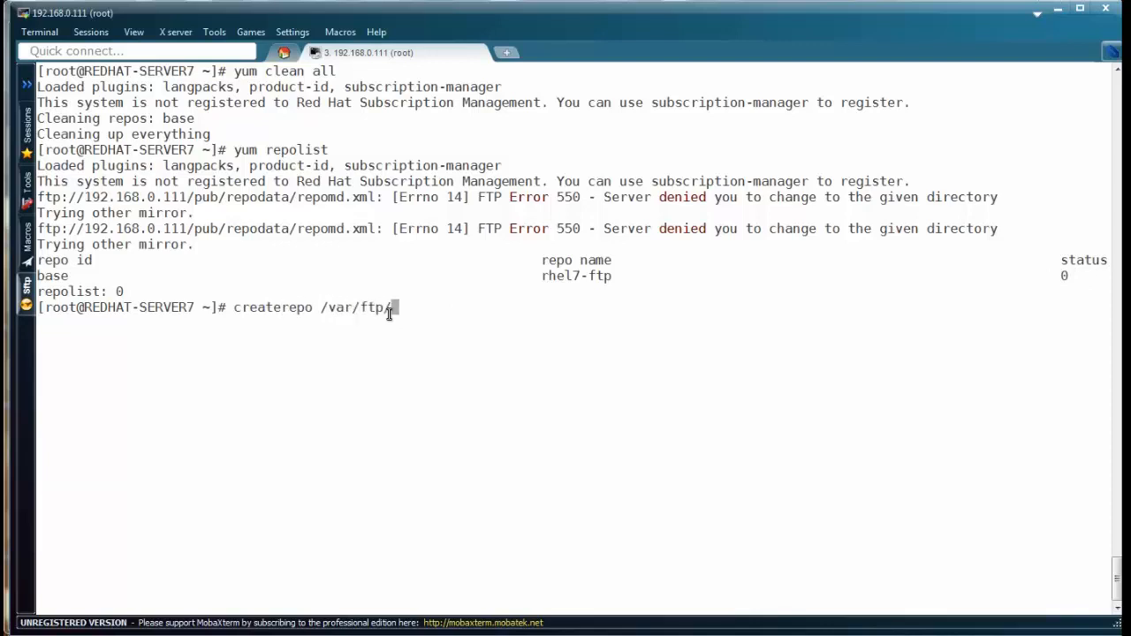
pyautogui.write('pub/')
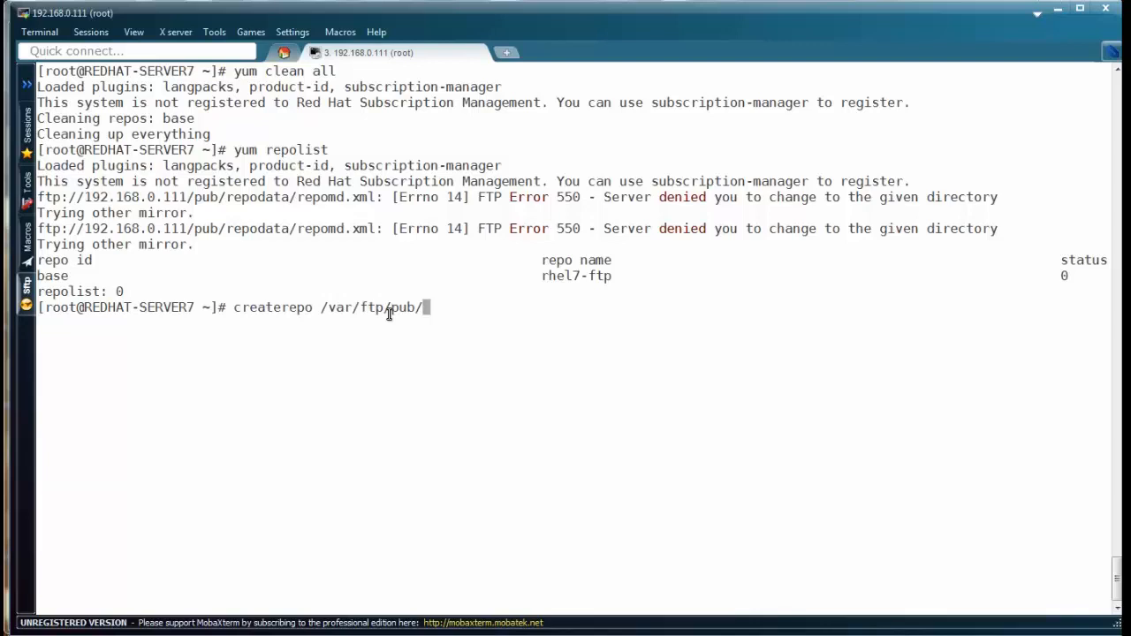
pyautogui.press('Return')
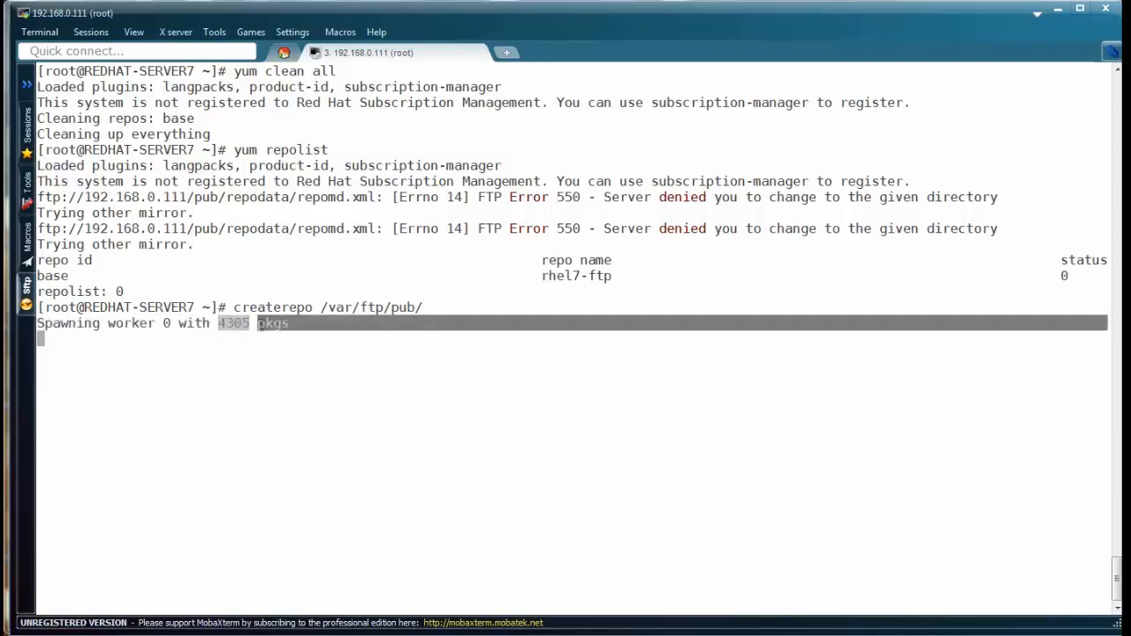
# Run top in the second session to see genpkgmetadata working, then watch createrepo finish.
pyautogui.click(506, 53)
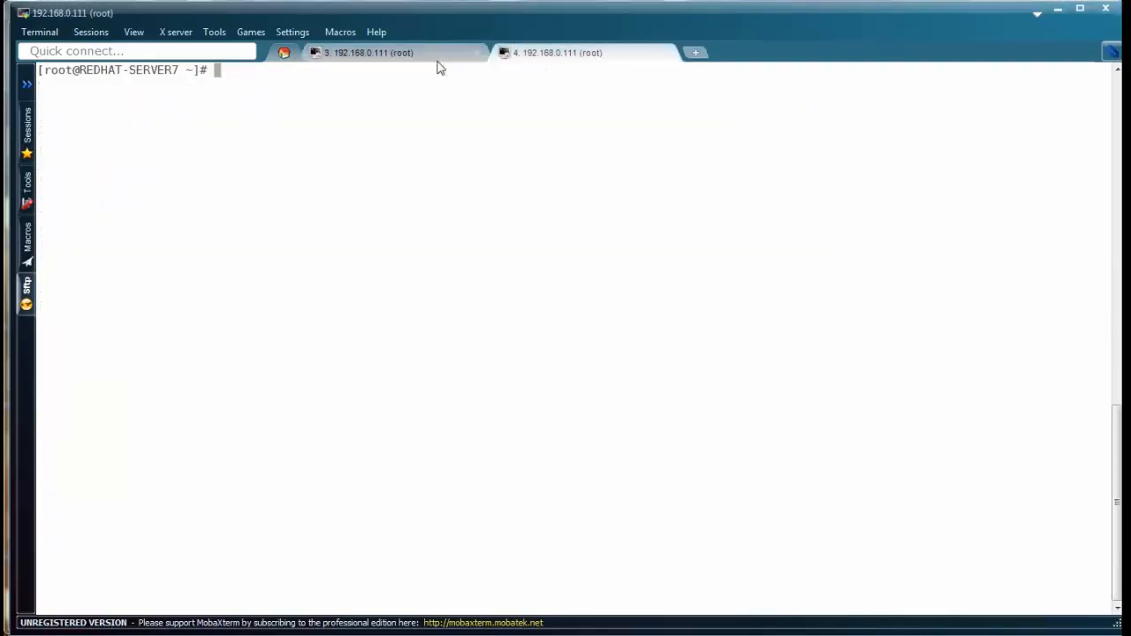
pyautogui.write('top')
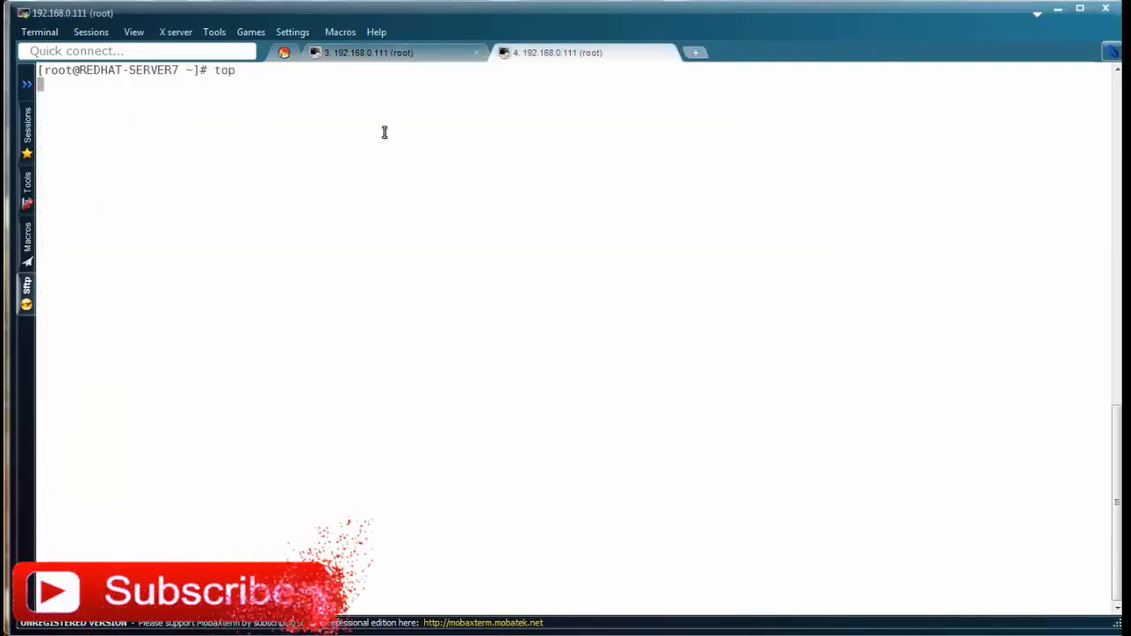
pyautogui.press('Return')
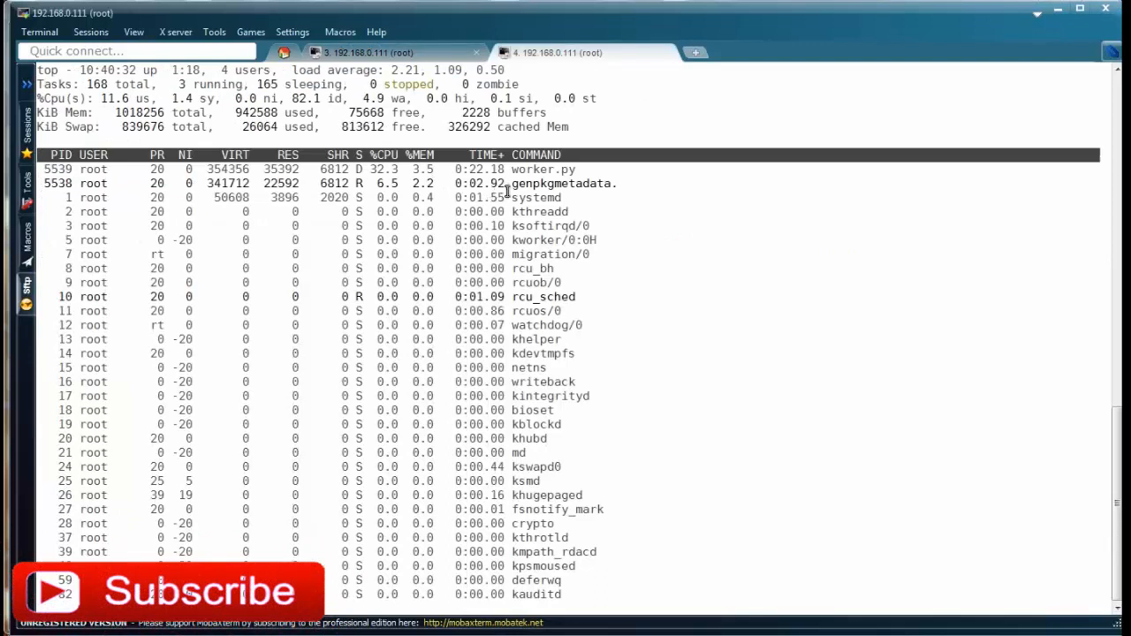
pyautogui.doubleClick(563, 182)
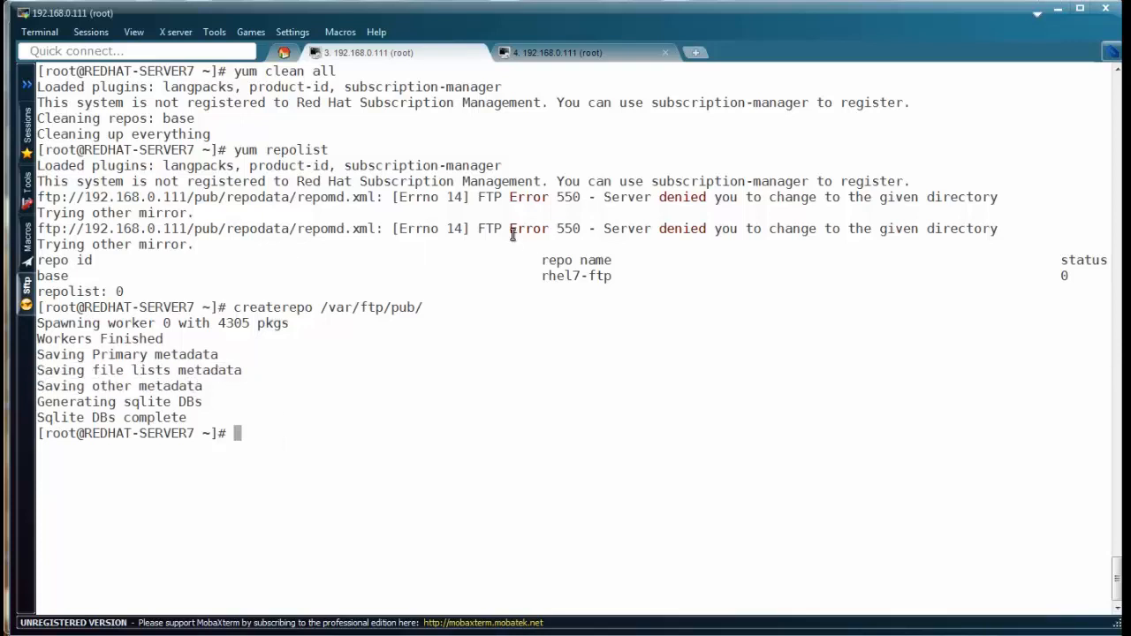
# List /var/ftp/pub/repodata/ and view repomd.xml's checksum entries, then return home.
pyautogui.write('cd /var/ftp/pub/')
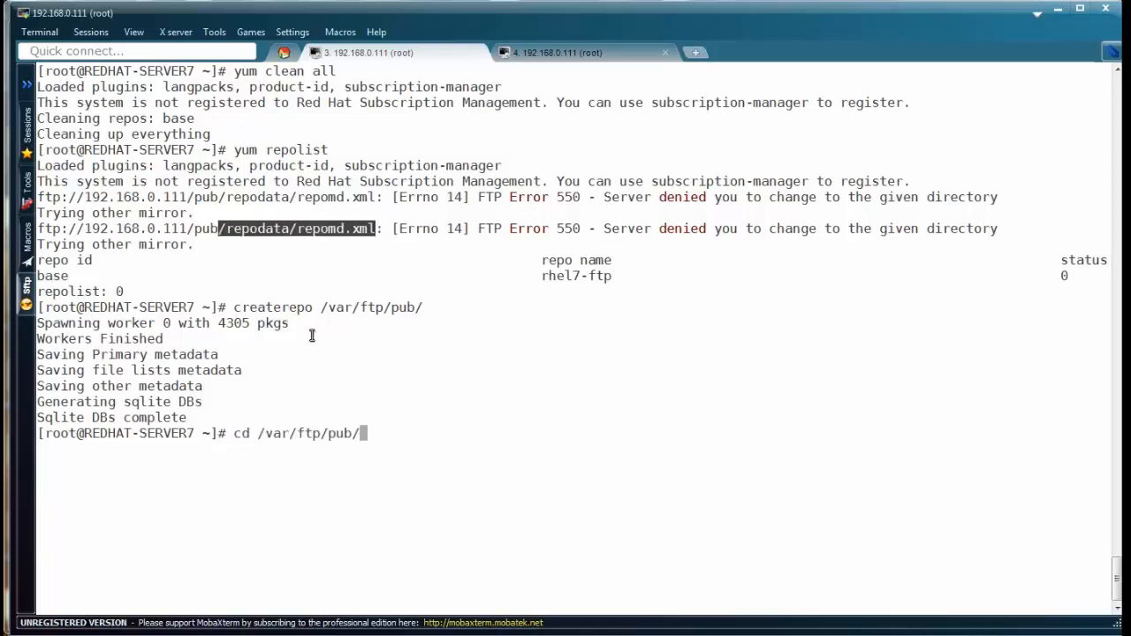
pyautogui.write('repodata/')
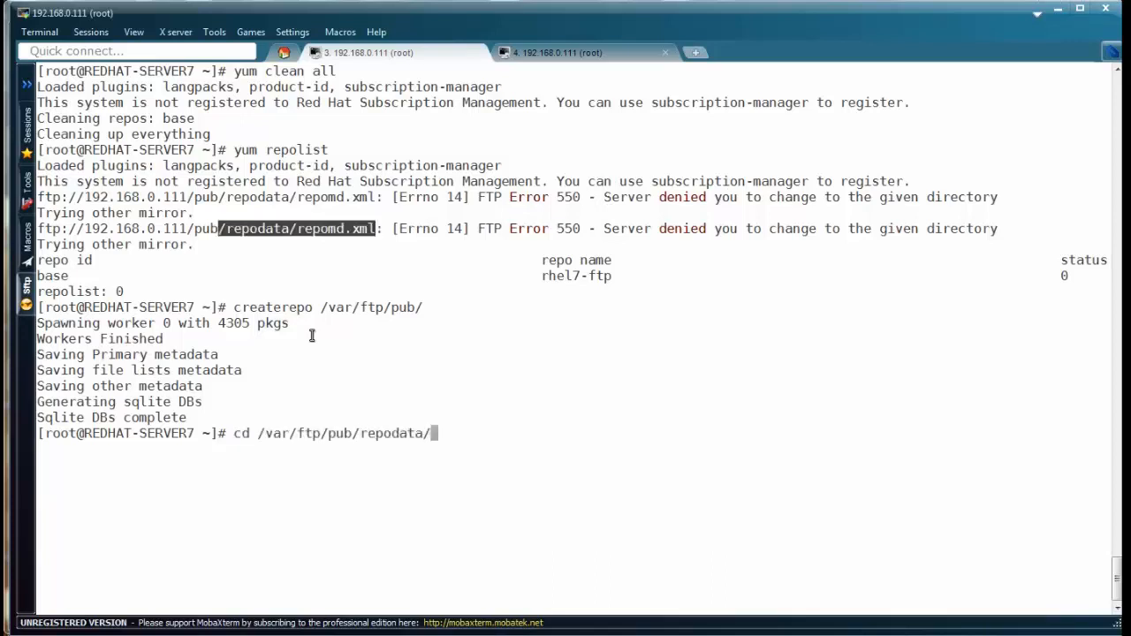
pyautogui.press('Return')
pyautogui.write('ls')
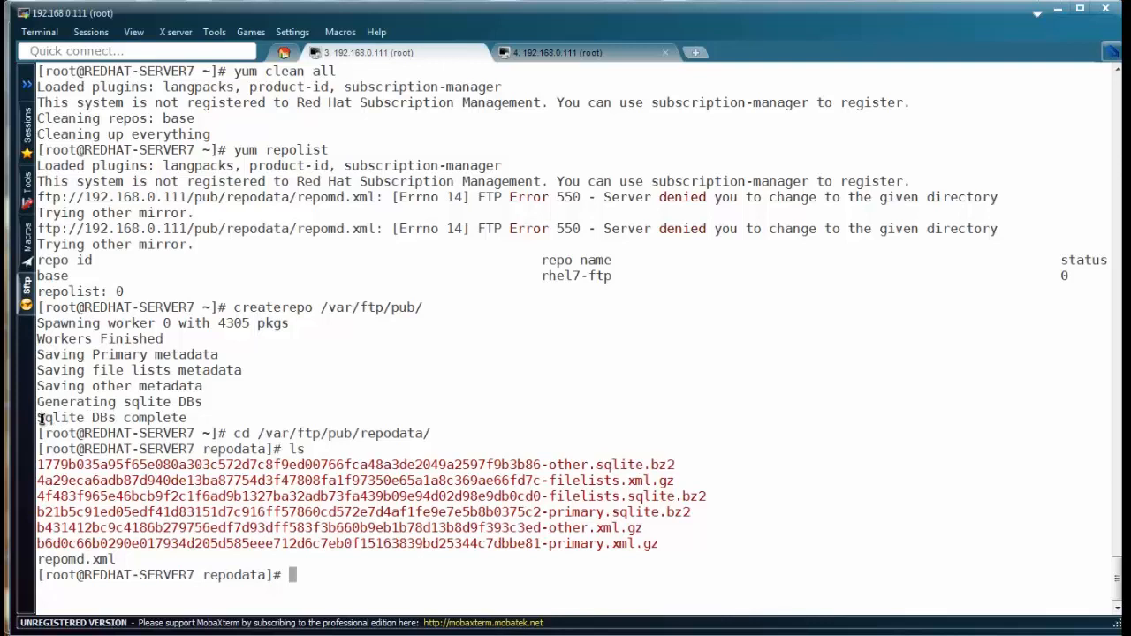
pyautogui.doubleClick(110, 417)
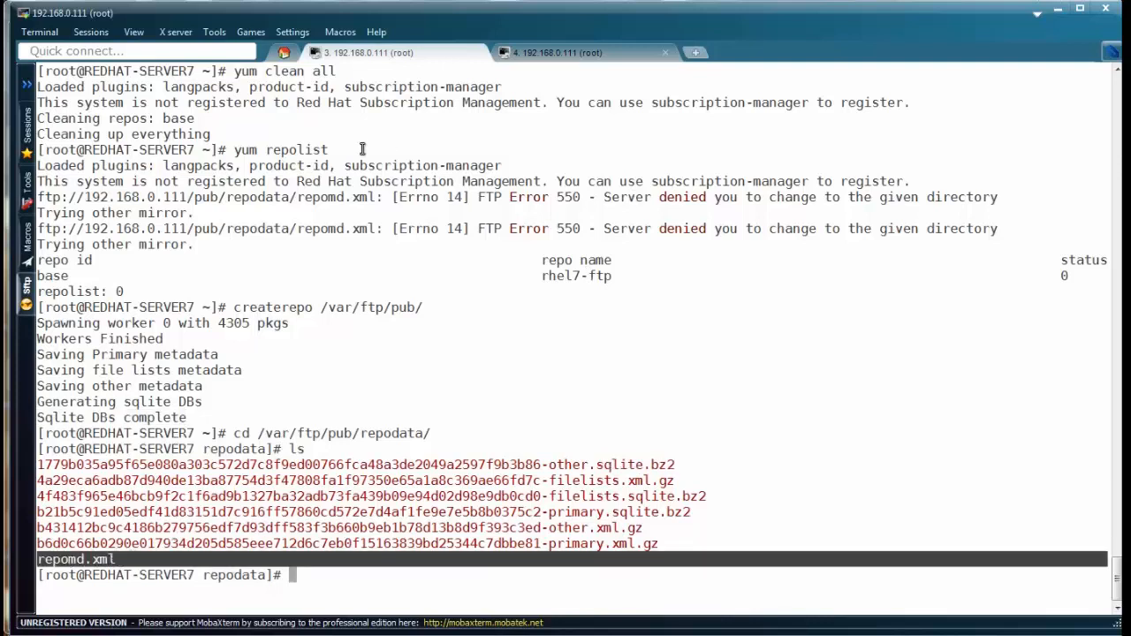
pyautogui.doubleClick(339, 196)
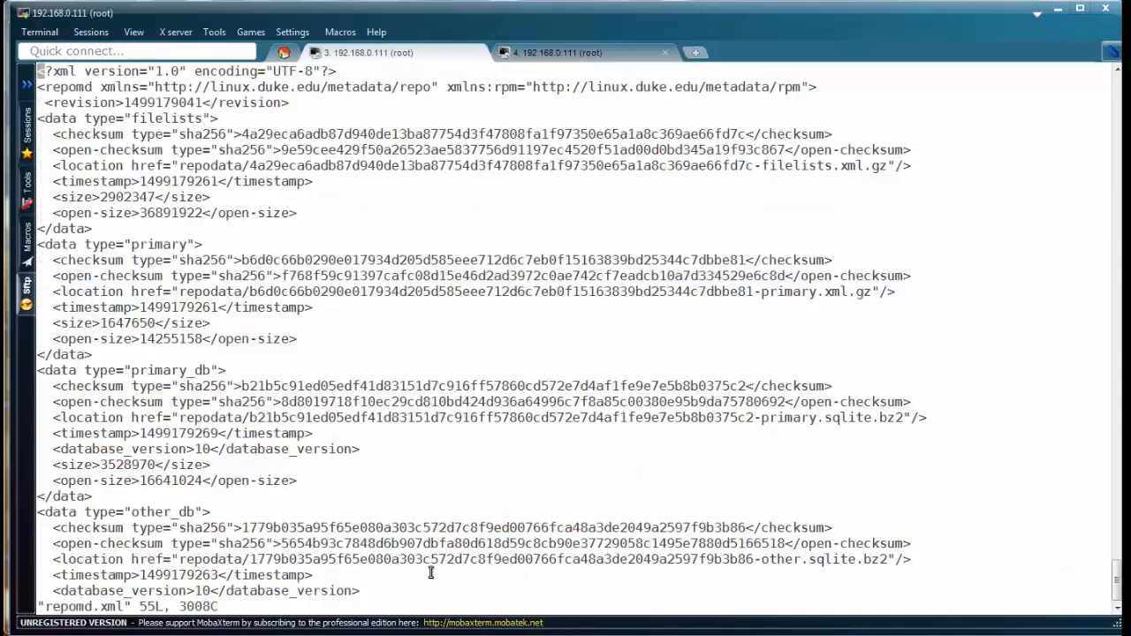
pyautogui.moveTo(198, 138)
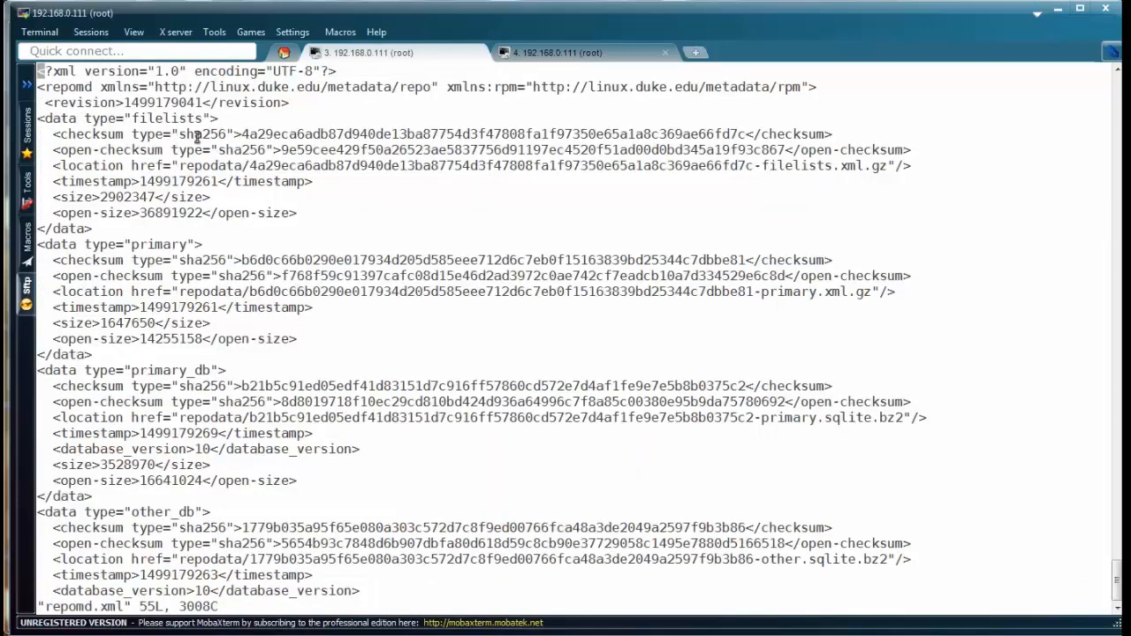
pyautogui.doubleClick(166, 118)
pyautogui.write('yum repolis')
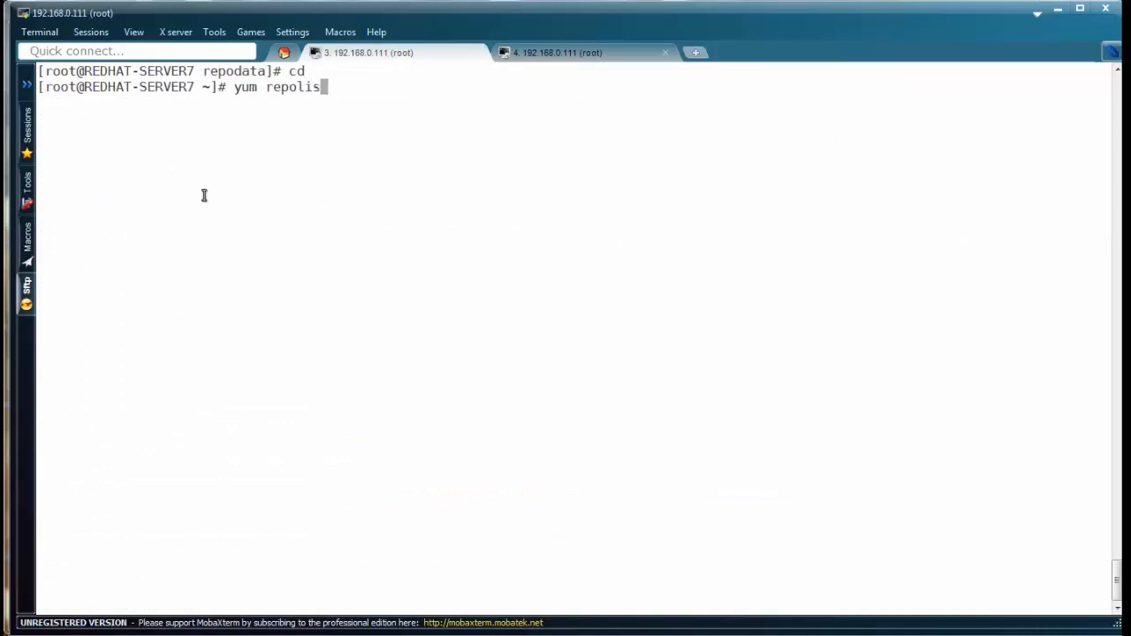
# Verify yum repolist reports rhel7-ftp with 4,305 packages and yum list finds zsh.
pyautogui.write('t')
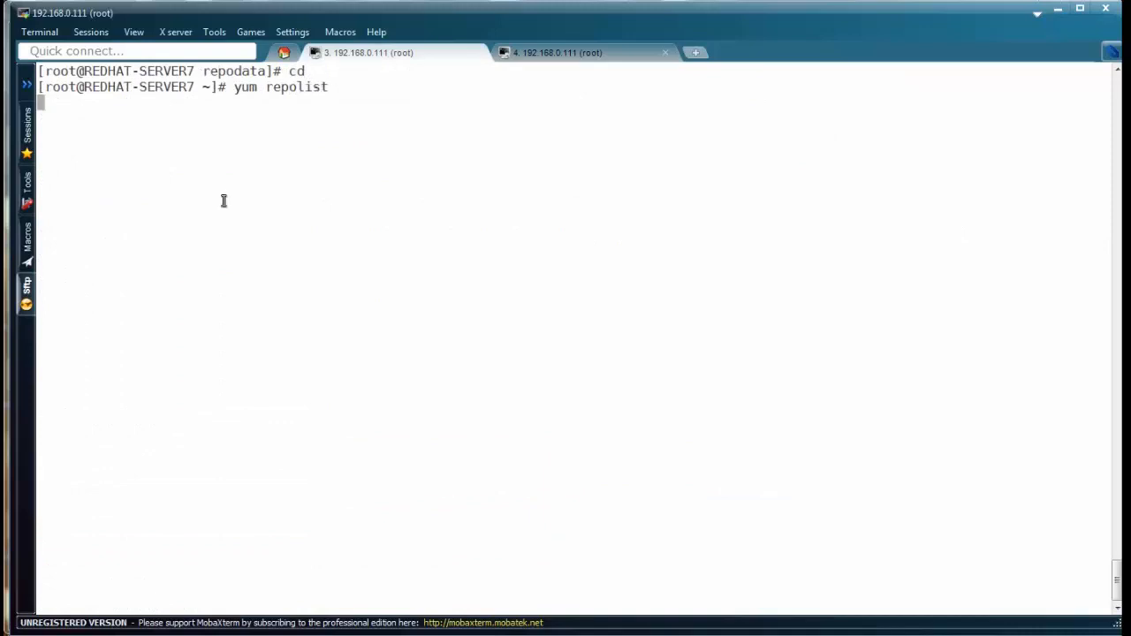
pyautogui.press('Return')
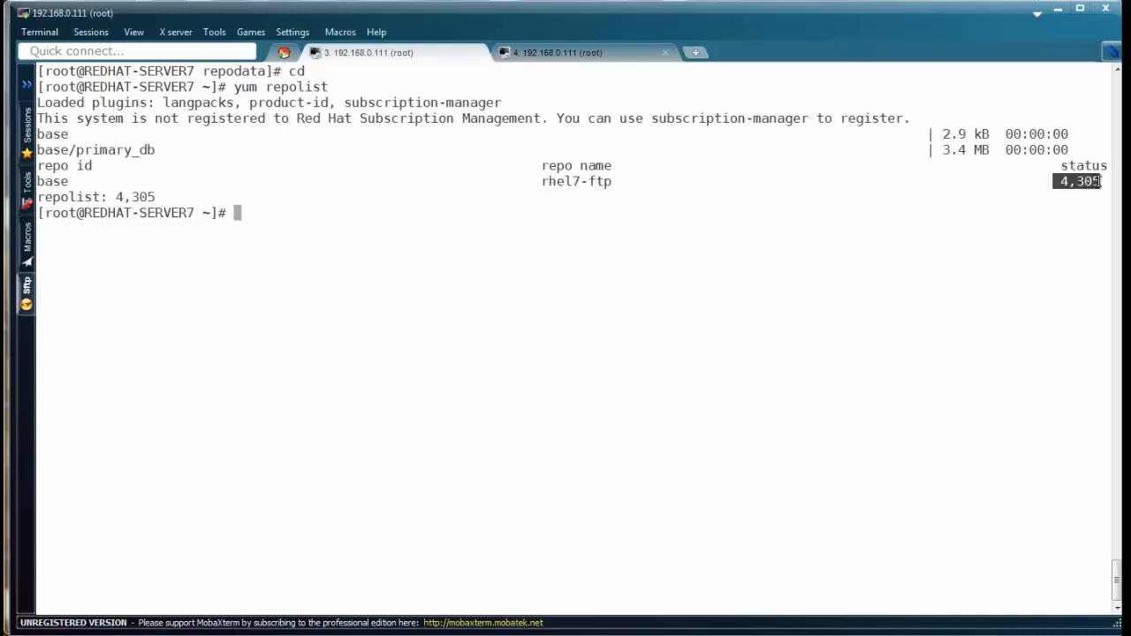
pyautogui.write('yum')
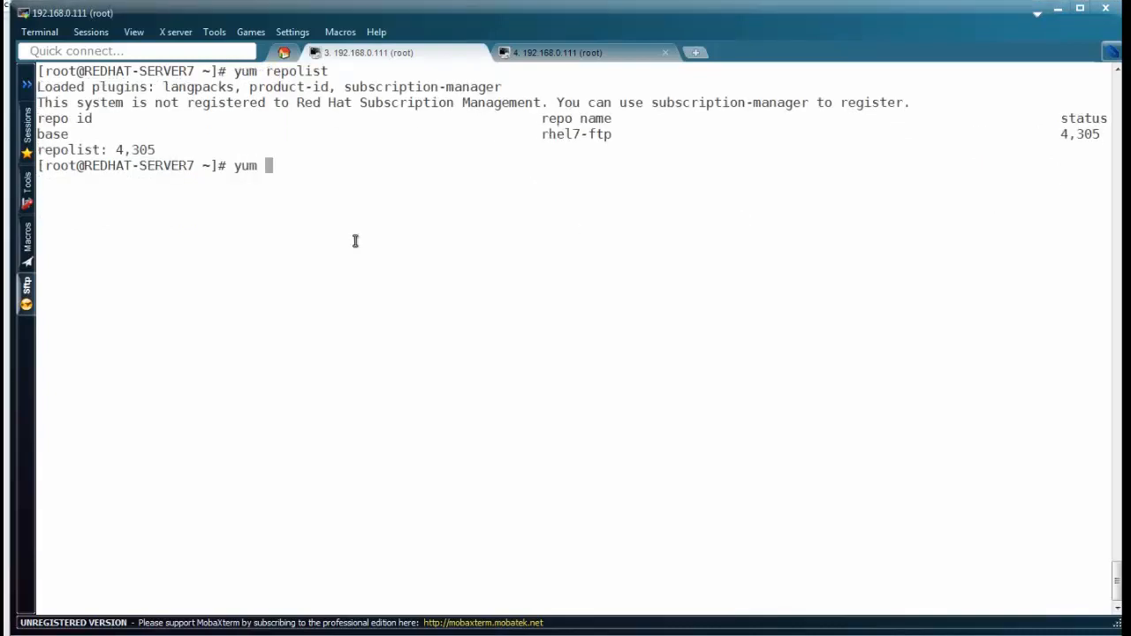
pyautogui.write('list zsh')
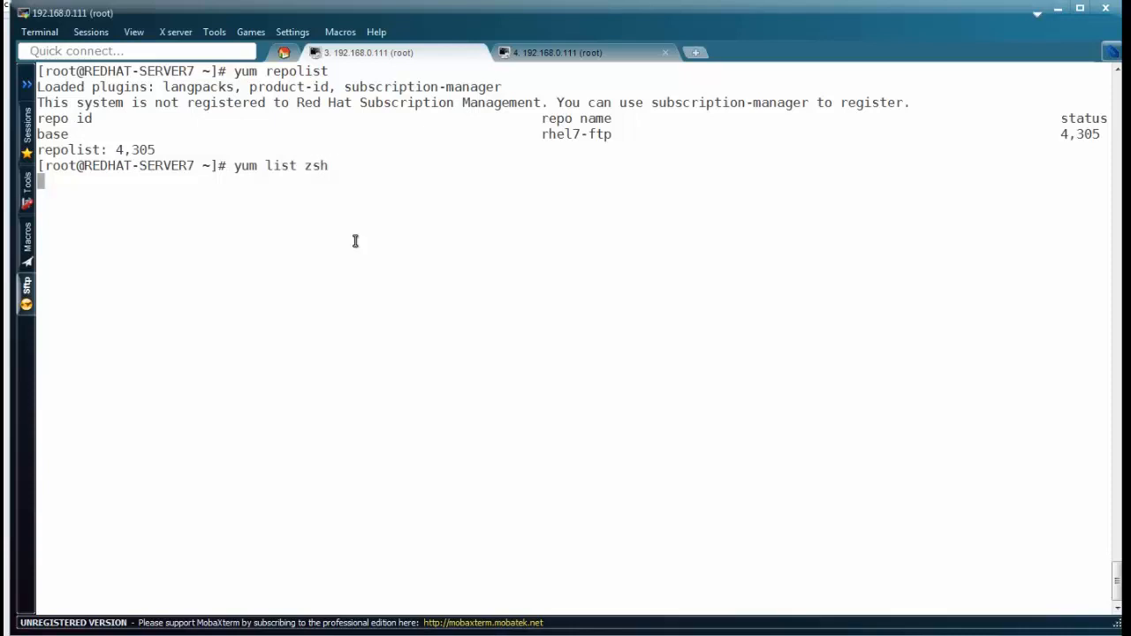
pyautogui.press('Return')
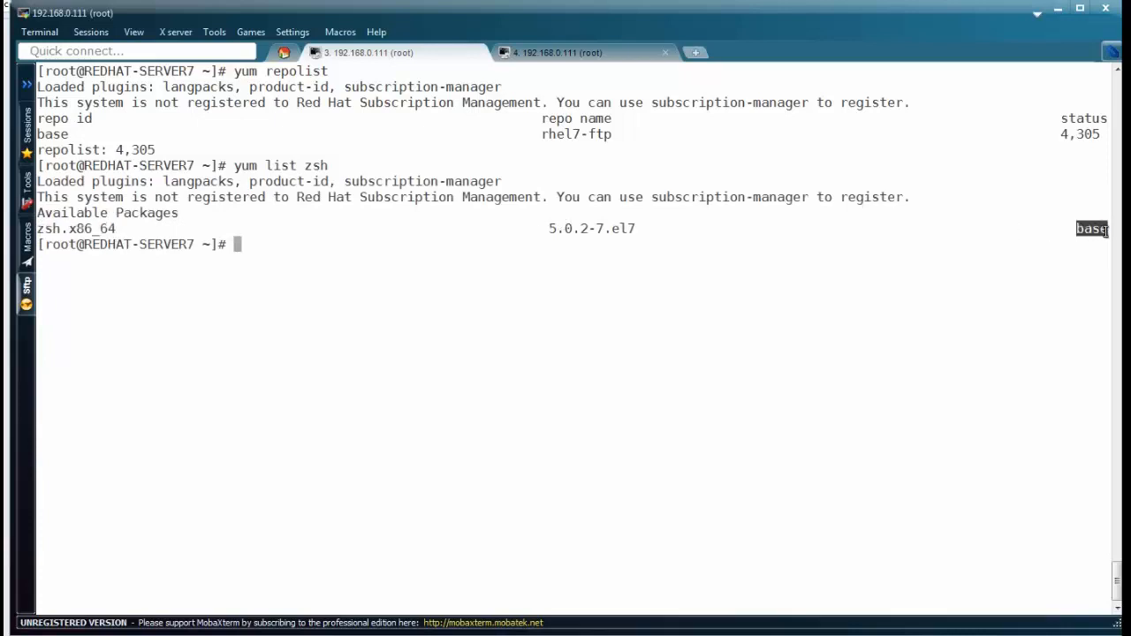
pyautogui.moveTo(594, 273)
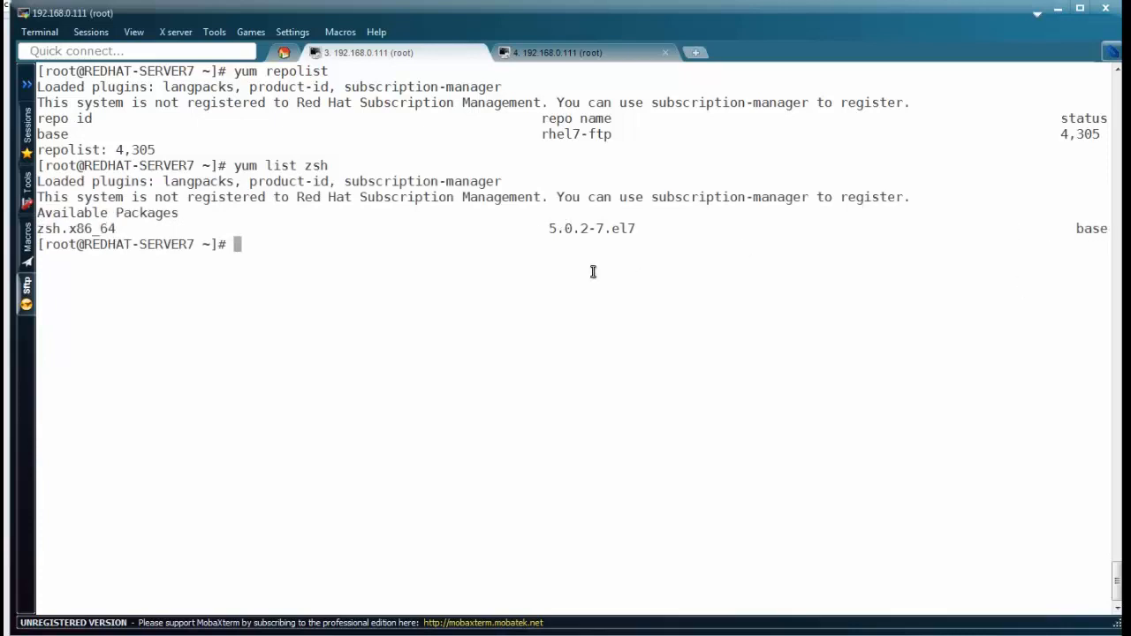
# Install zsh from the local repository with yum install zsh, answering y.
pyautogui.write('yum install')
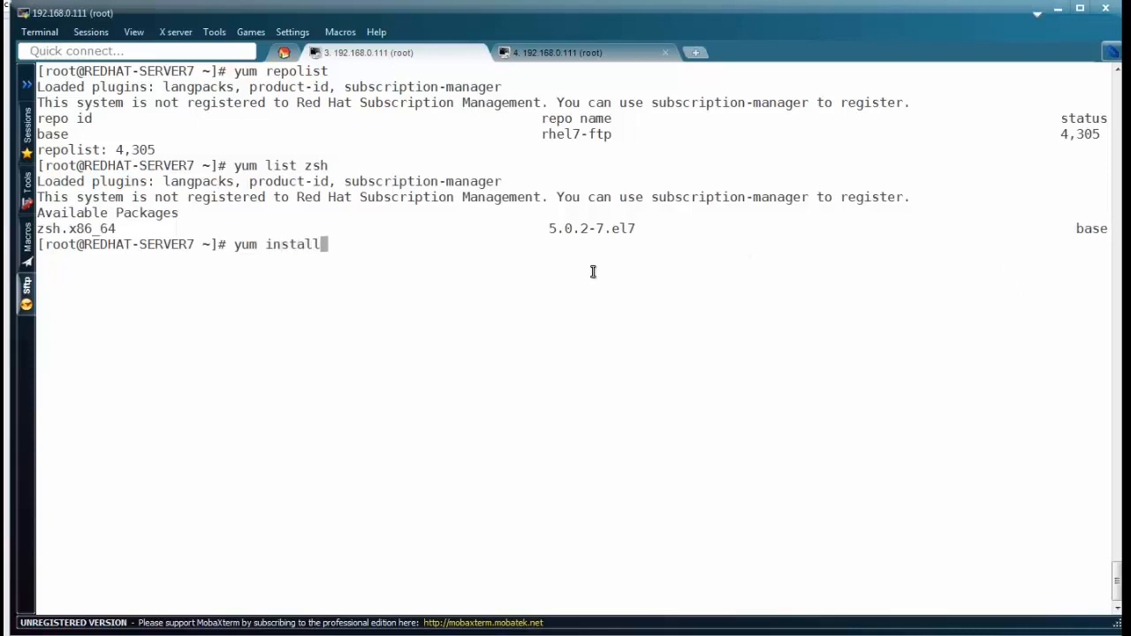
pyautogui.write('zsh')
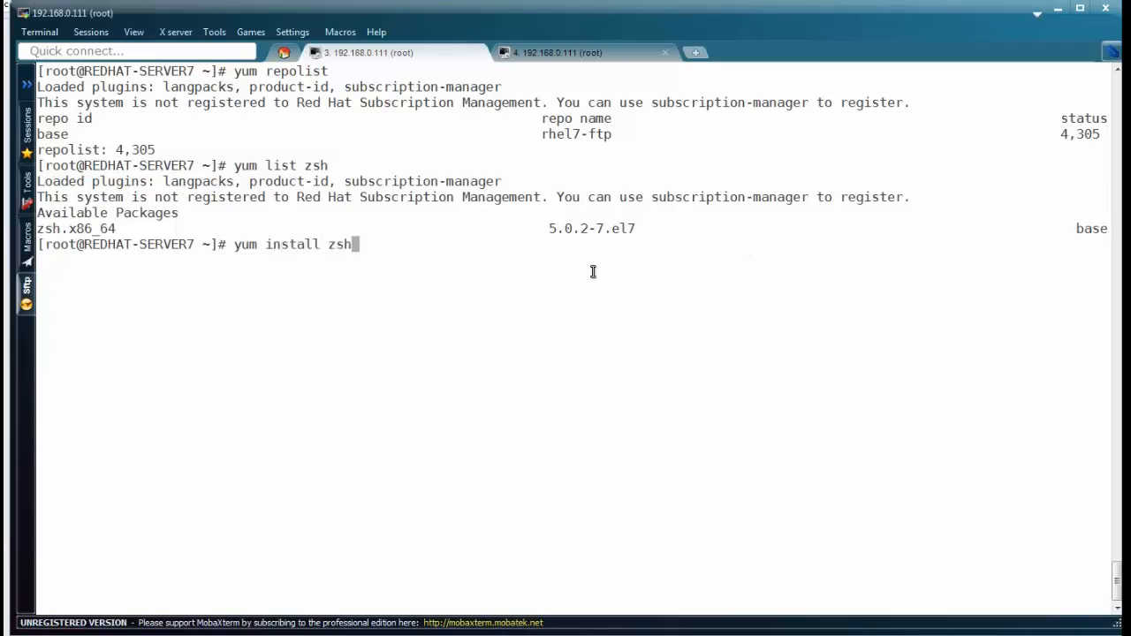
pyautogui.press('Return')
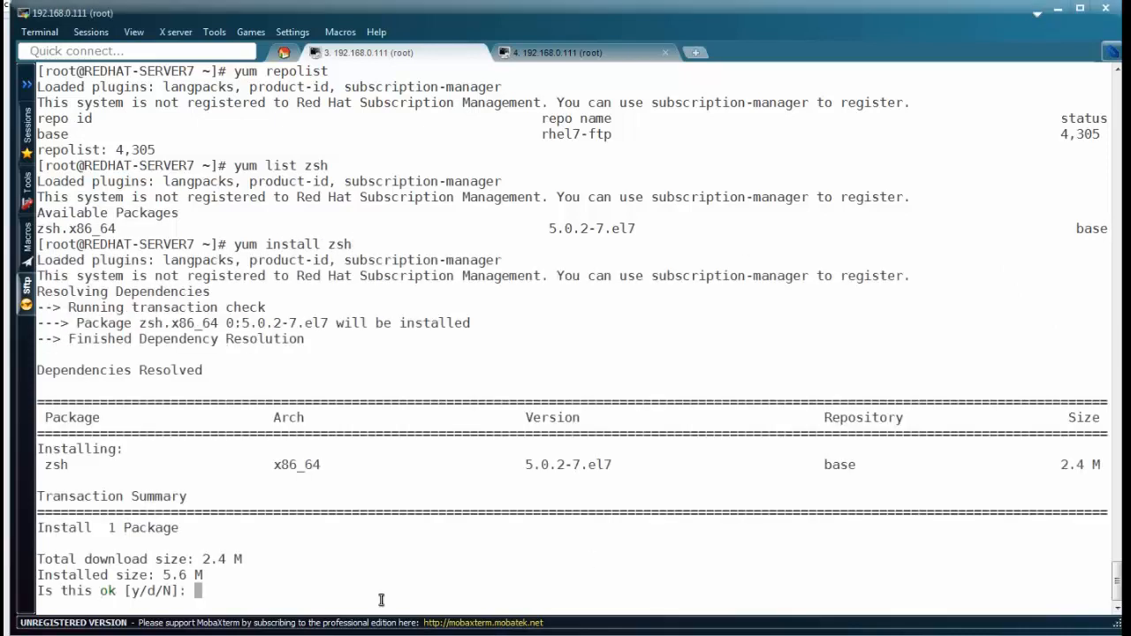
pyautogui.write('y')
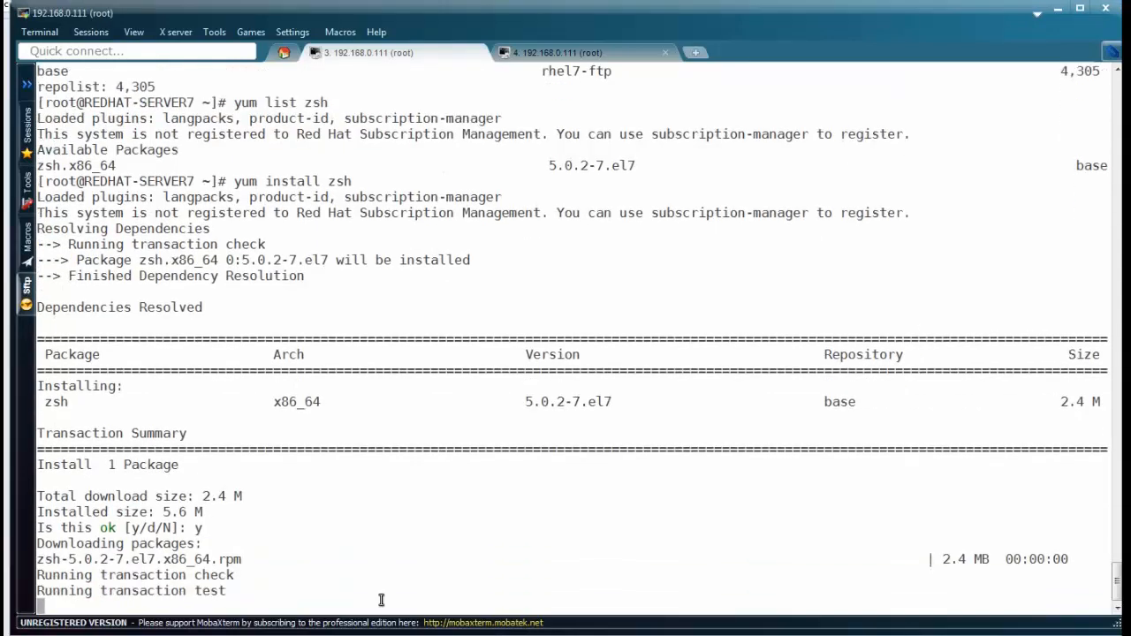
pyautogui.moveTo(307, 583)
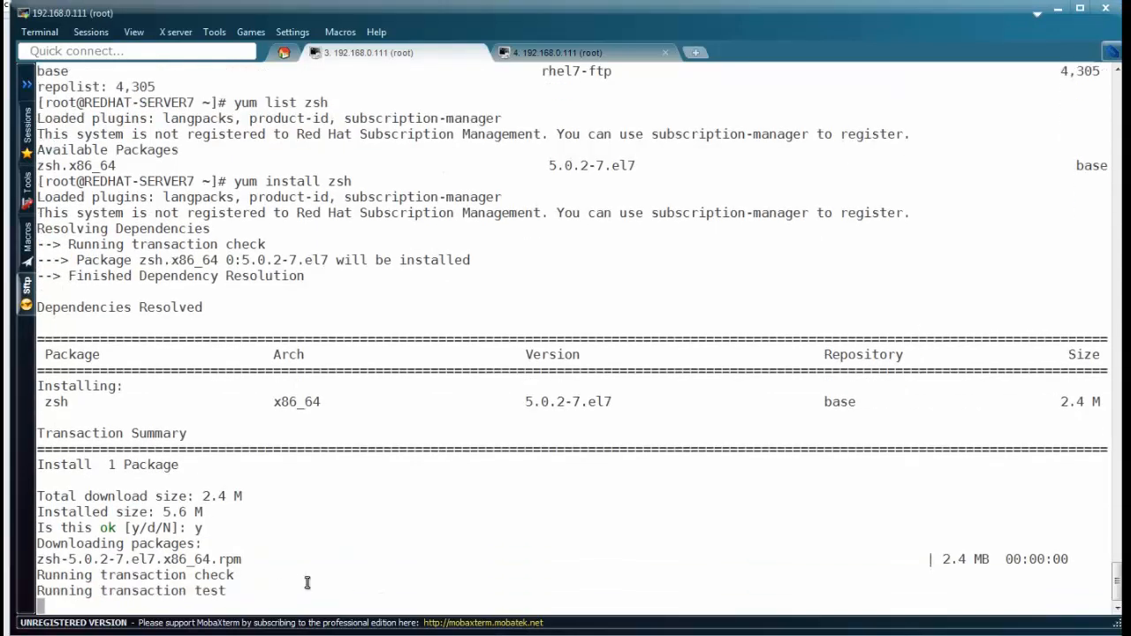
pyautogui.scroll(-3)
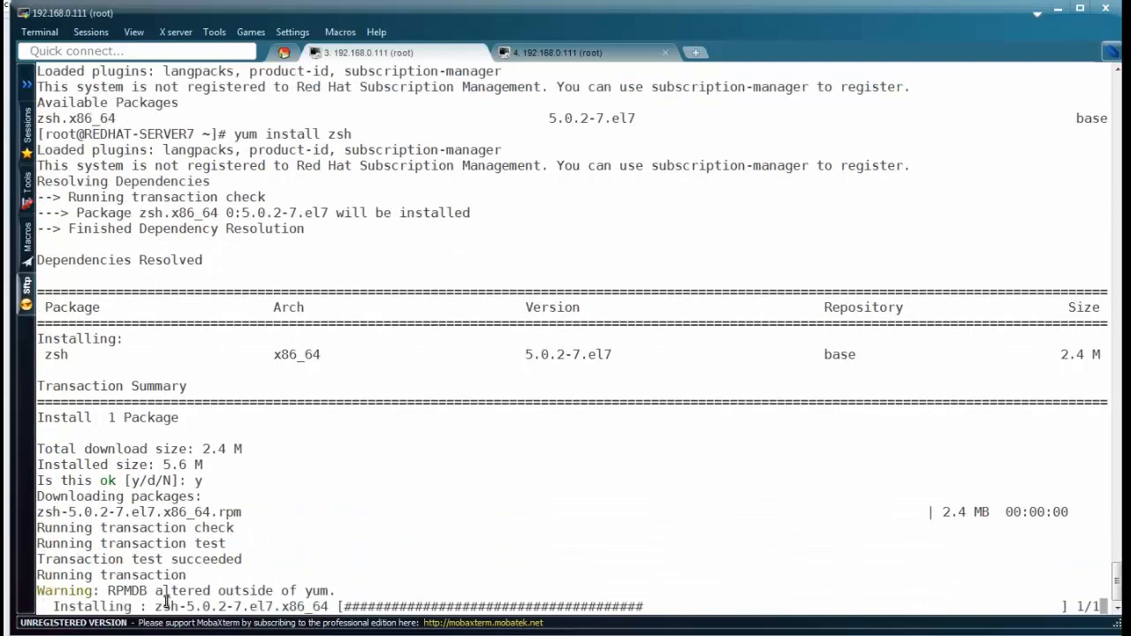